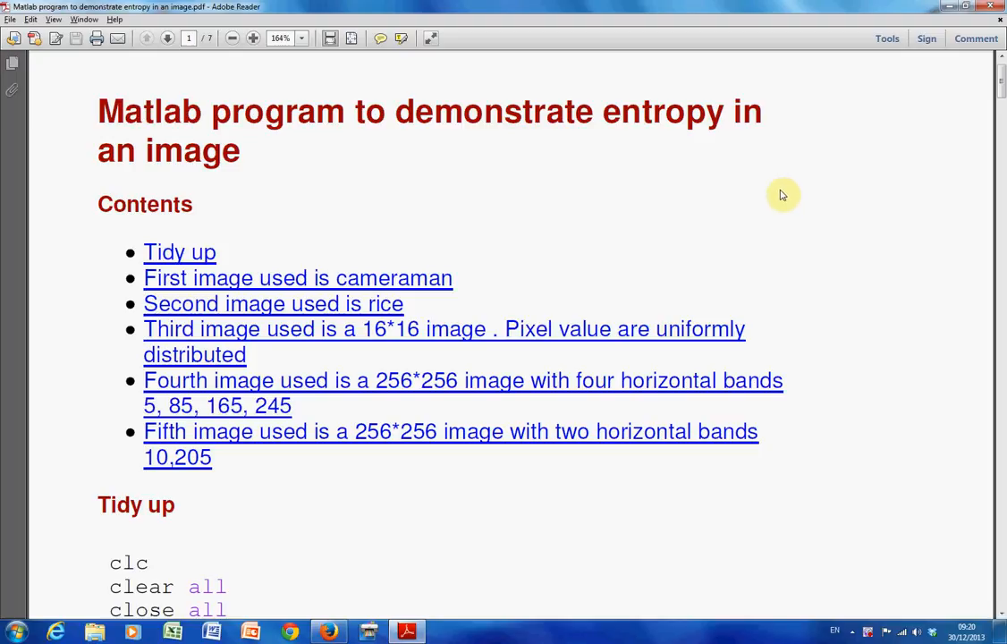
mouse_move(701, 170)
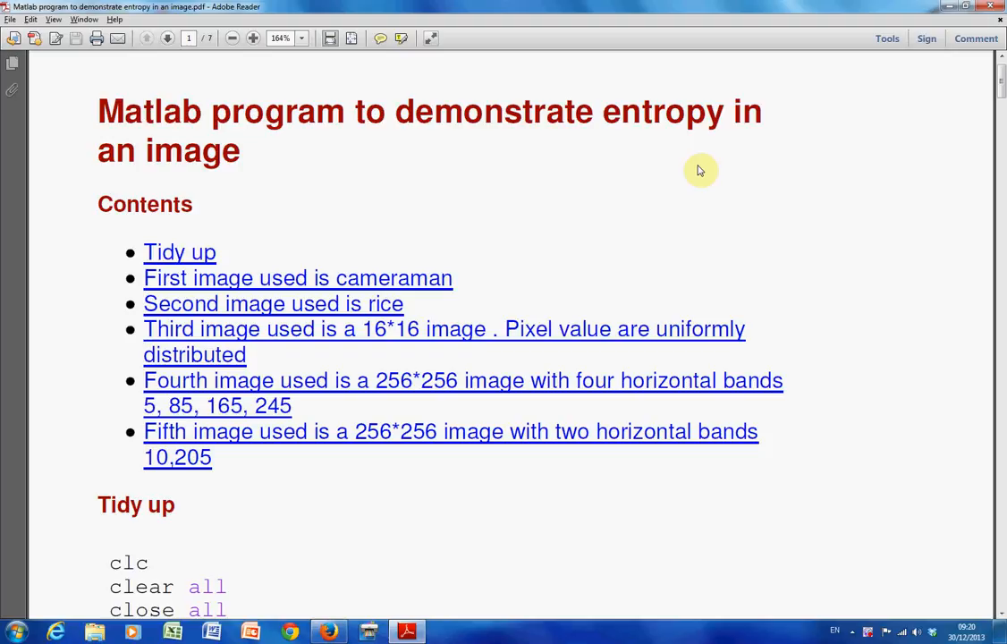
mouse_move(832, 238)
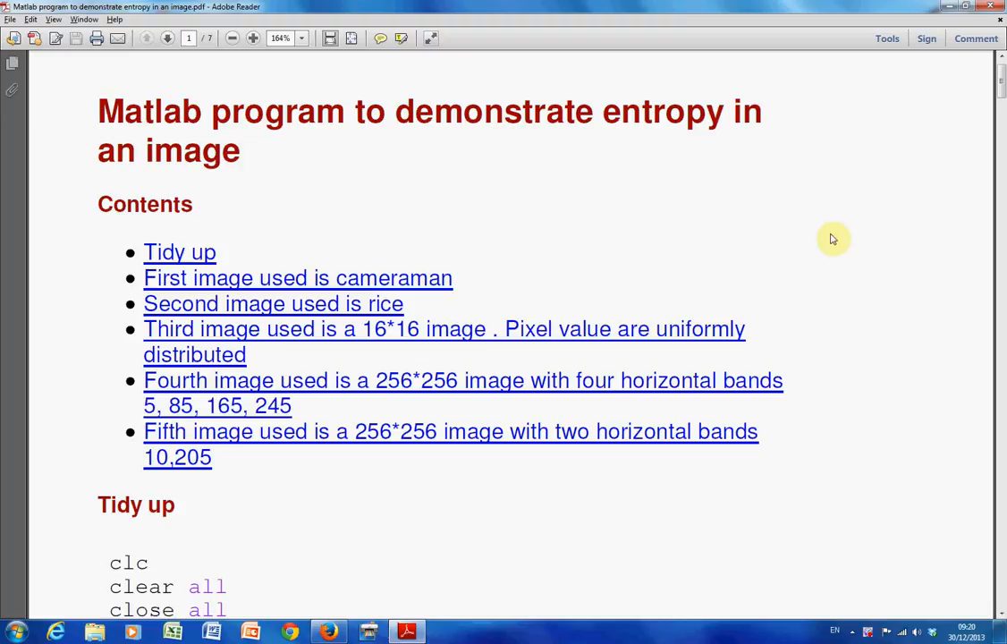
mouse_move(639, 195)
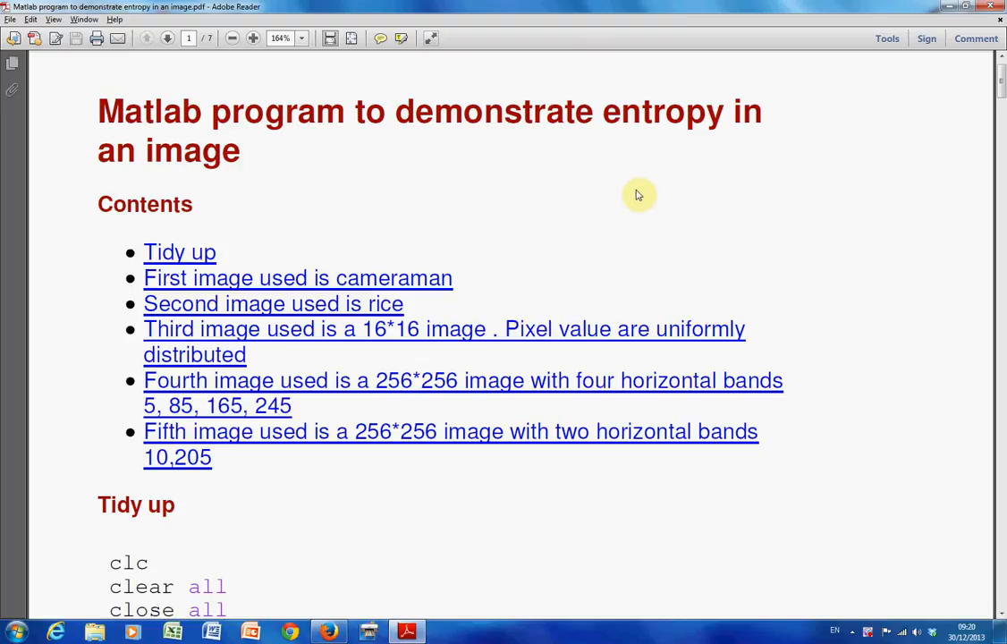
mouse_move(666, 194)
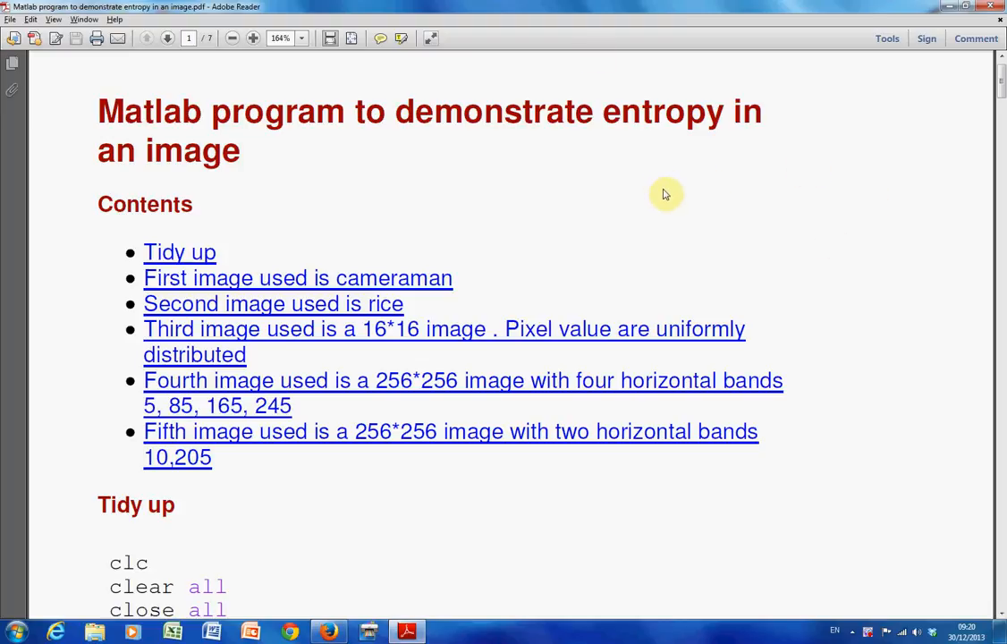
Scroll page 1 past Tidy up to the cameraman code showing entropy 7.00972
scroll("up", 3)
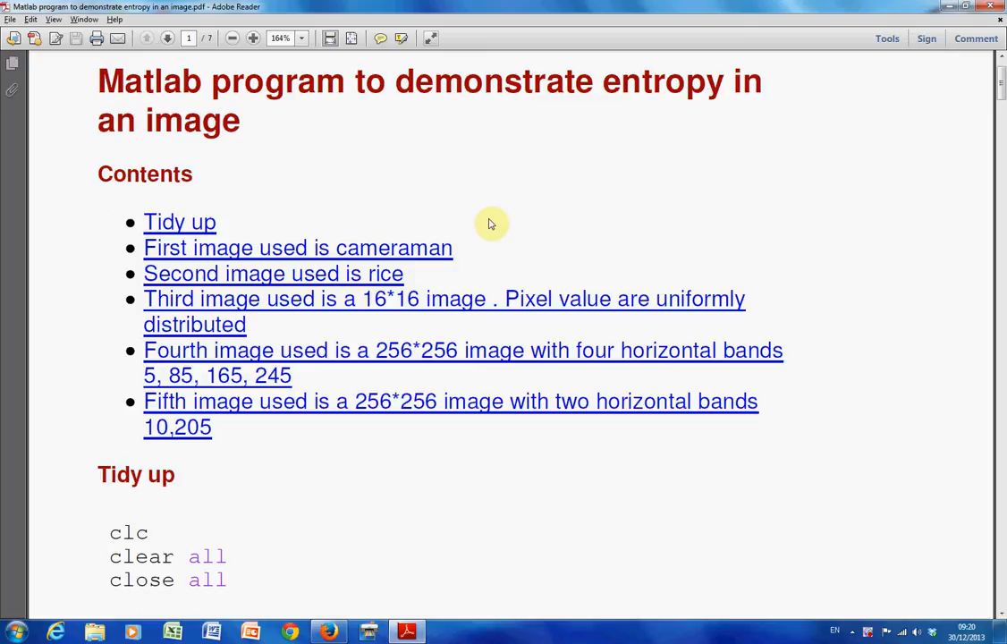
mouse_move(490, 213)
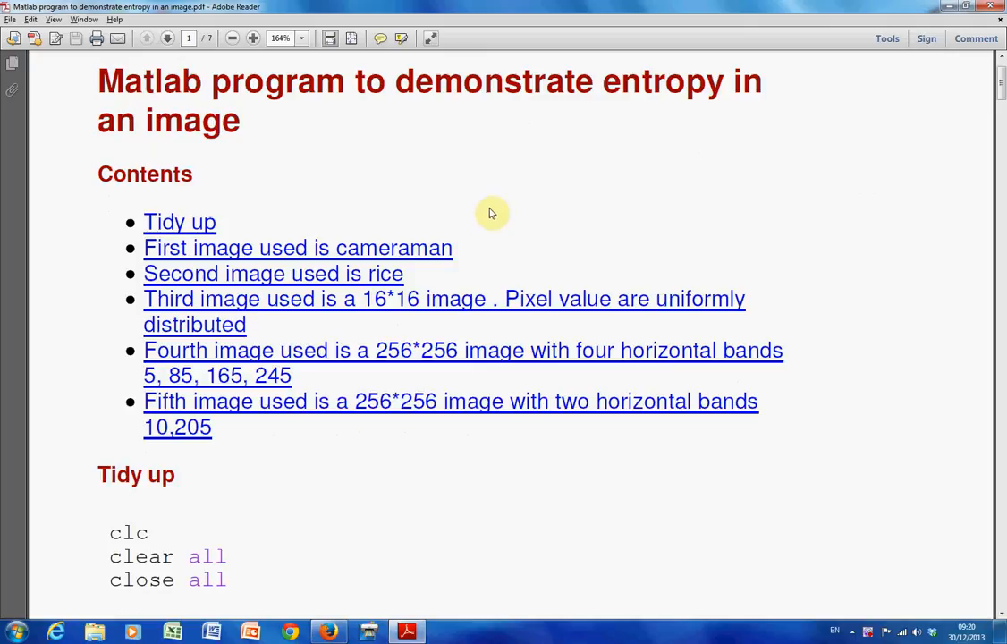
scroll("down", 3)
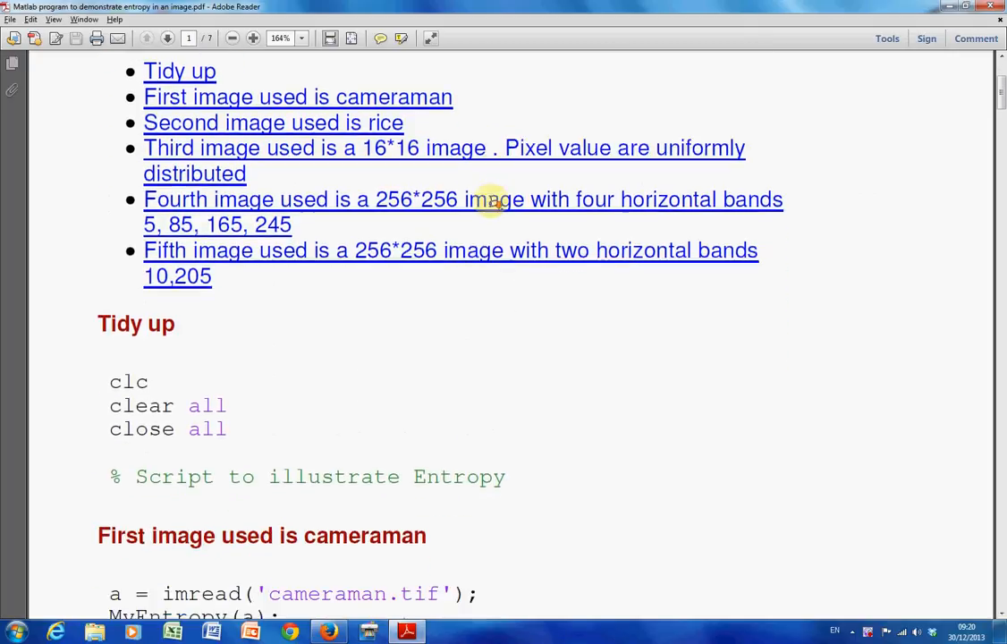
scroll("down", 3)
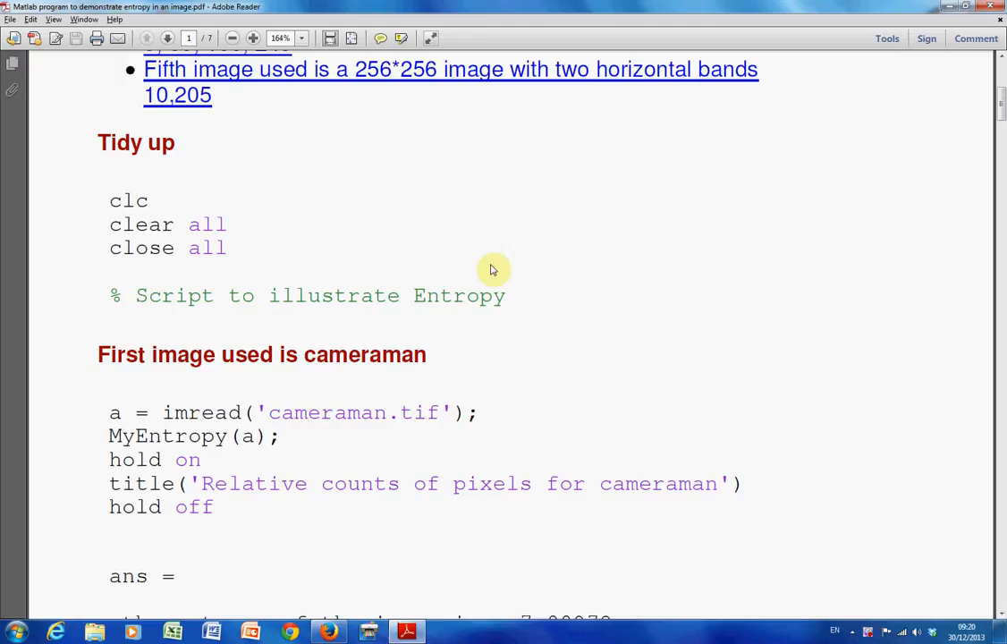
mouse_move(400, 413)
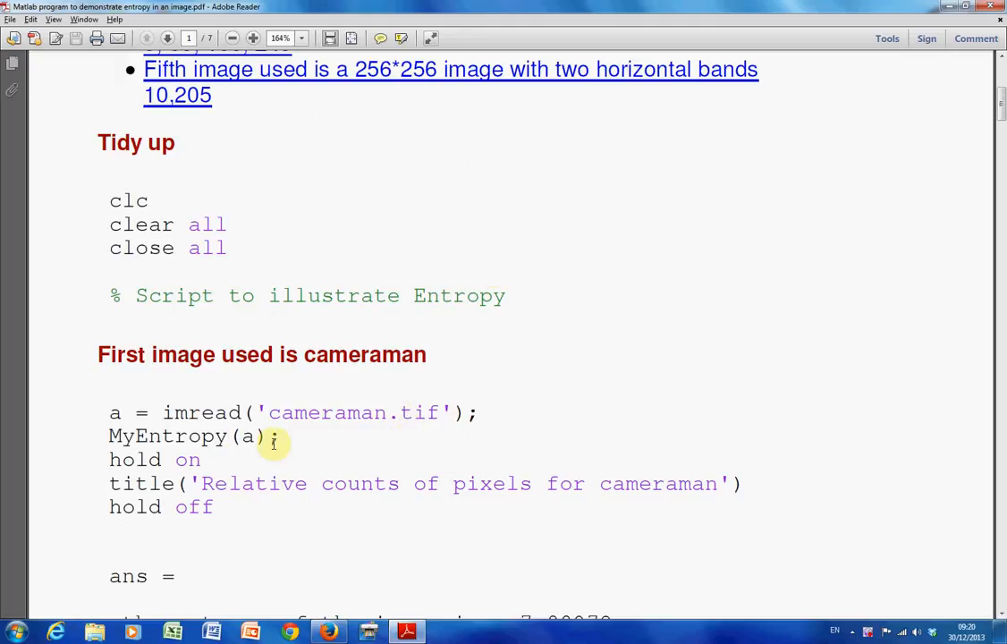
mouse_move(224, 436)
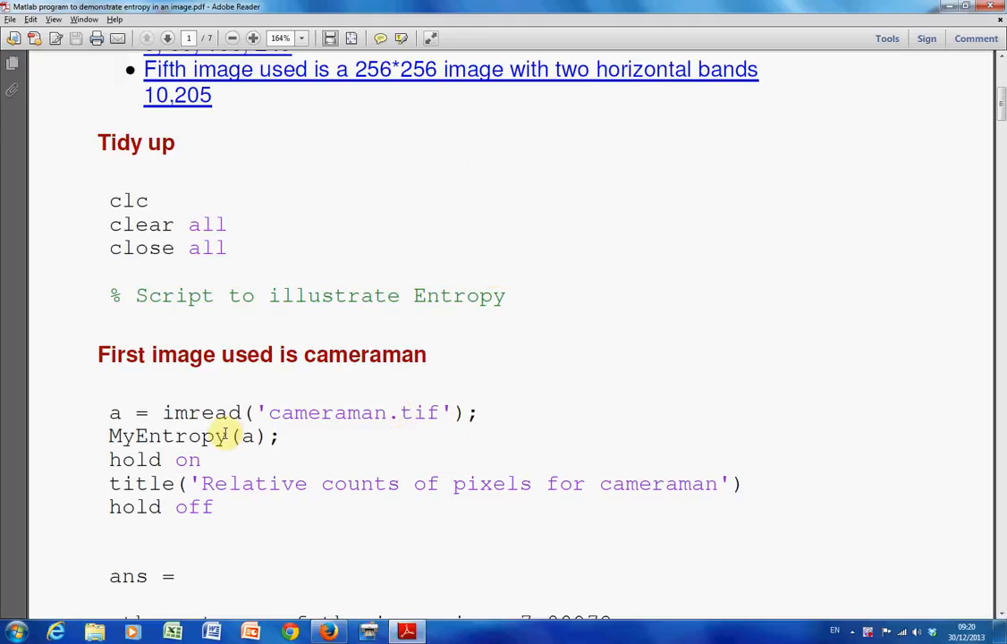
scroll("down", 3)
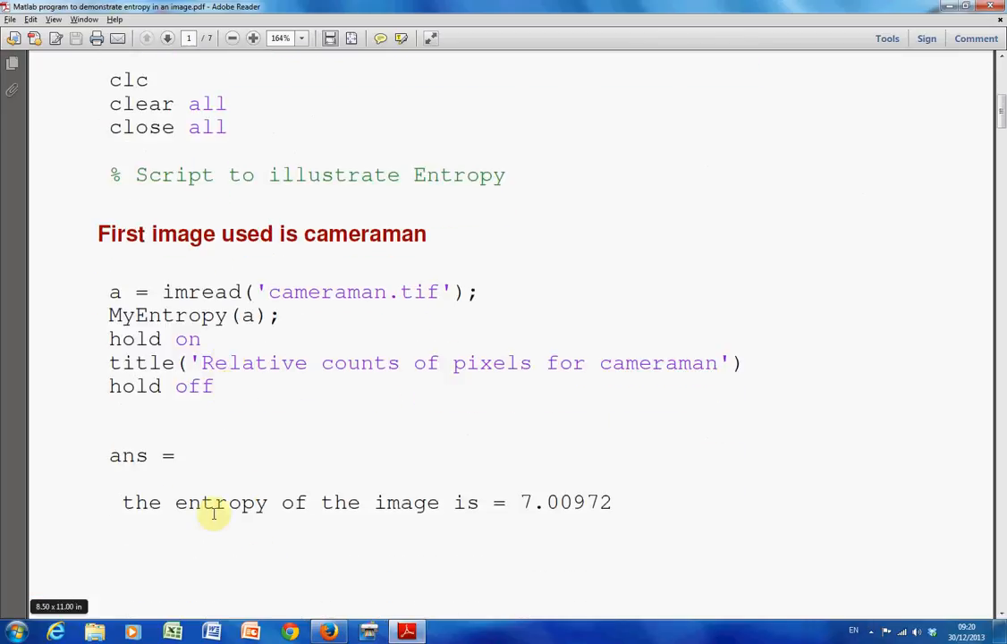
mouse_move(590, 502)
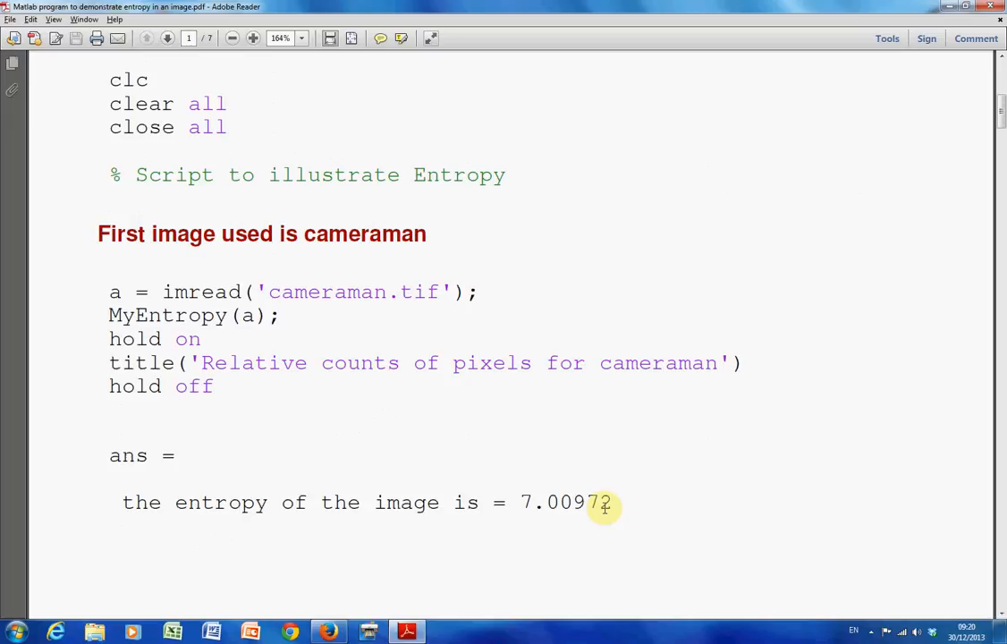
mouse_move(599, 511)
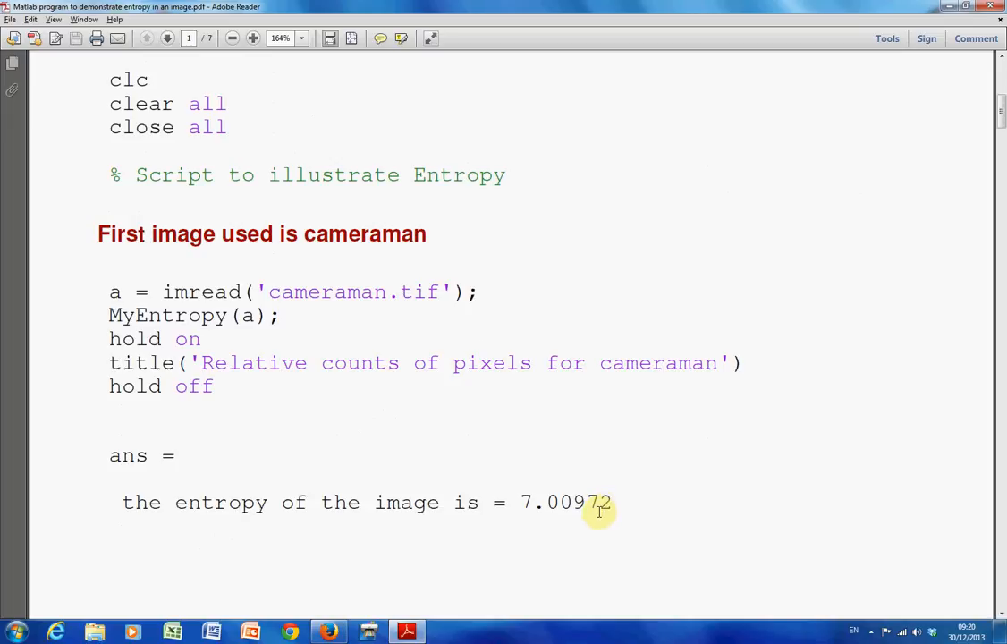
mouse_move(566, 539)
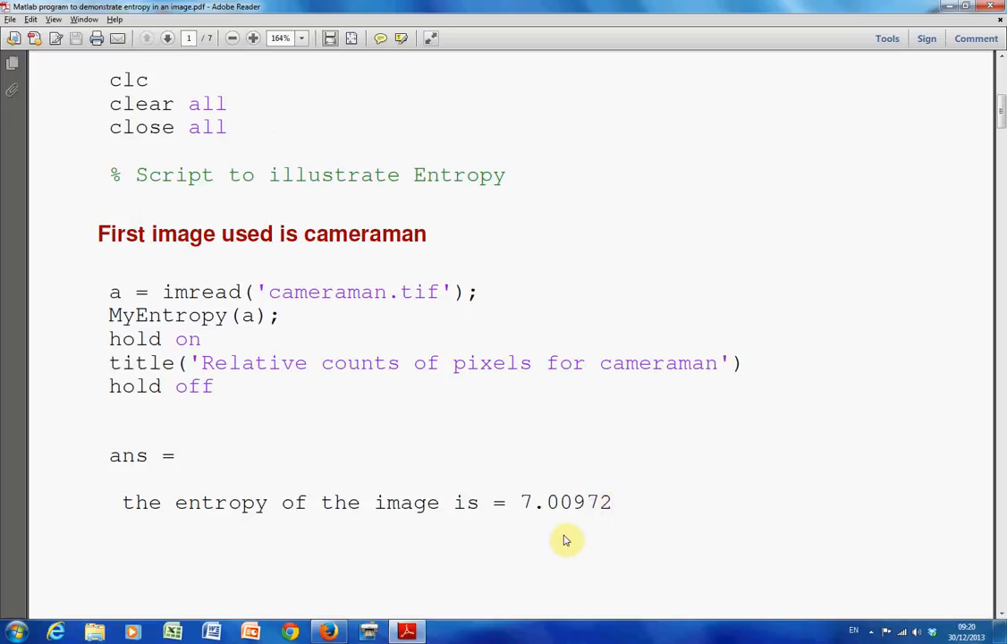
mouse_move(554, 539)
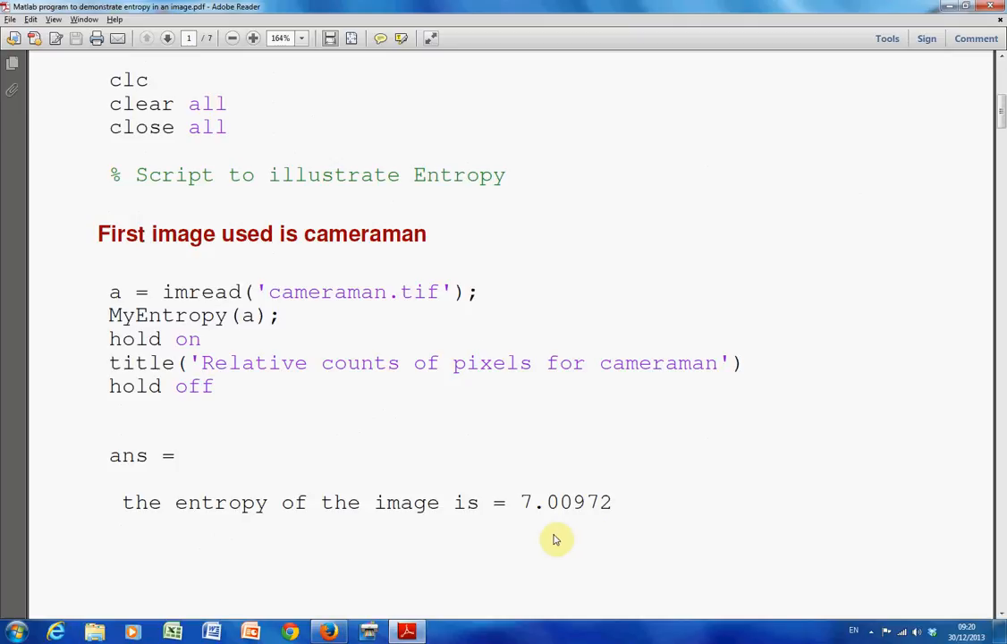
mouse_move(491, 539)
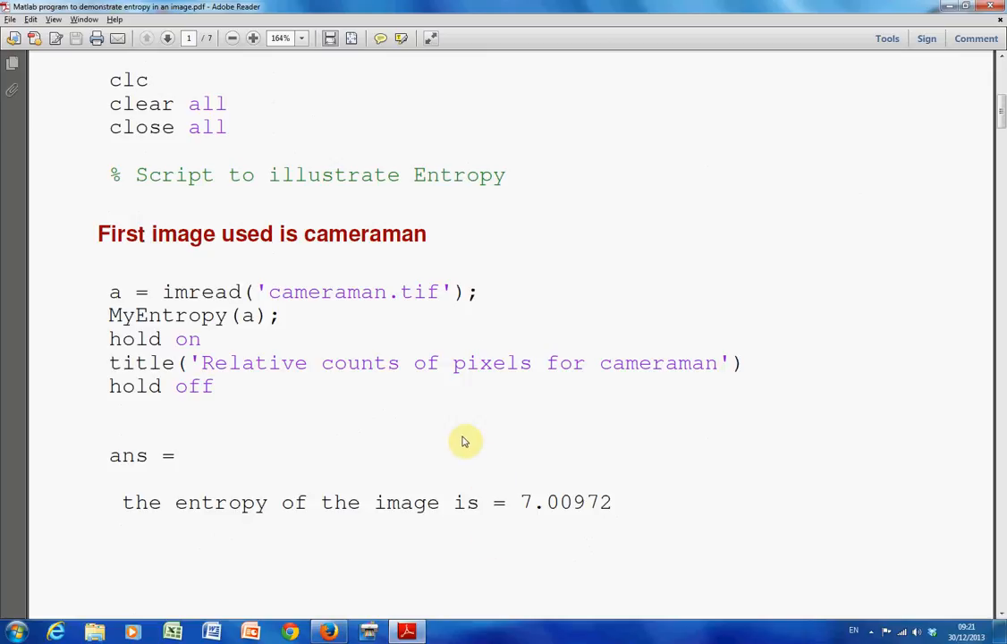
Scroll onto page 2 to show the cameraman photo and its histogram's top
scroll("down", 3)
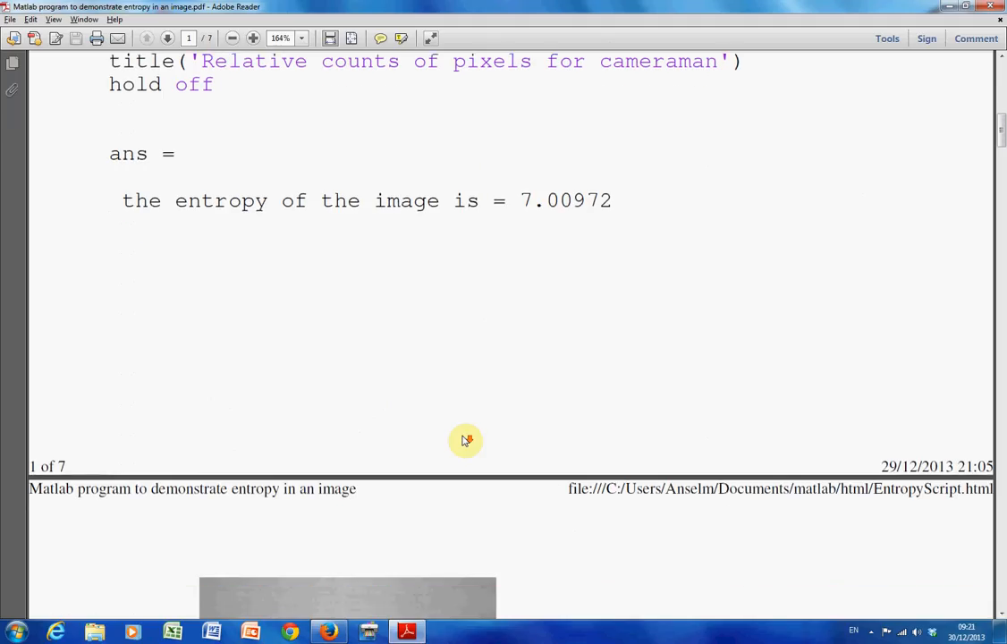
scroll("down", 3)
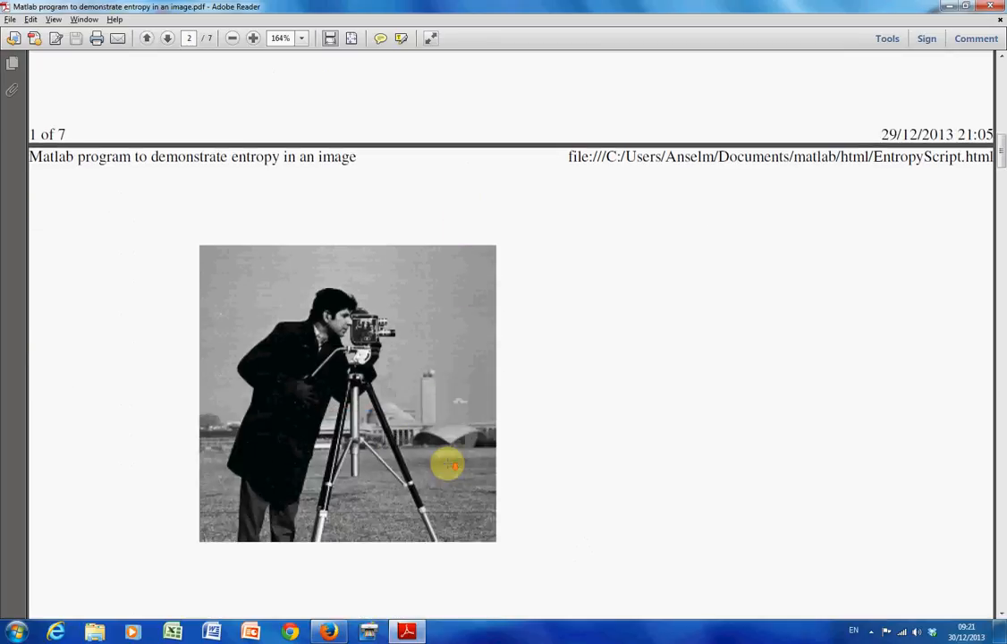
mouse_move(246, 305)
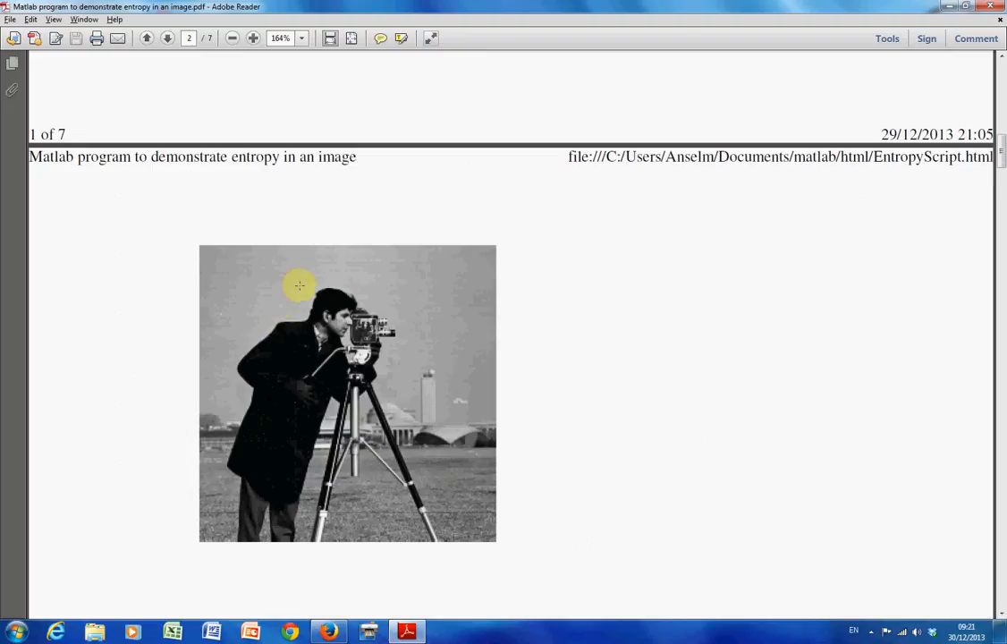
scroll("down", 3)
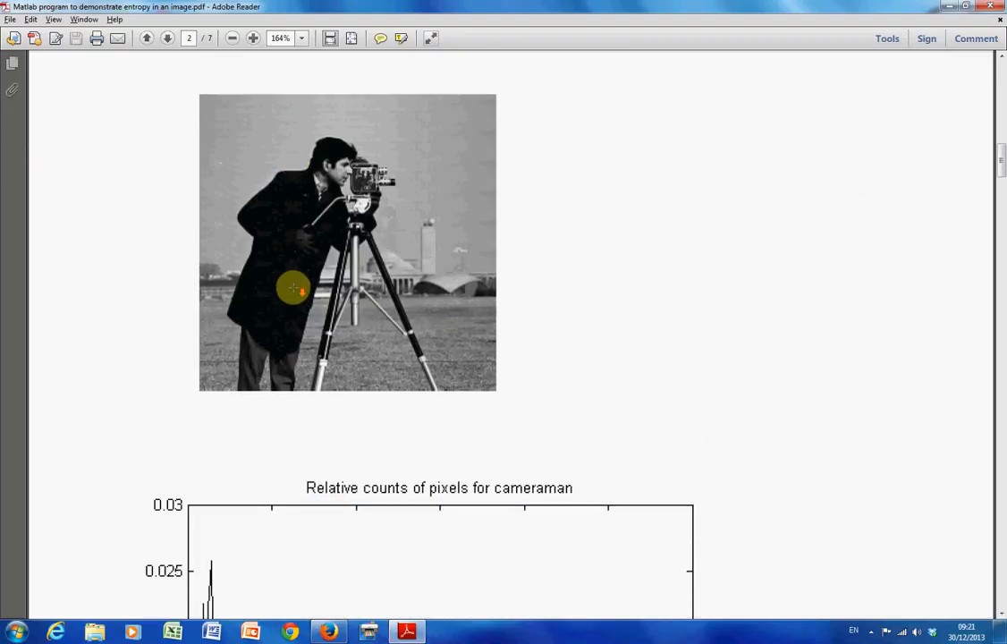
Scroll to show the full cameraman relative-counts histogram, pixel values 0–300
scroll("down", 3)
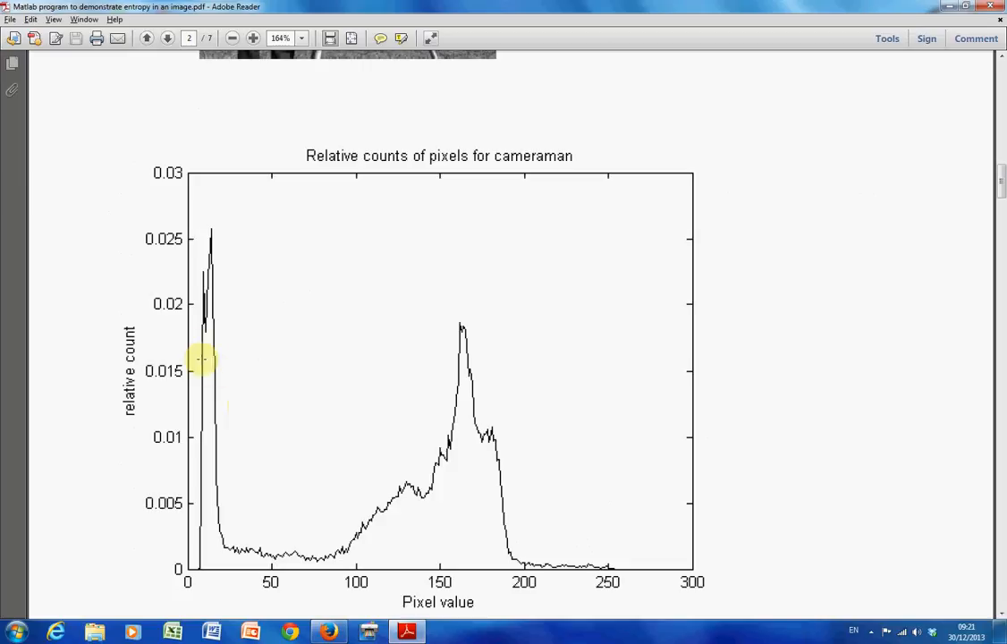
mouse_move(186, 324)
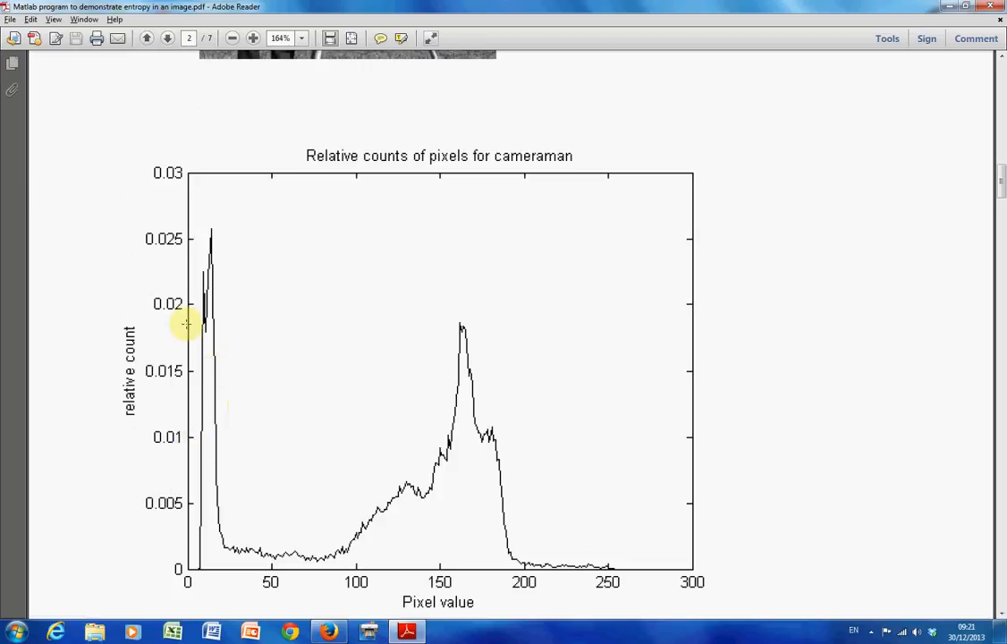
mouse_move(208, 243)
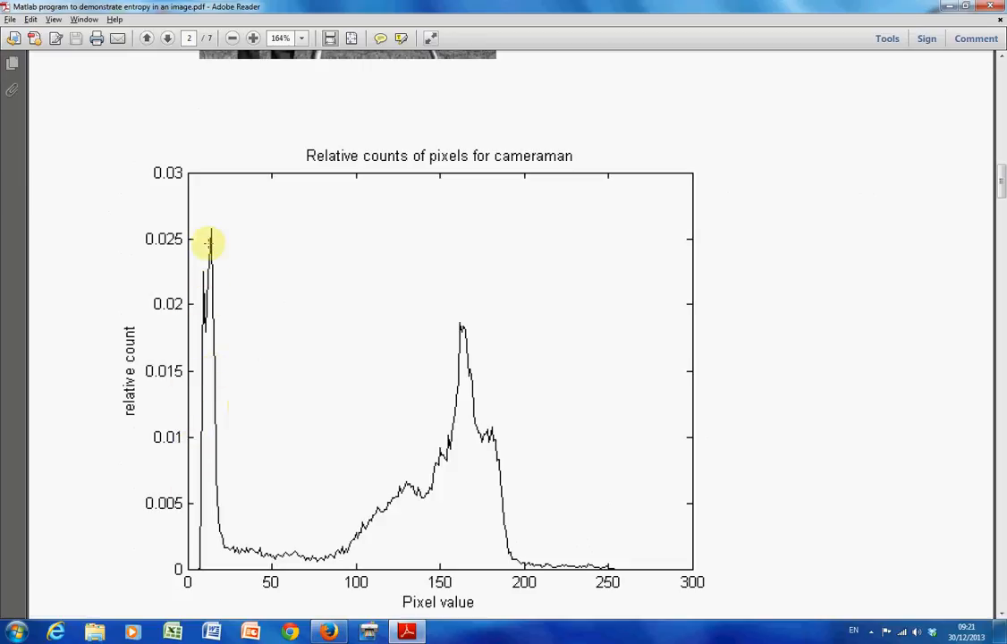
mouse_move(291, 559)
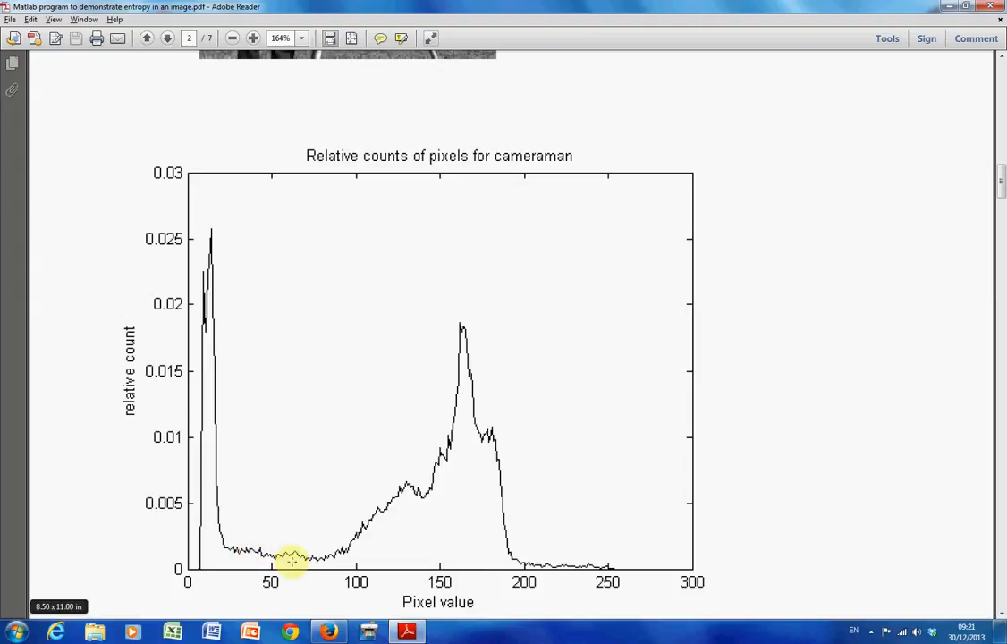
mouse_move(494, 473)
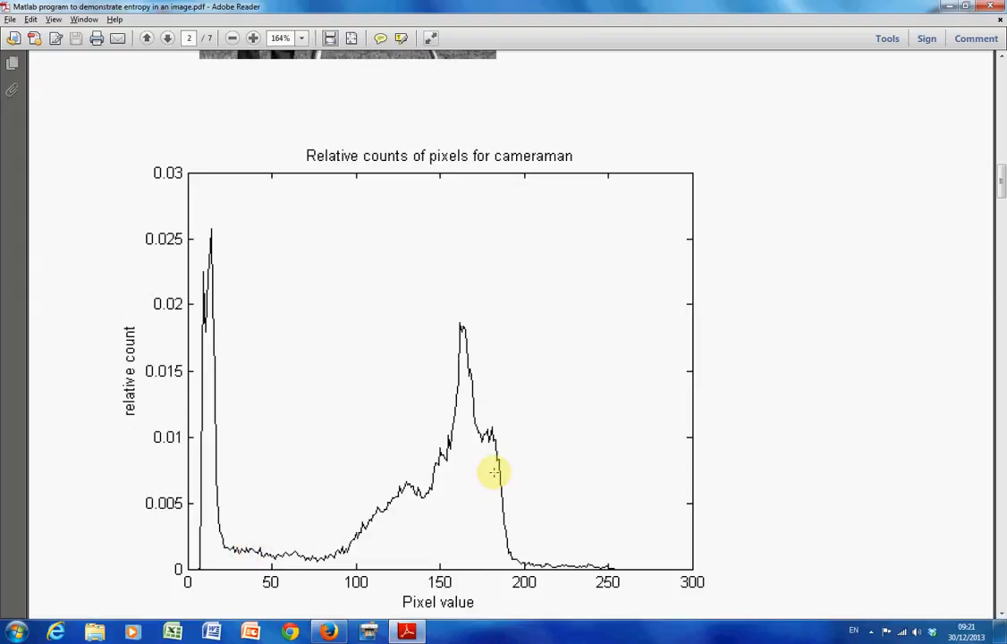
mouse_move(598, 535)
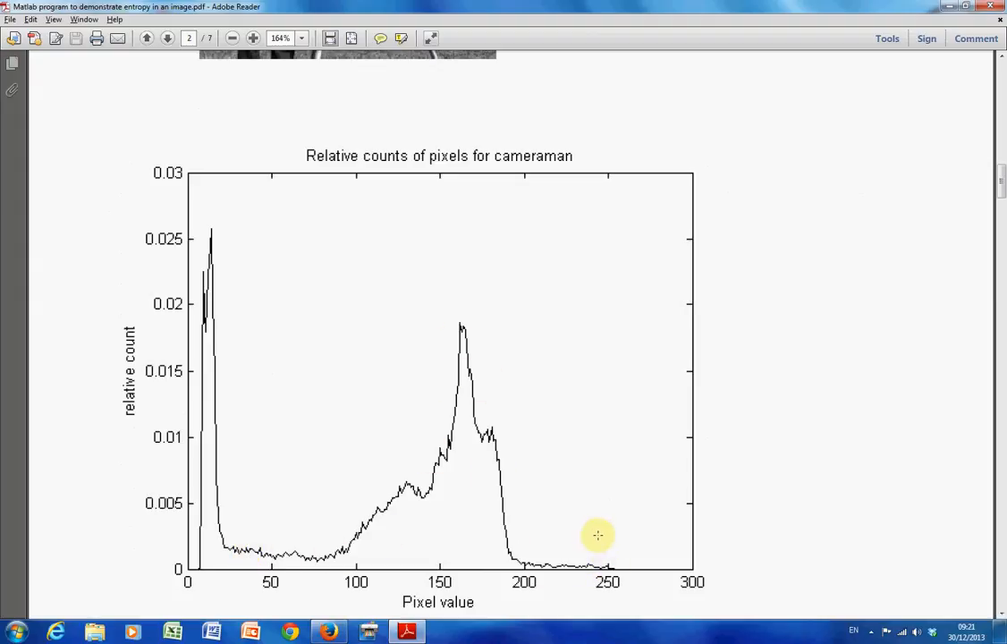
mouse_move(226, 358)
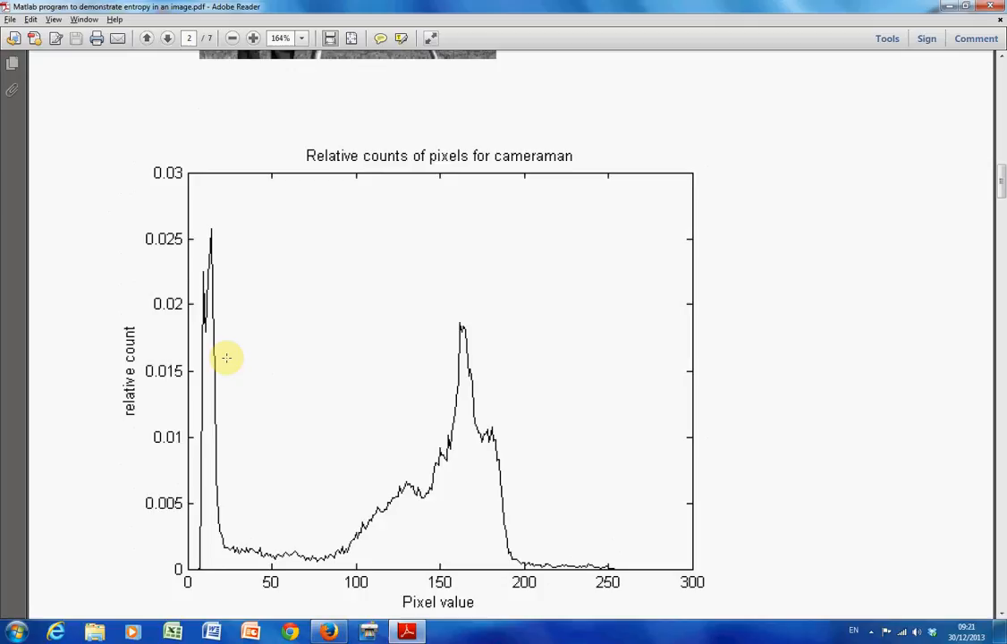
mouse_move(275, 564)
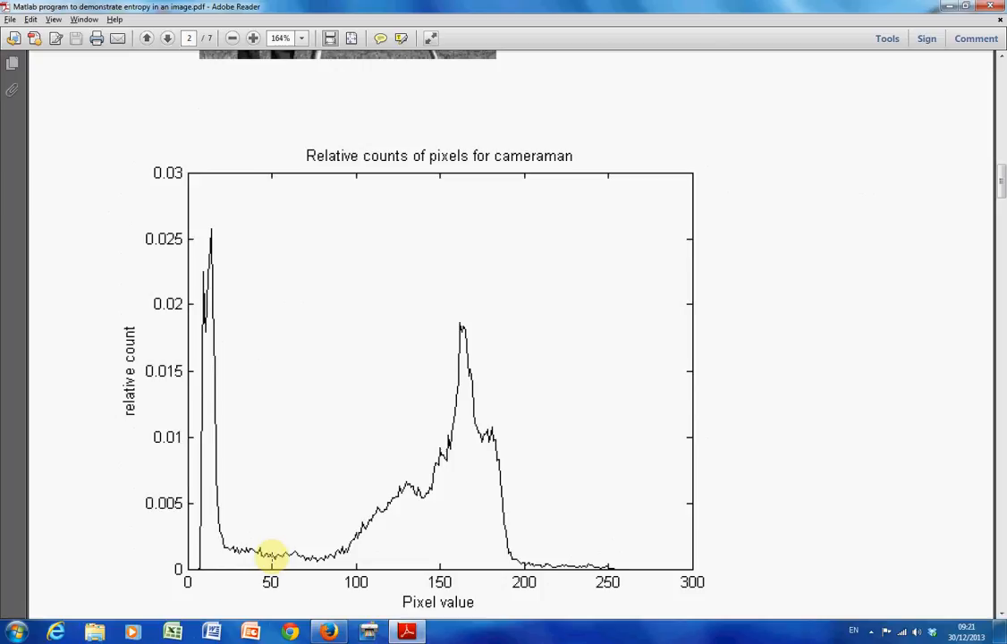
mouse_move(327, 524)
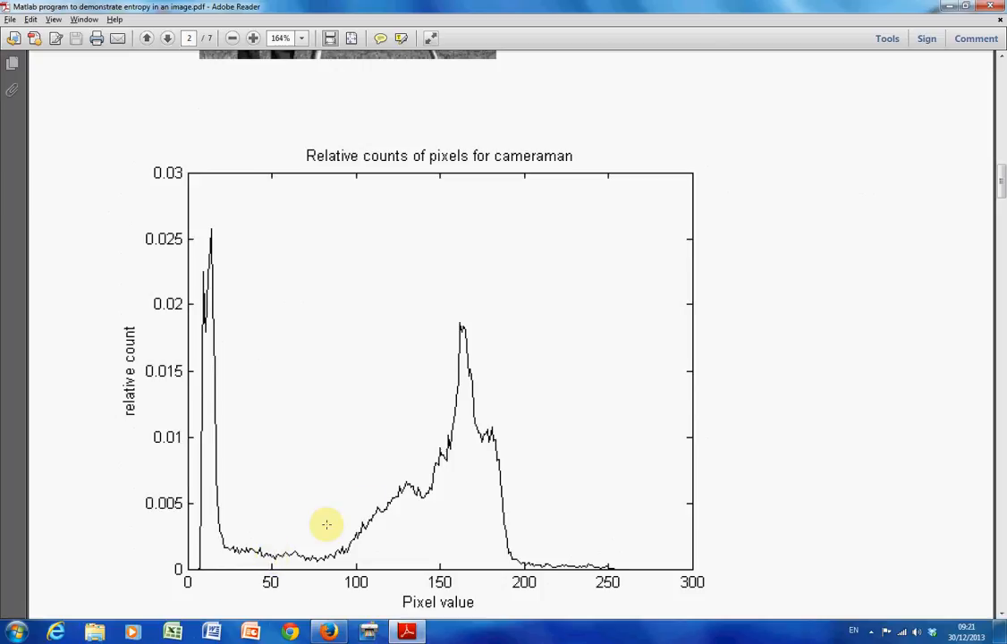
mouse_move(452, 431)
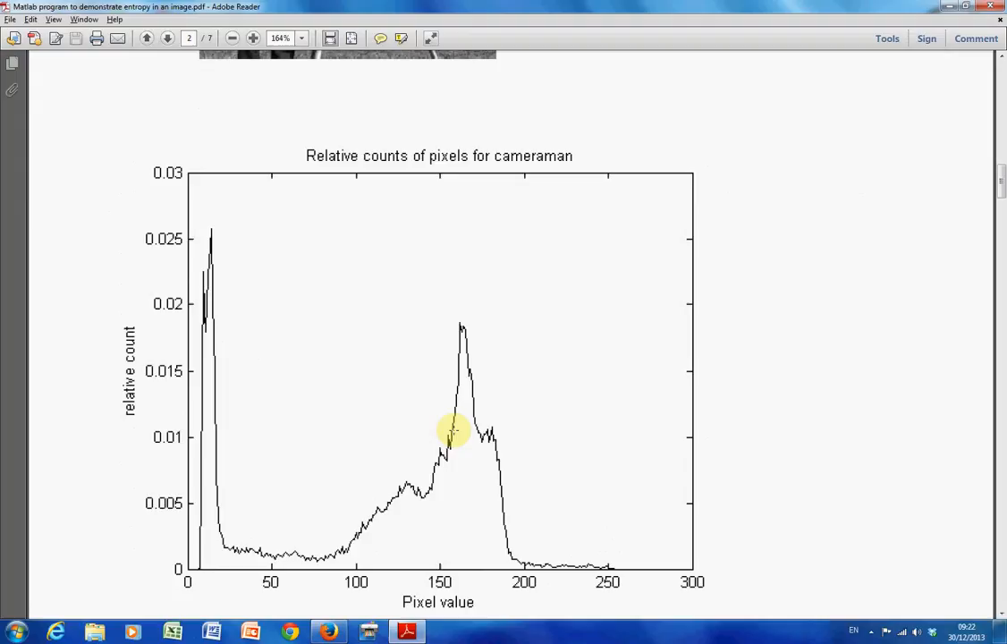
mouse_move(361, 408)
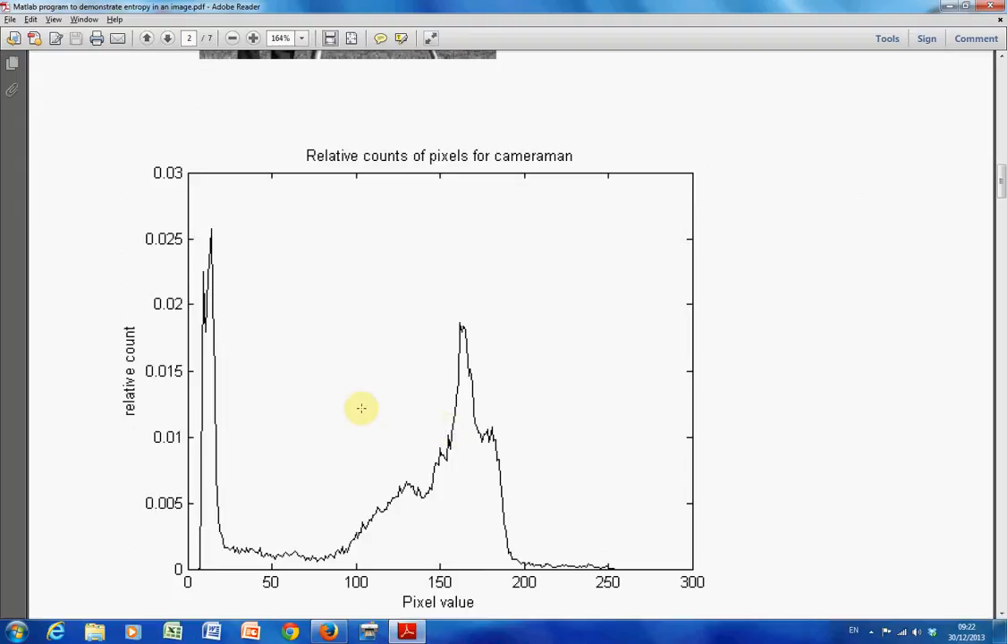
mouse_move(220, 319)
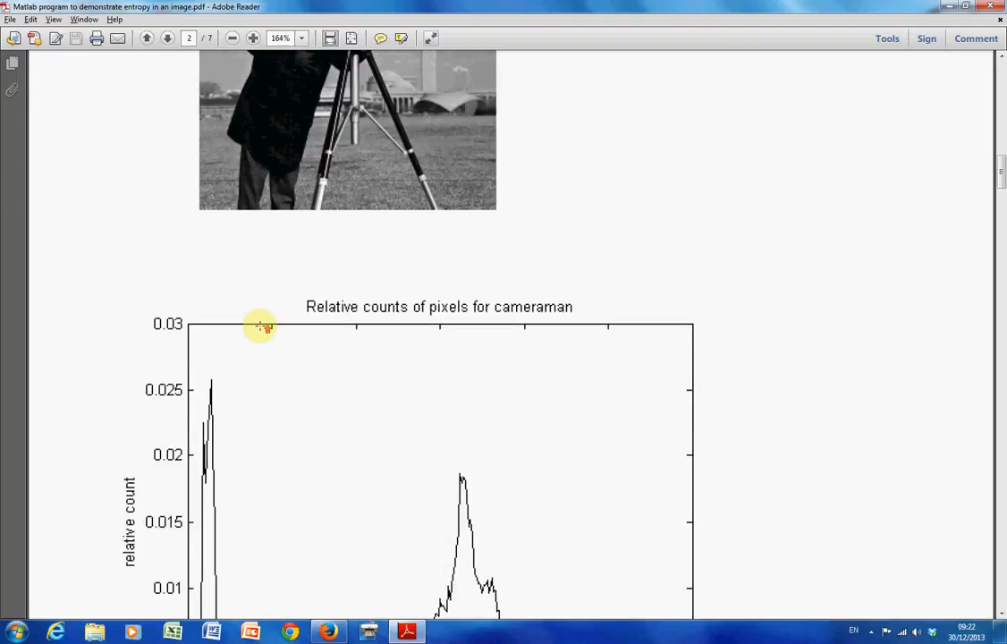
scroll("down", 3)
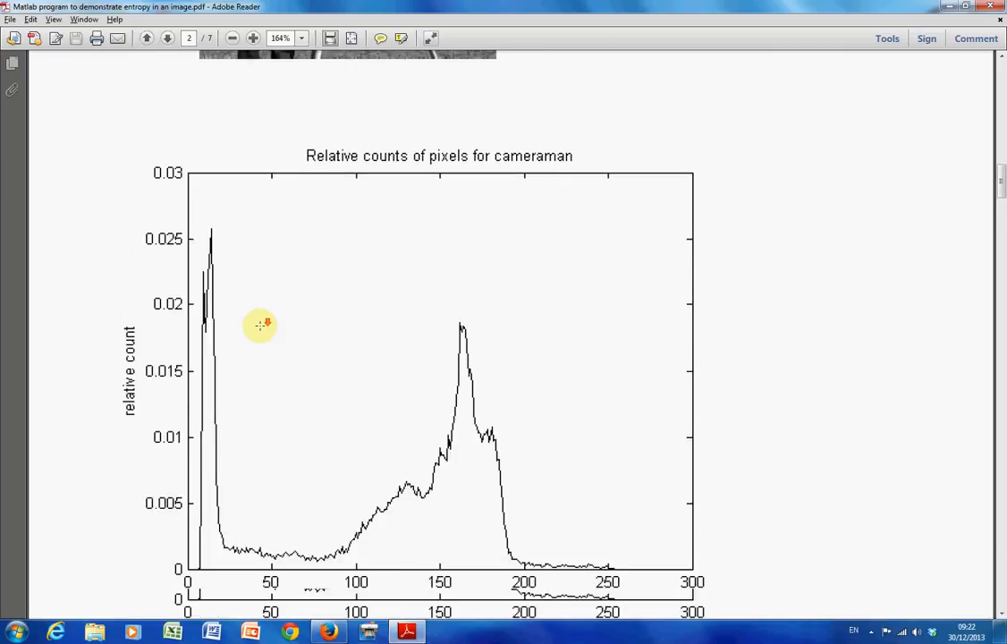
scroll("down", 3)
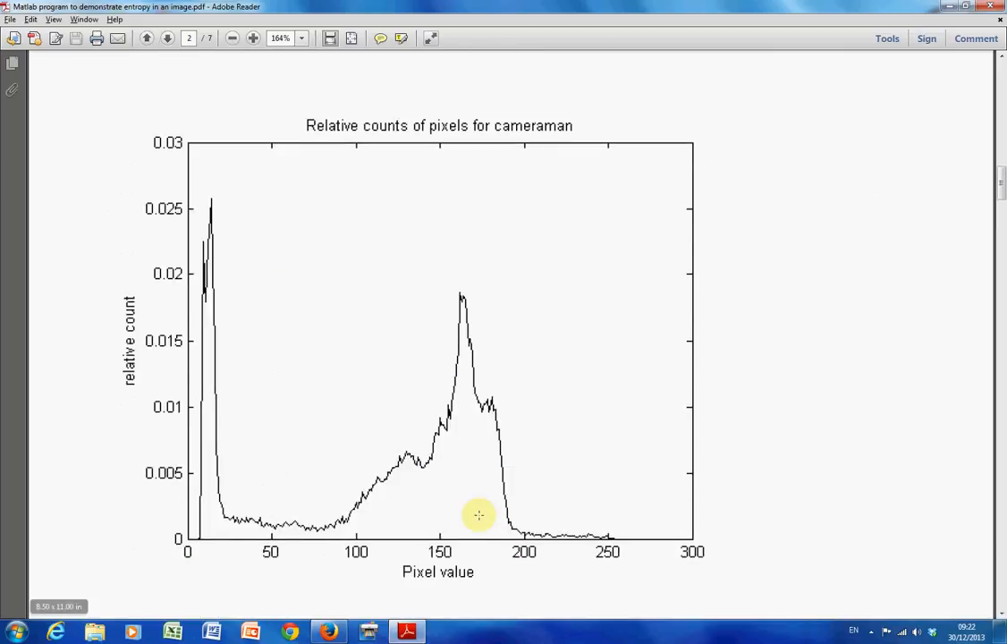
mouse_move(645, 537)
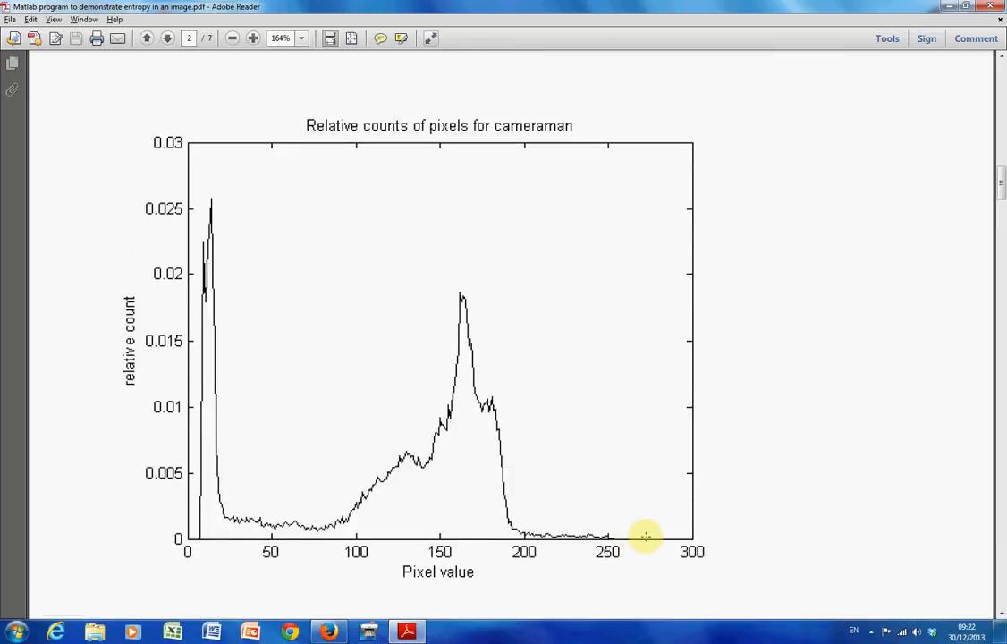
mouse_move(657, 536)
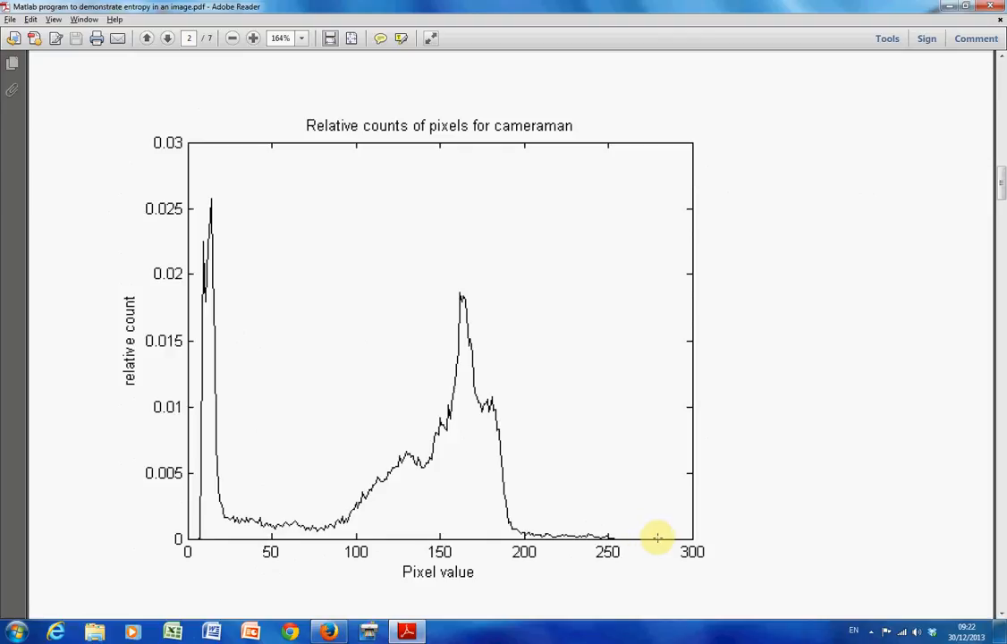
Scroll through the rice code, entropy 7.0115, to the rice image on page 3
scroll("down", 3)
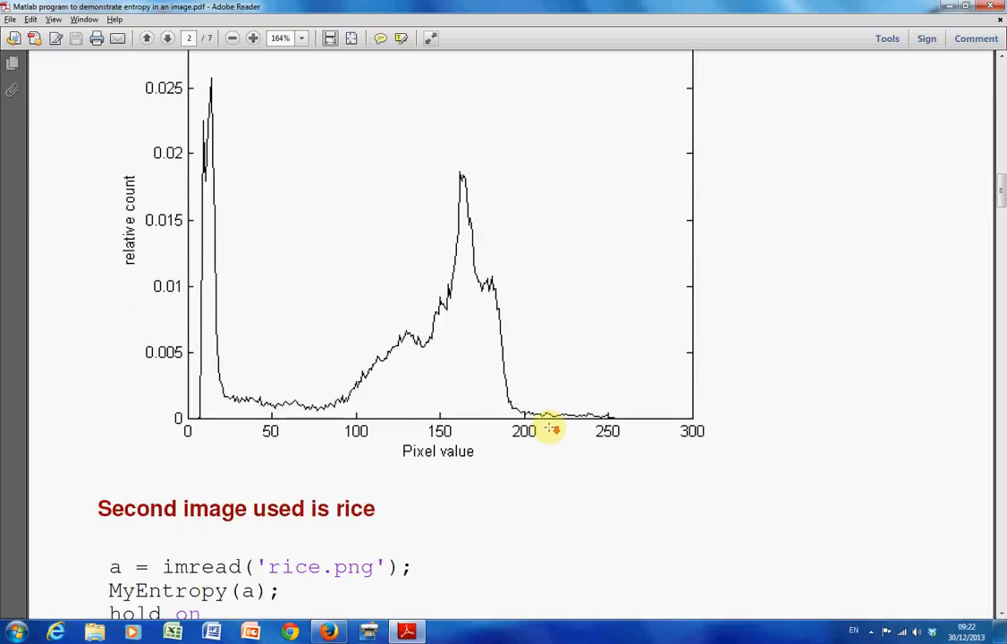
scroll("down", 3)
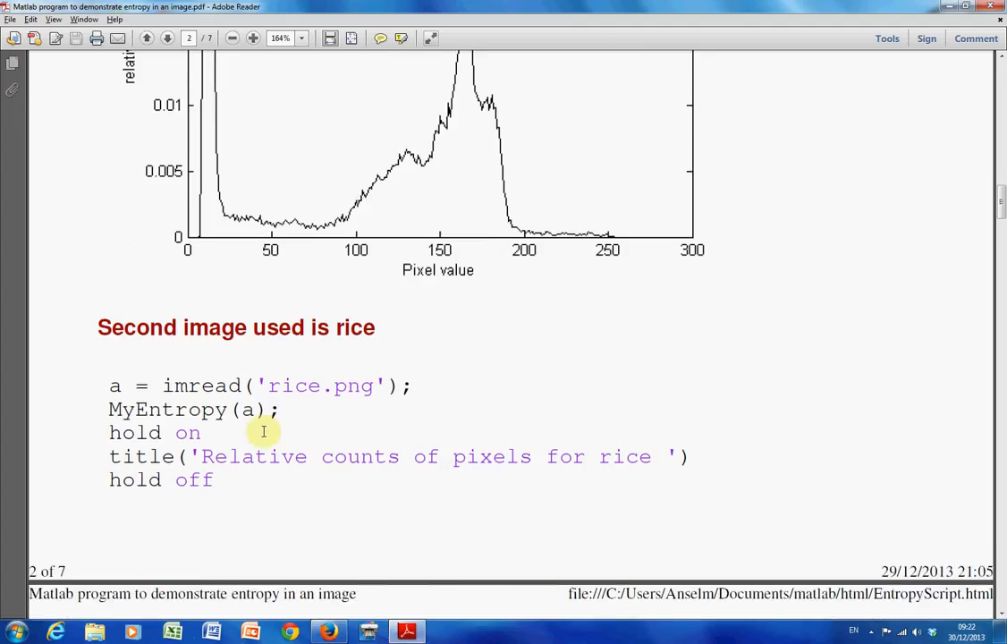
scroll("down", 3)
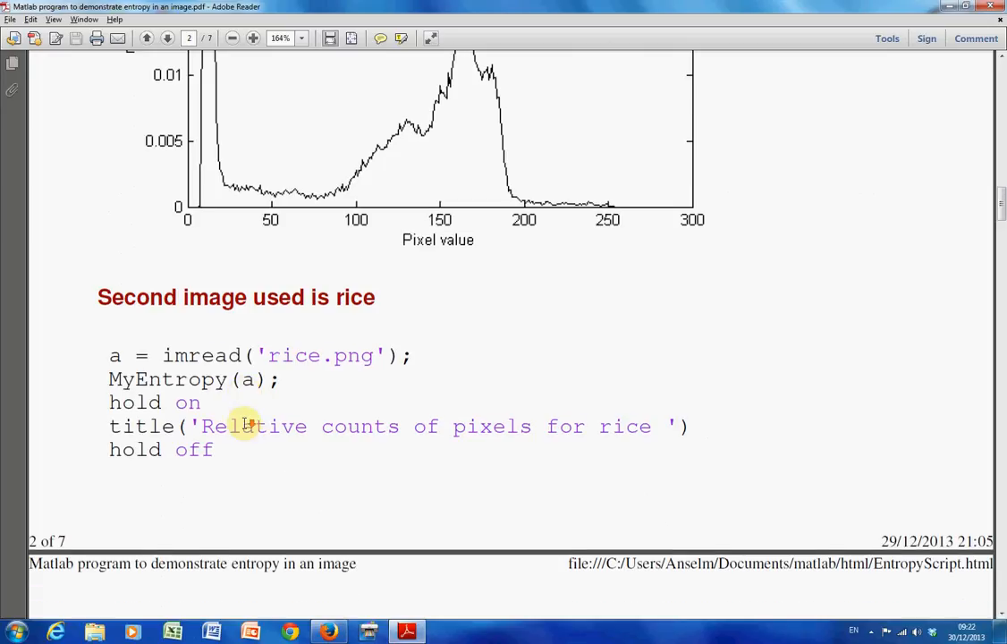
scroll("down", 3)
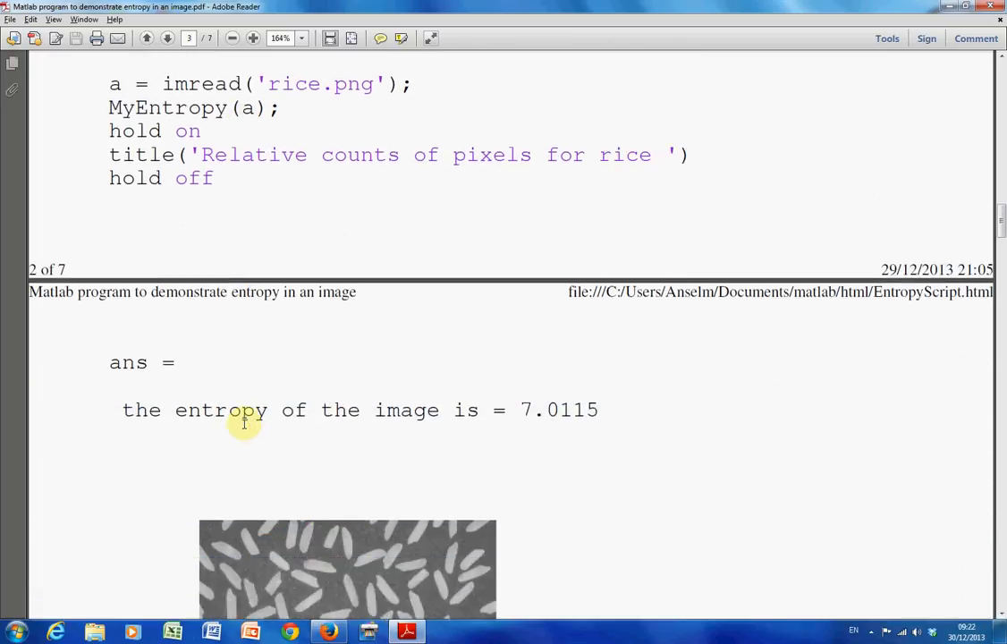
scroll("down", 3)
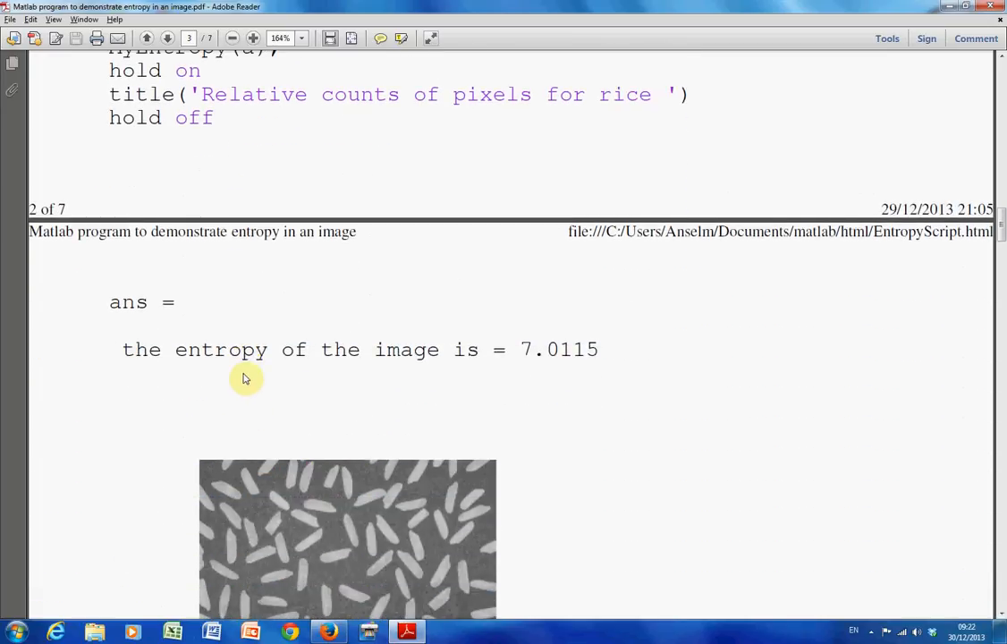
mouse_move(491, 380)
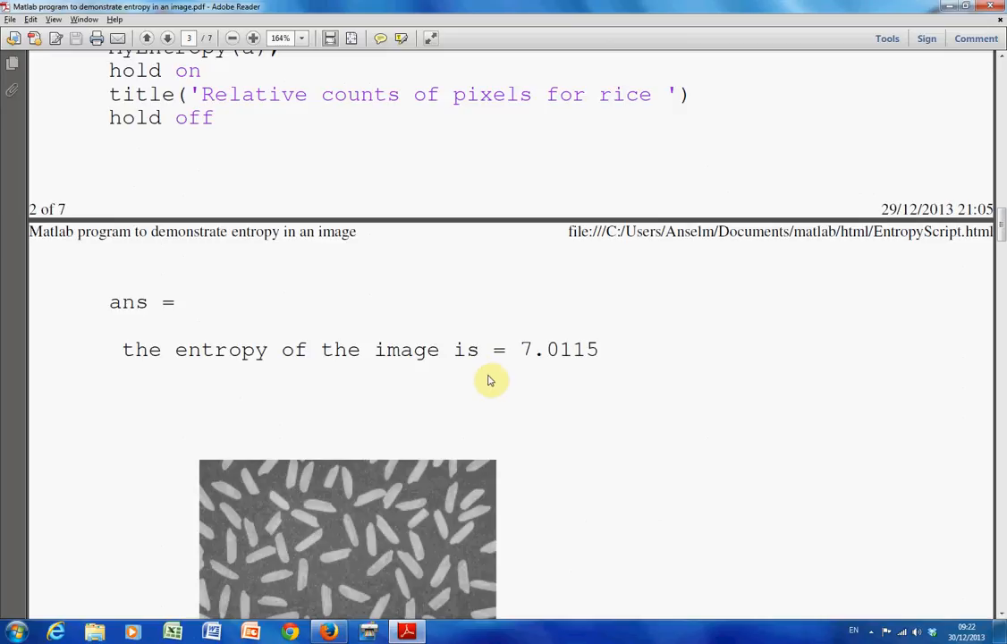
mouse_move(477, 369)
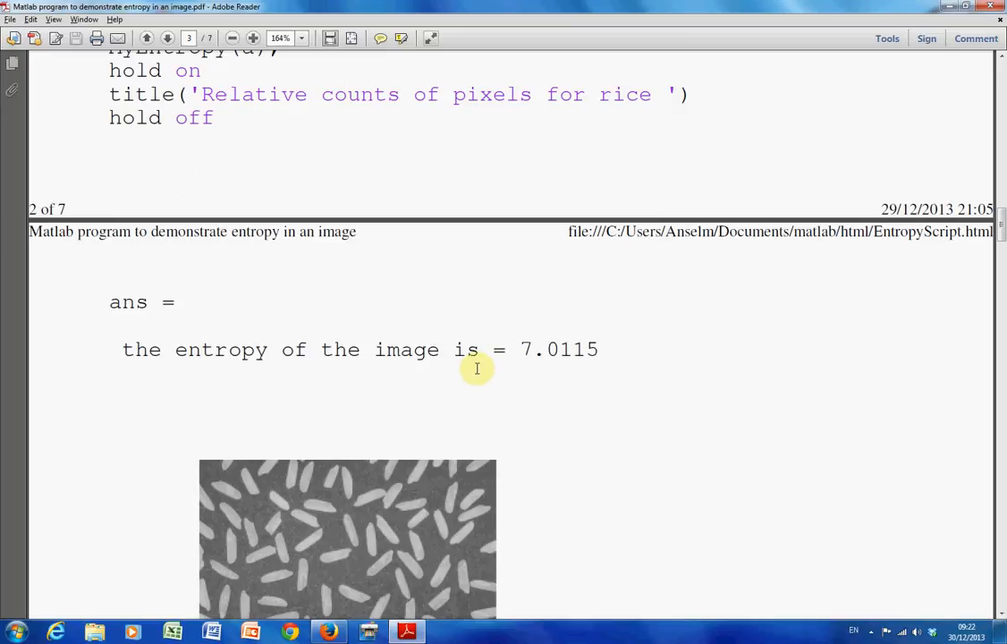
mouse_move(201, 331)
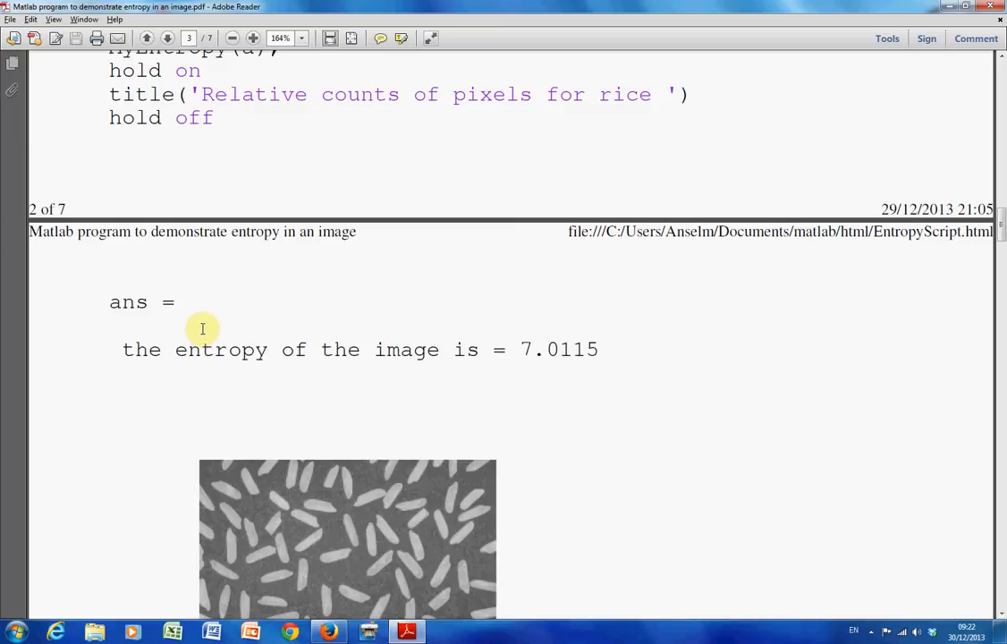
scroll("down", 3)
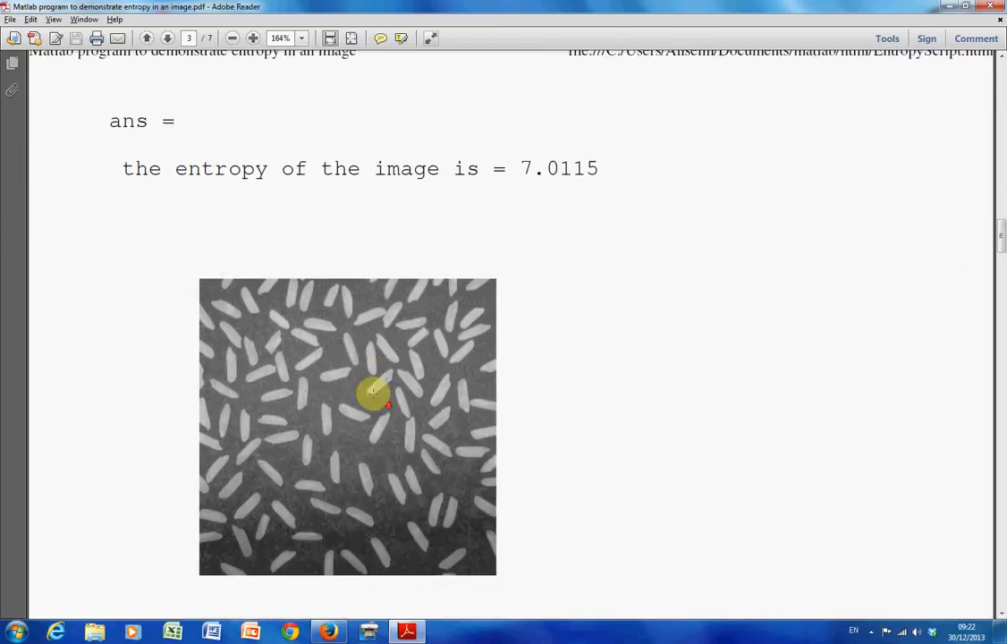
mouse_move(324, 391)
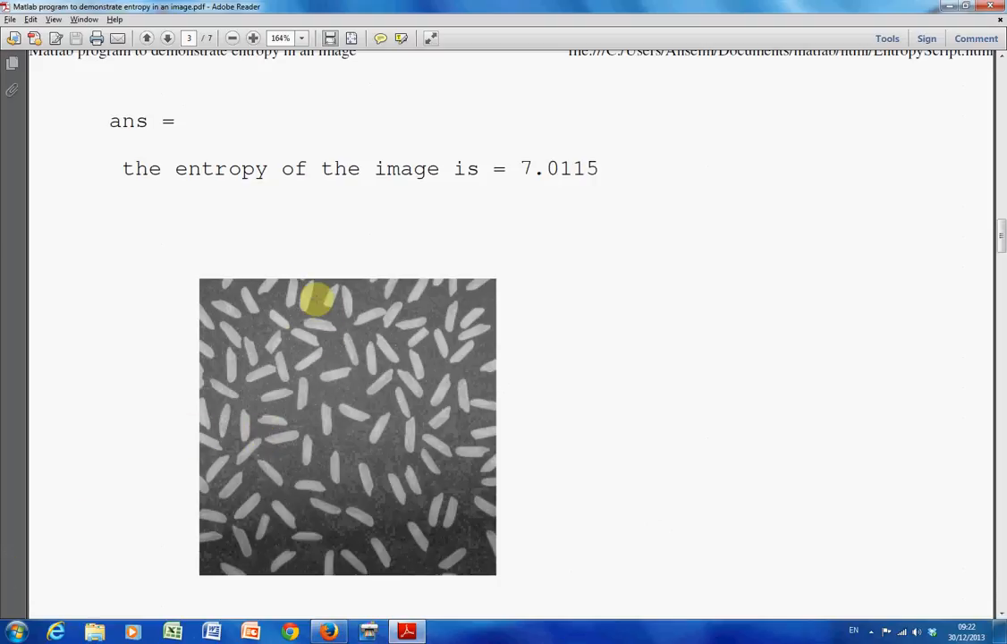
mouse_move(473, 260)
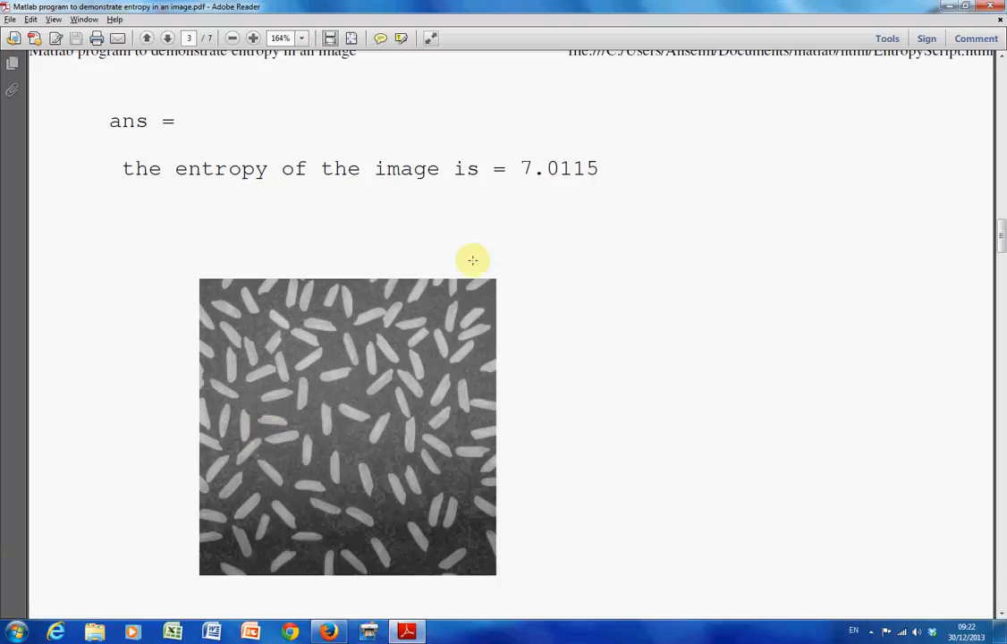
mouse_move(383, 246)
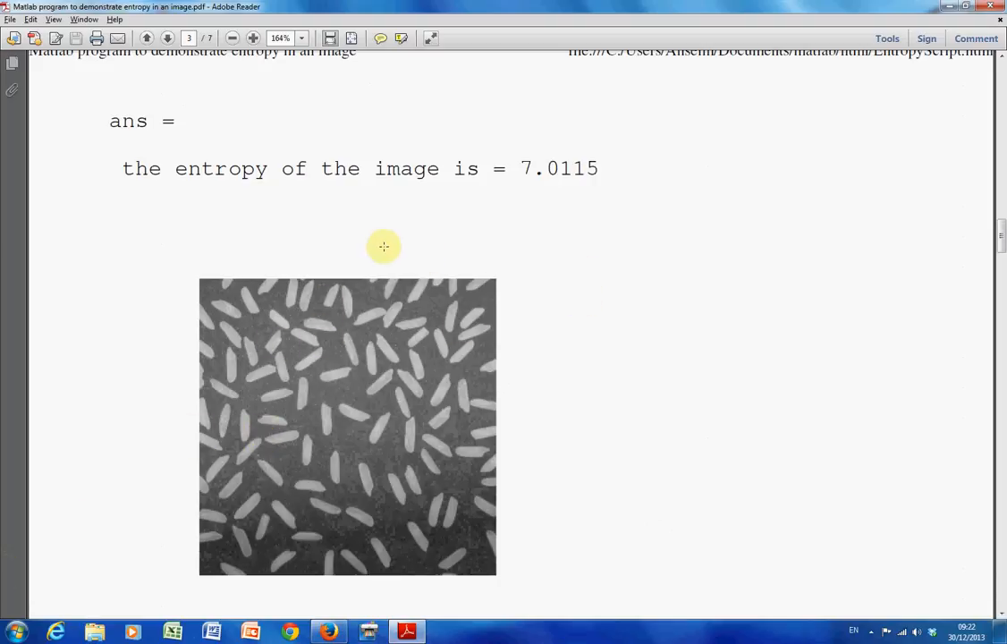
mouse_move(277, 316)
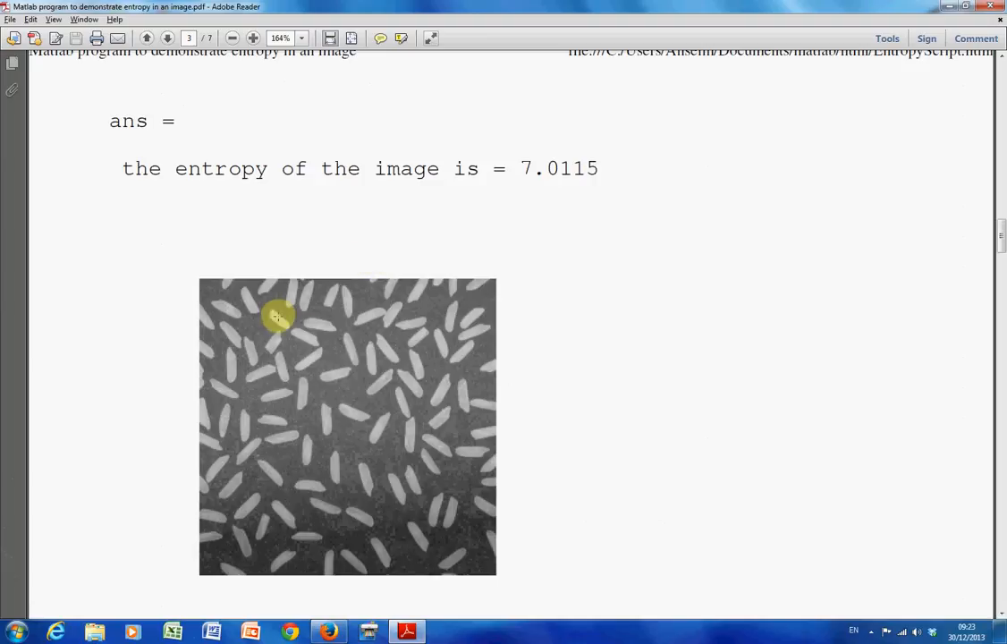
mouse_move(243, 347)
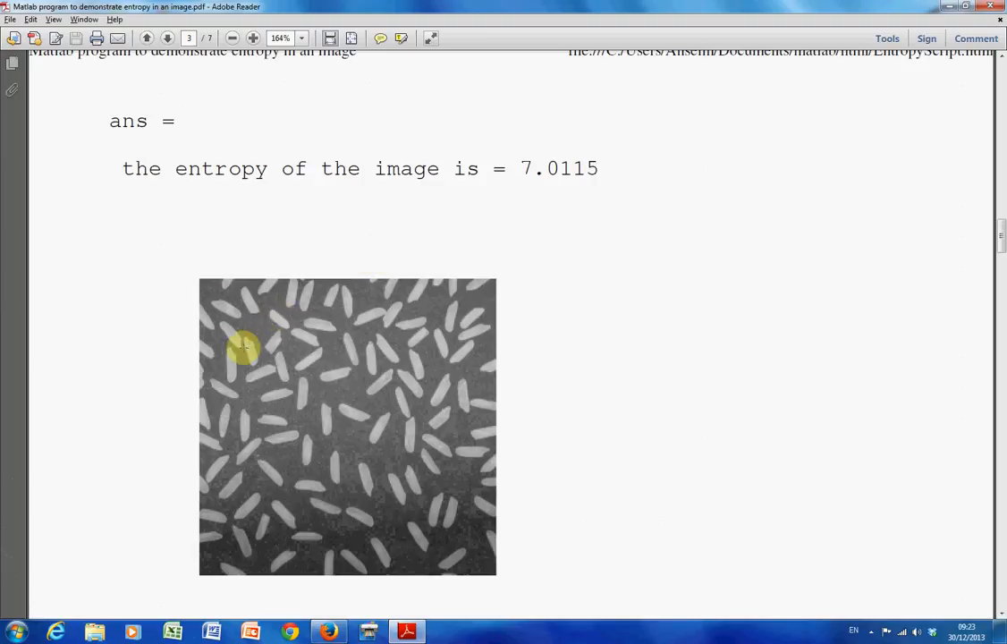
mouse_move(457, 611)
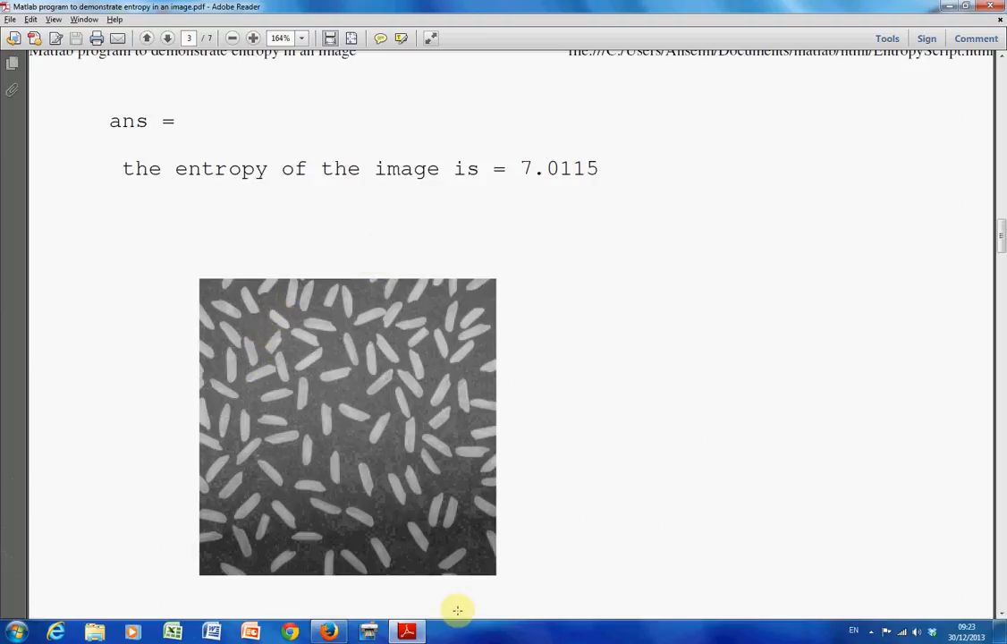
mouse_move(495, 466)
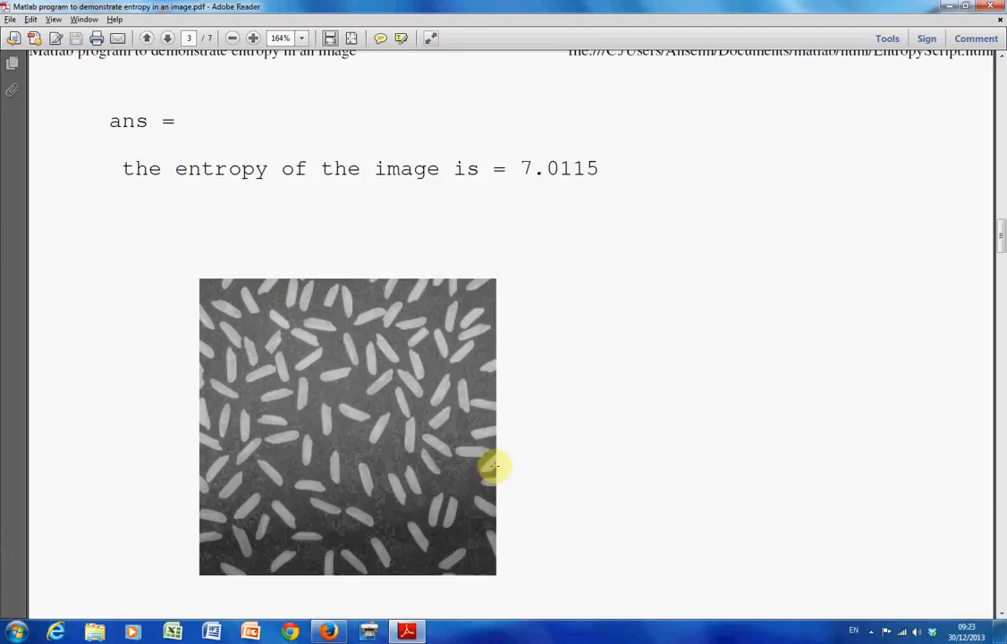
scroll("down", 3)
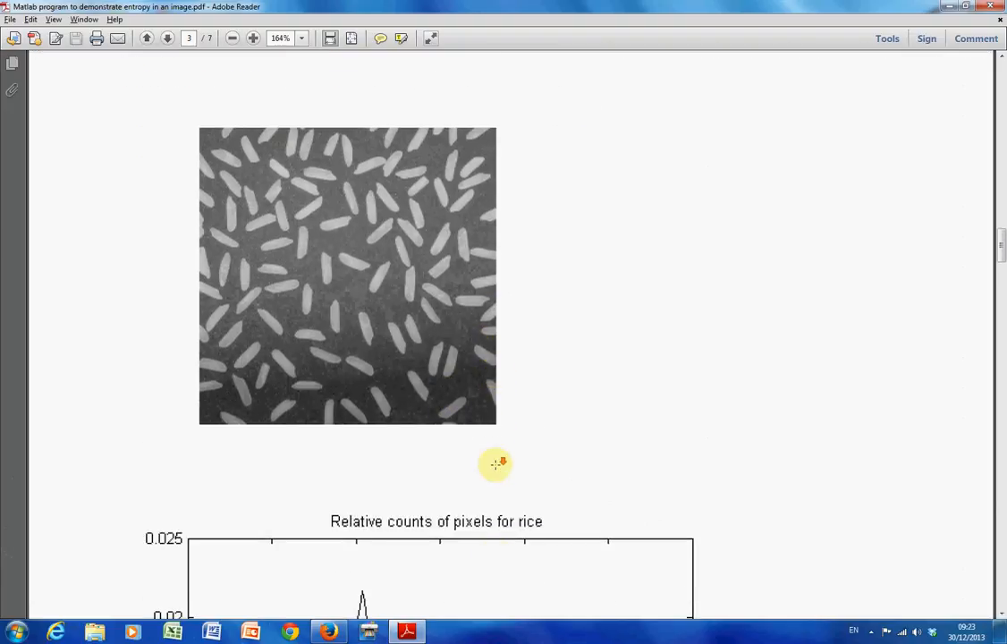
Scroll to the UDFimage section with entropy 8 and zoom in to 400%
scroll("down", 3)
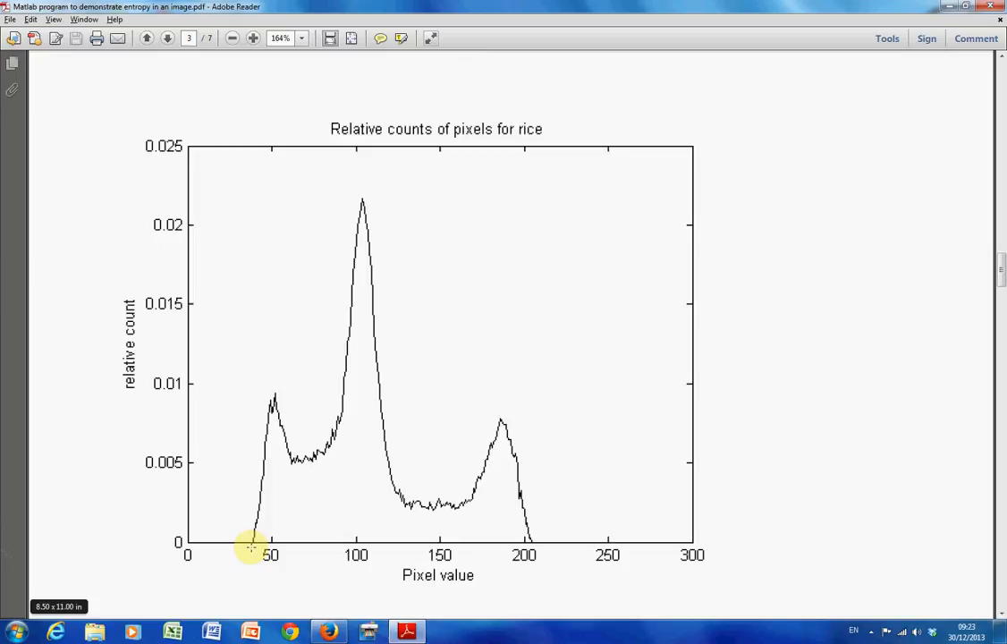
mouse_move(537, 546)
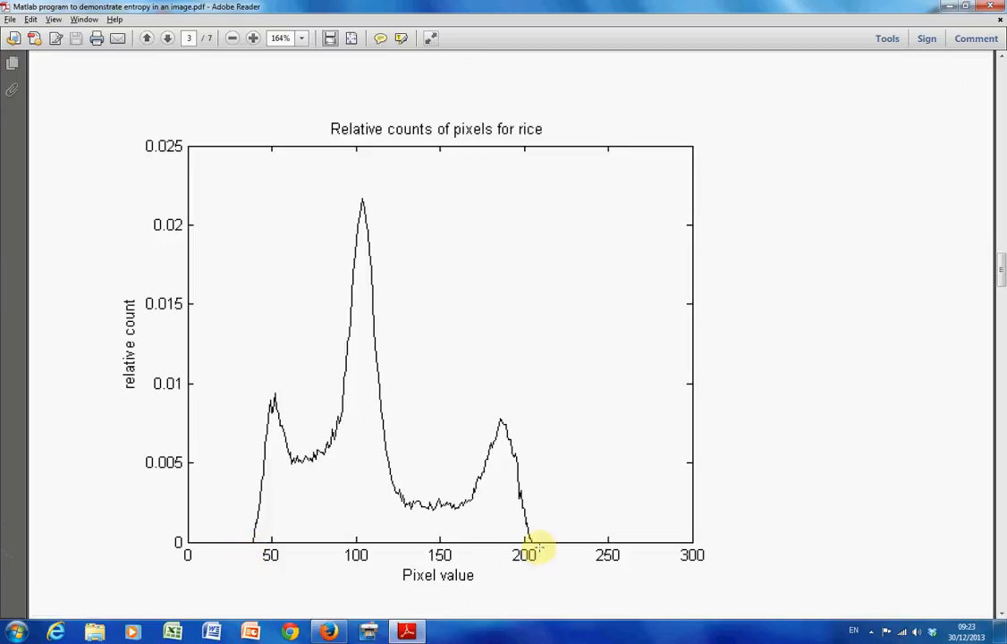
scroll("up", 3)
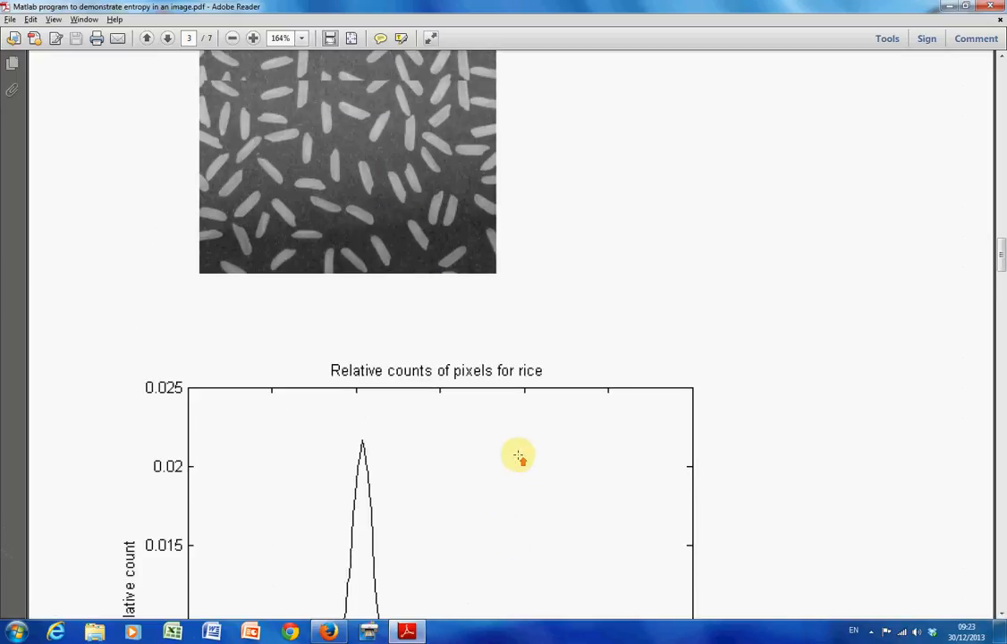
scroll("up", 3)
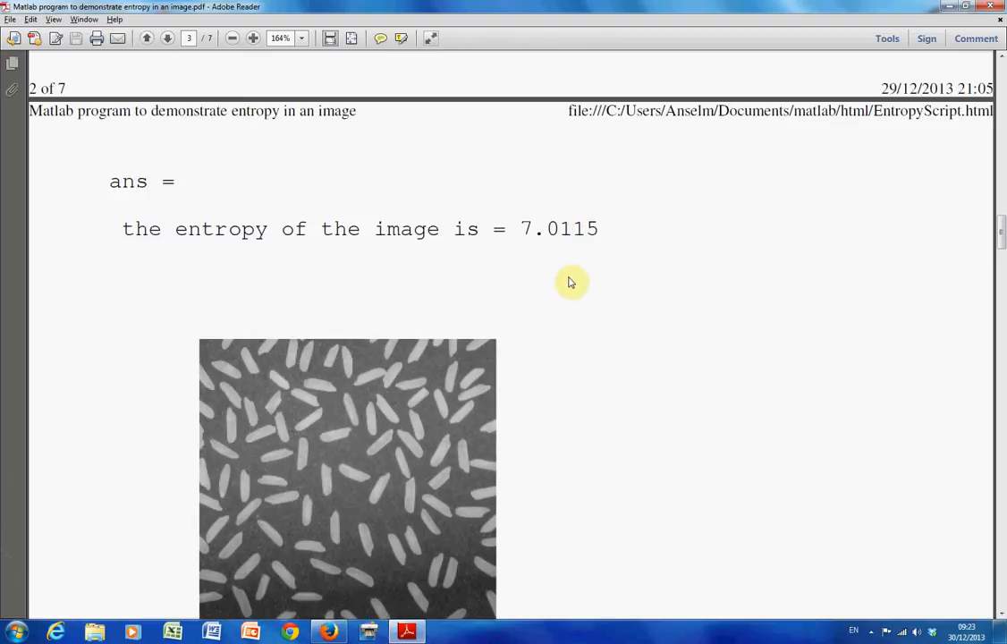
scroll("down", 3)
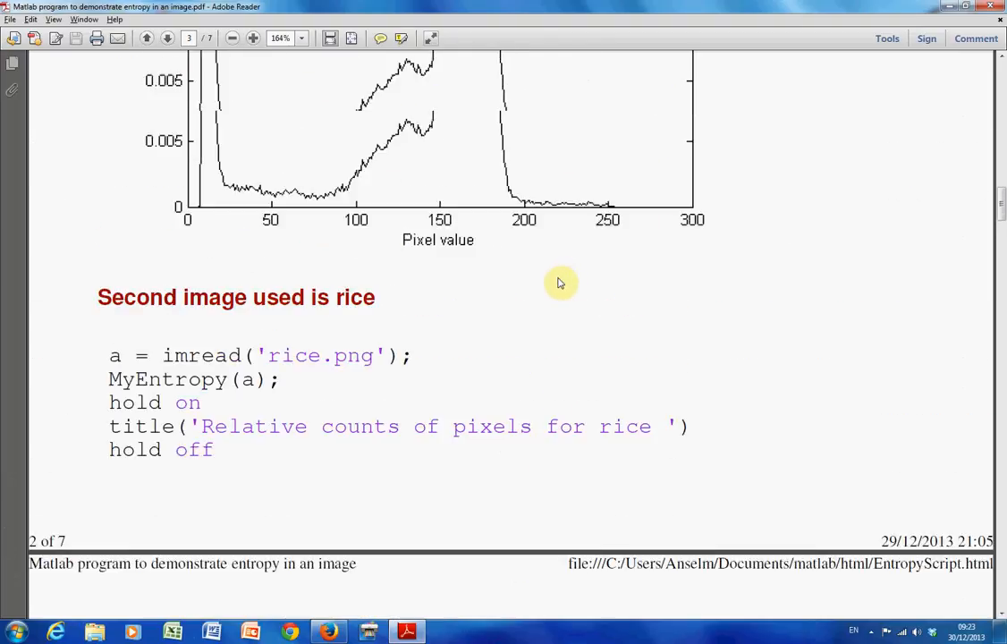
scroll("up", 3)
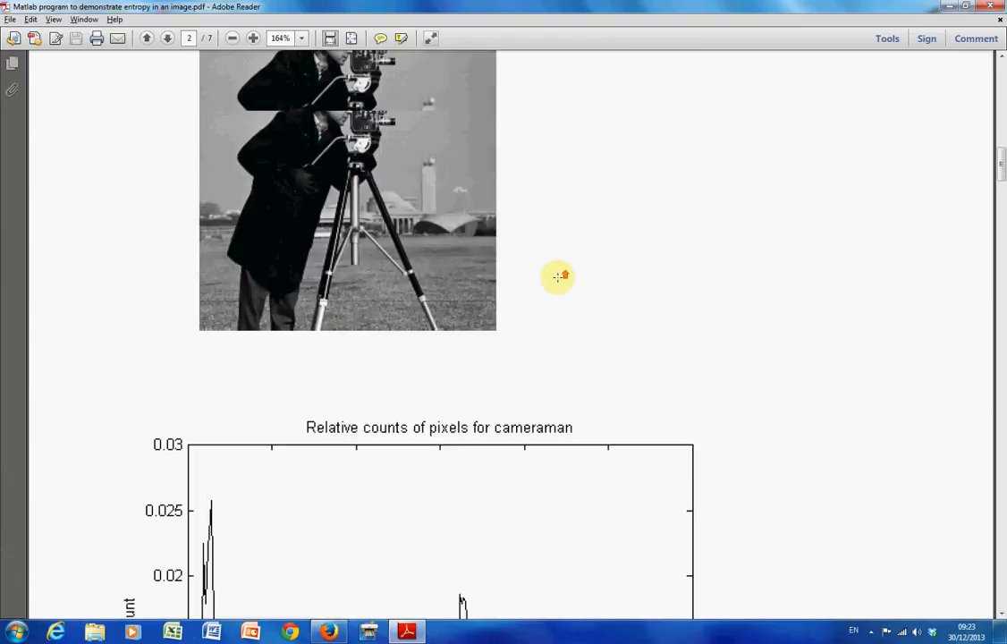
scroll("up", 3)
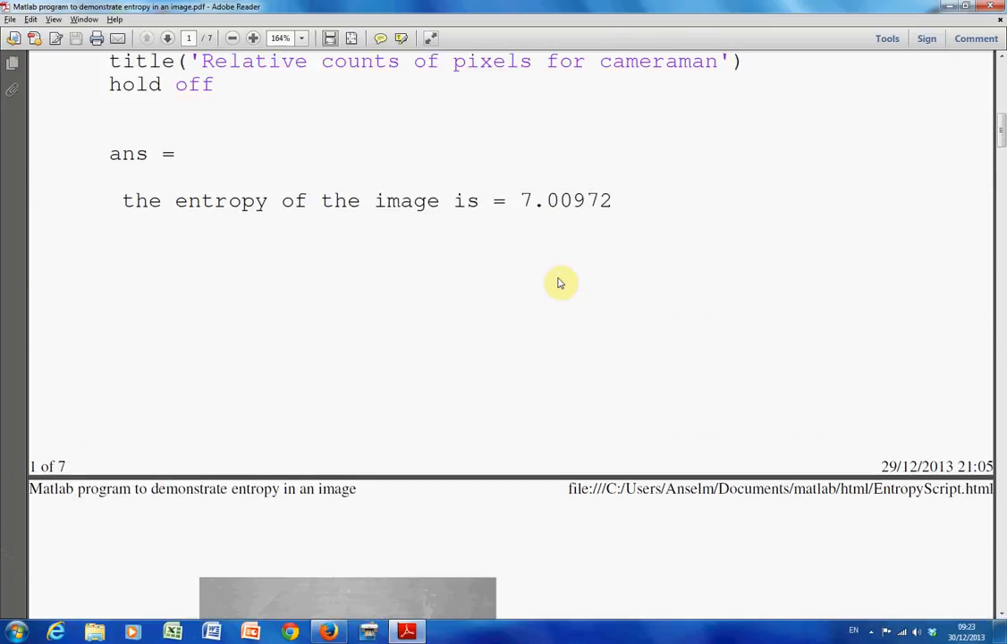
scroll("down", 3)
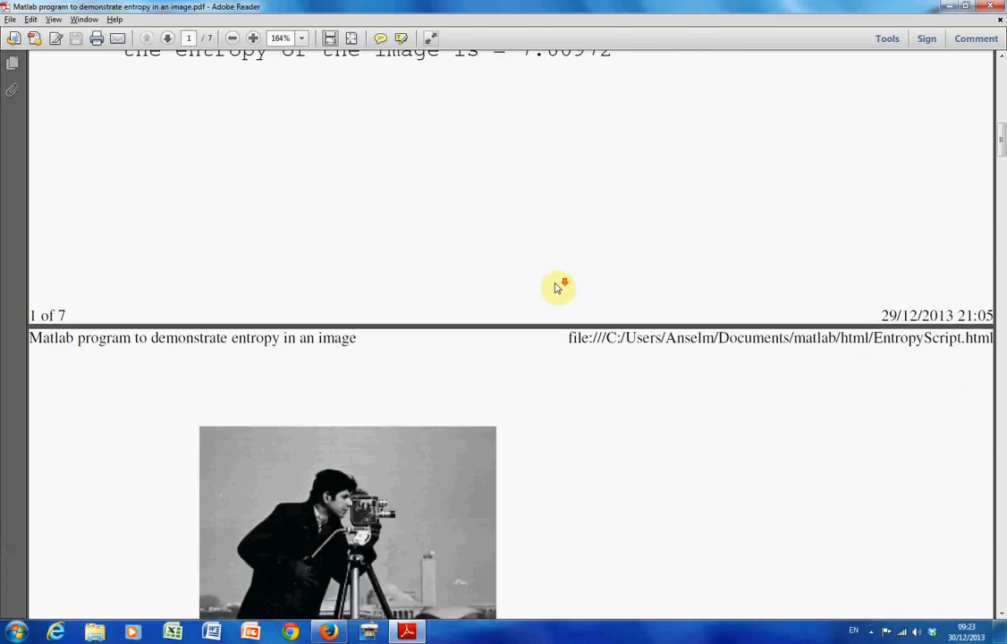
scroll("down", 3)
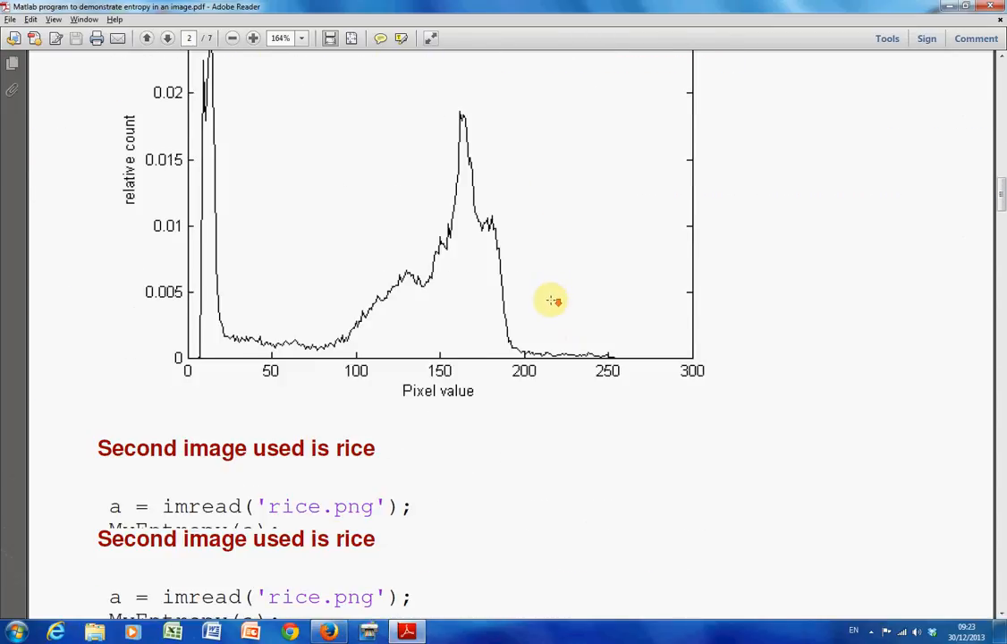
scroll("down", 3)
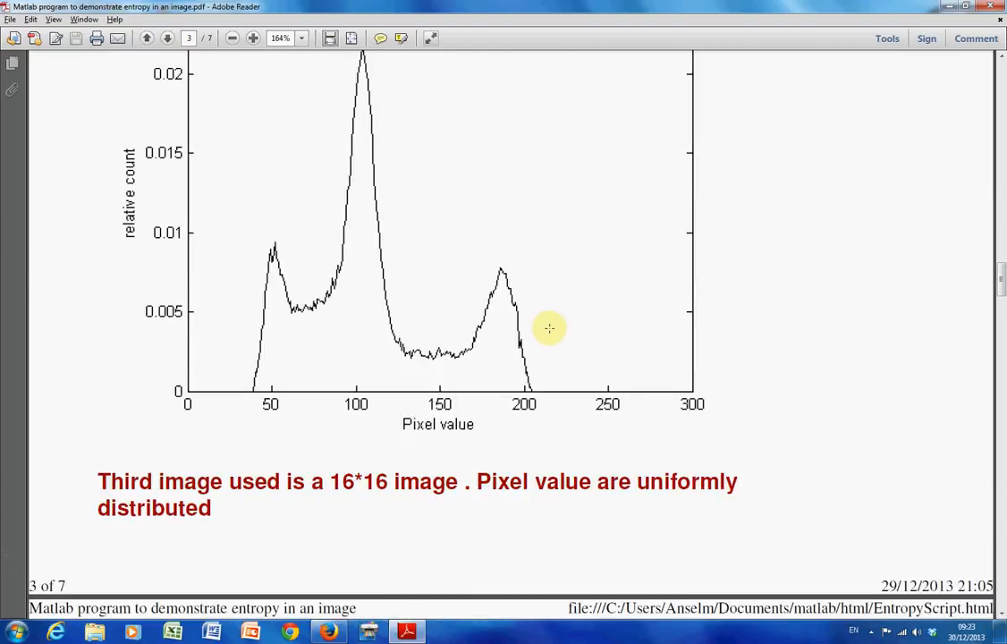
scroll("down", 3)
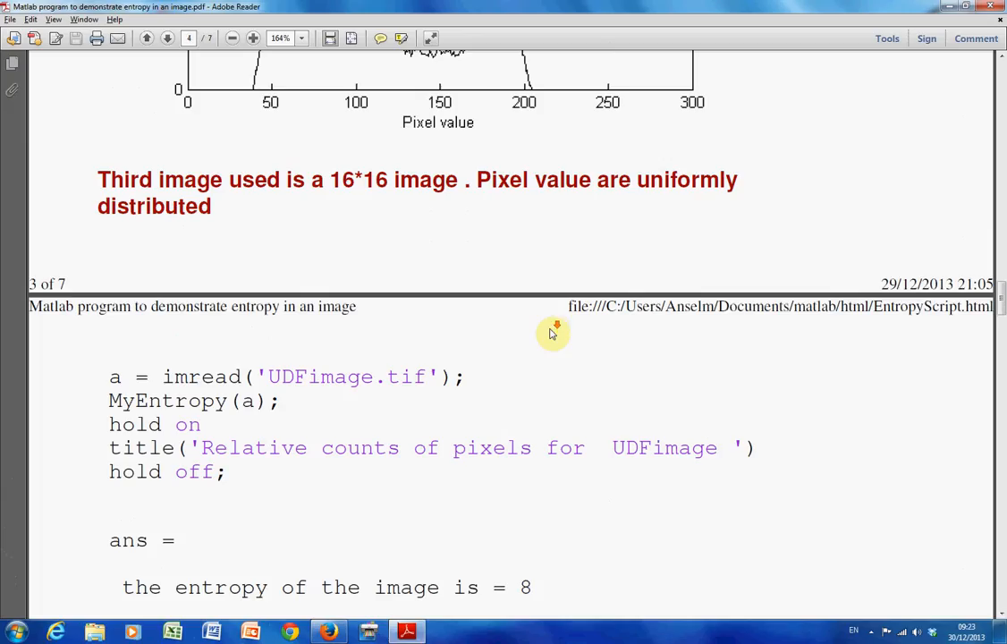
scroll("down", 3)
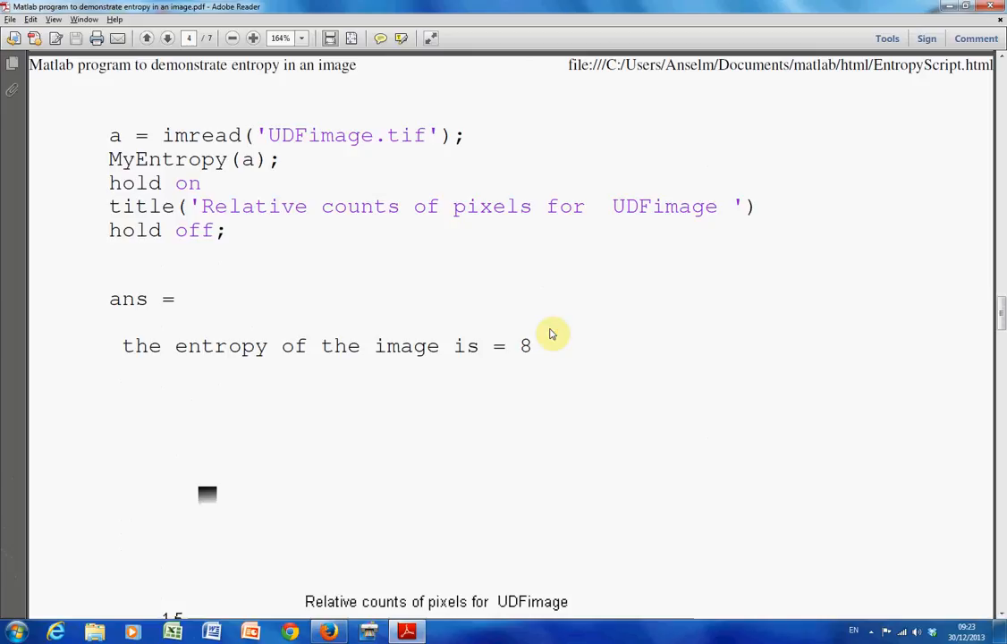
mouse_move(302, 447)
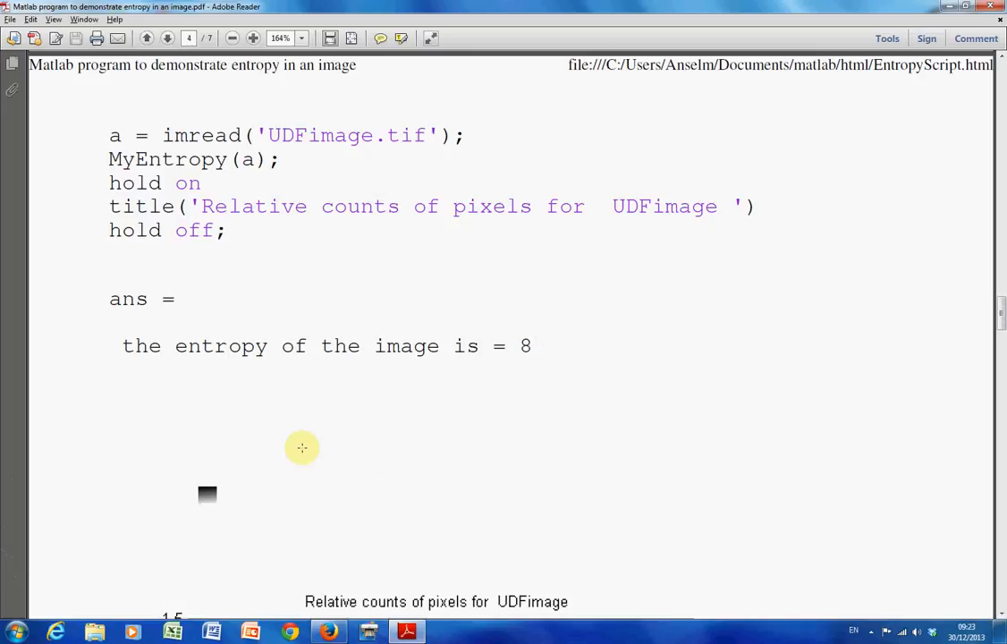
left_click(253, 37)
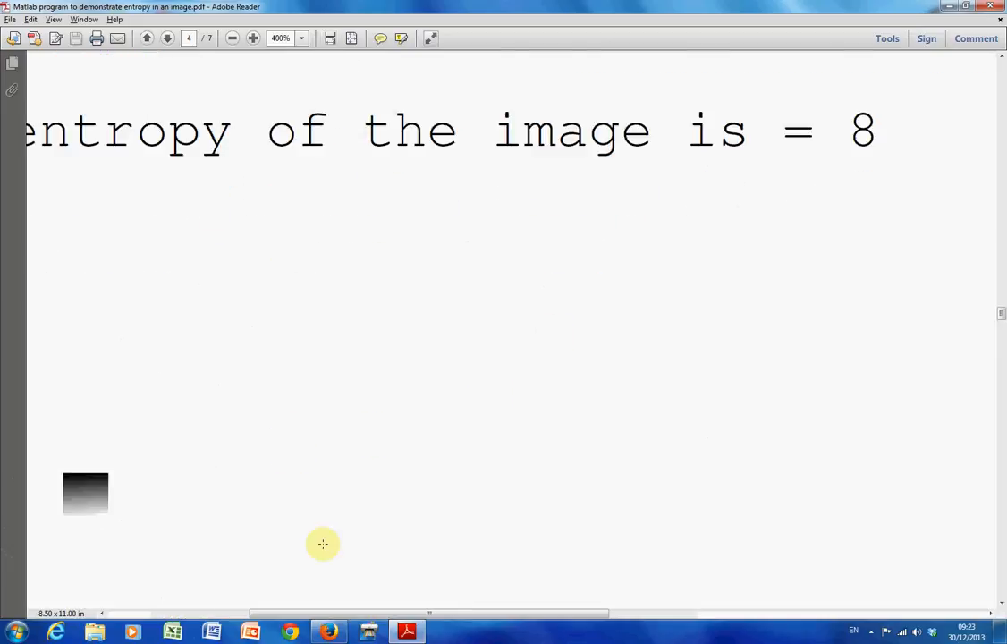
Pan across to inspect the tiny gradient image's stepped grey bands, then zoom out
scroll("right", 3)
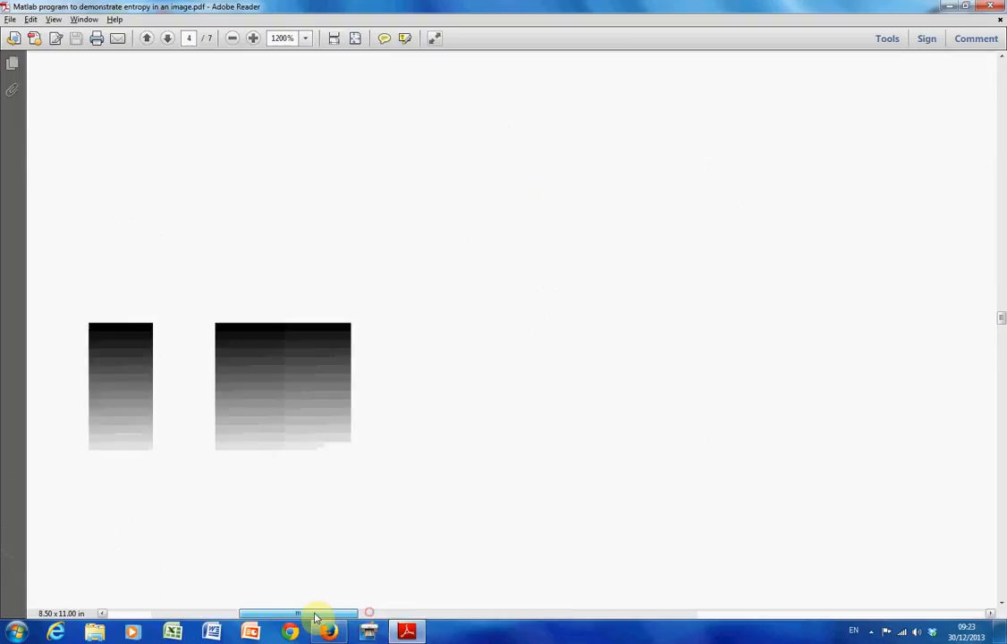
left_click_drag(313, 613, 276, 613)
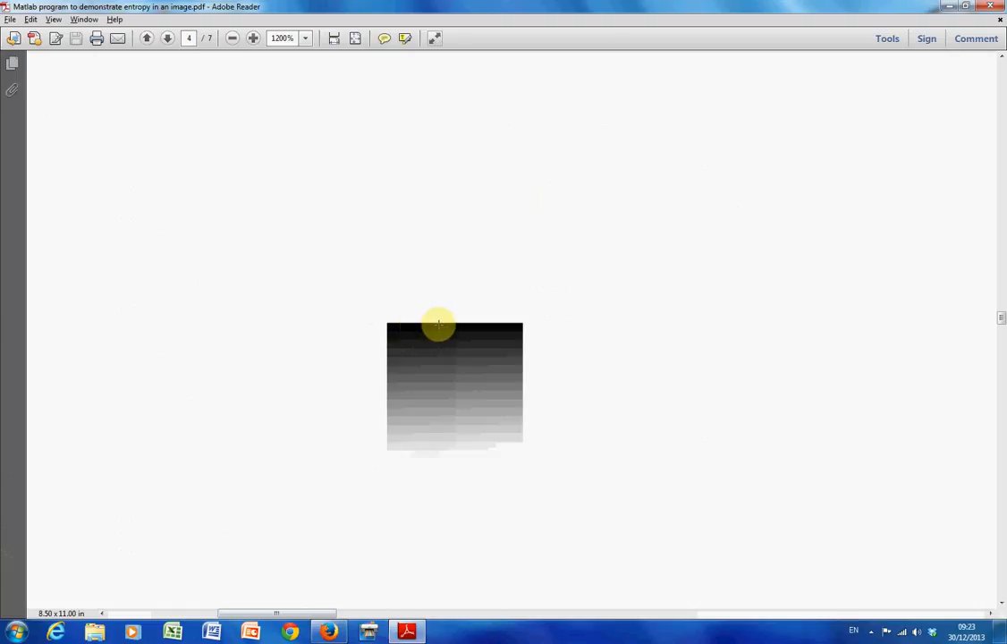
mouse_move(480, 337)
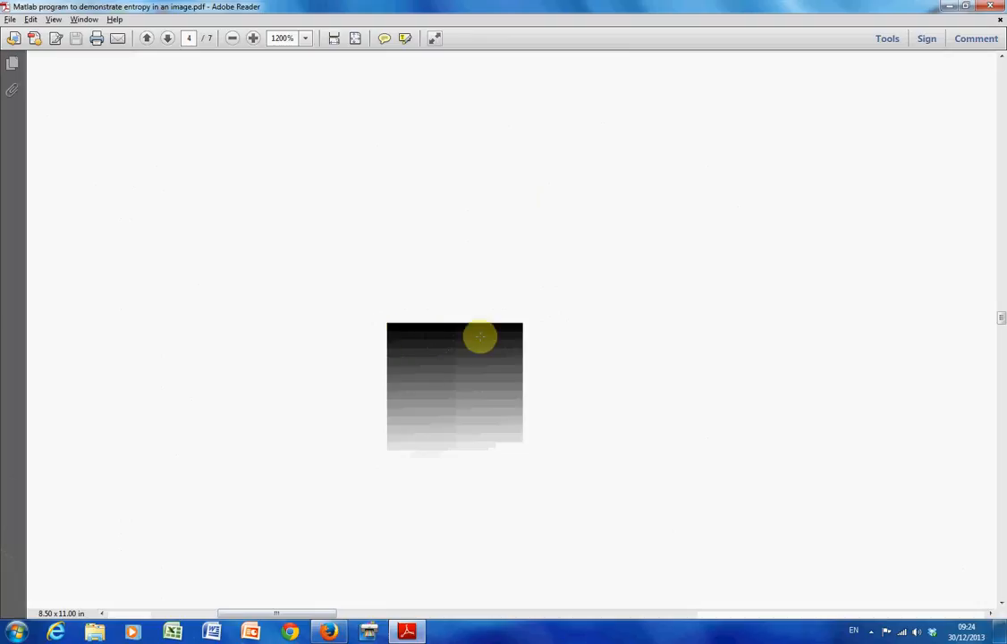
mouse_move(519, 336)
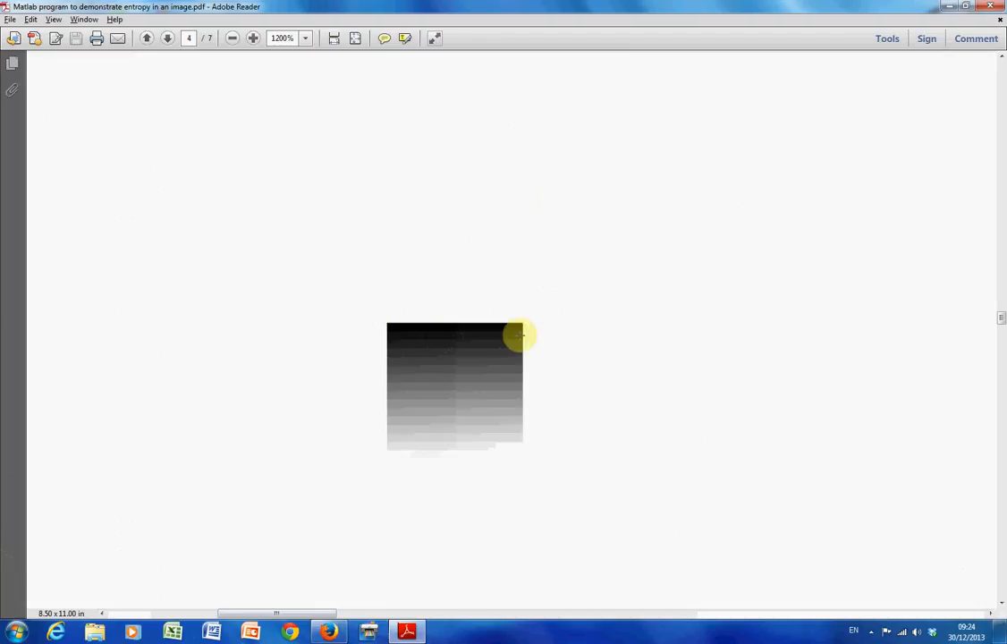
mouse_move(365, 202)
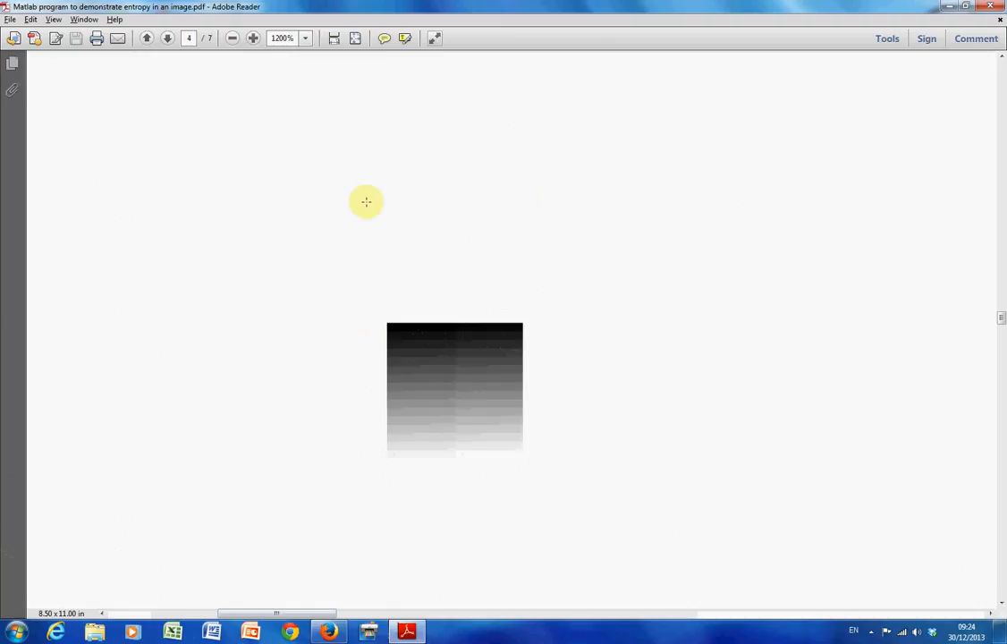
mouse_move(398, 382)
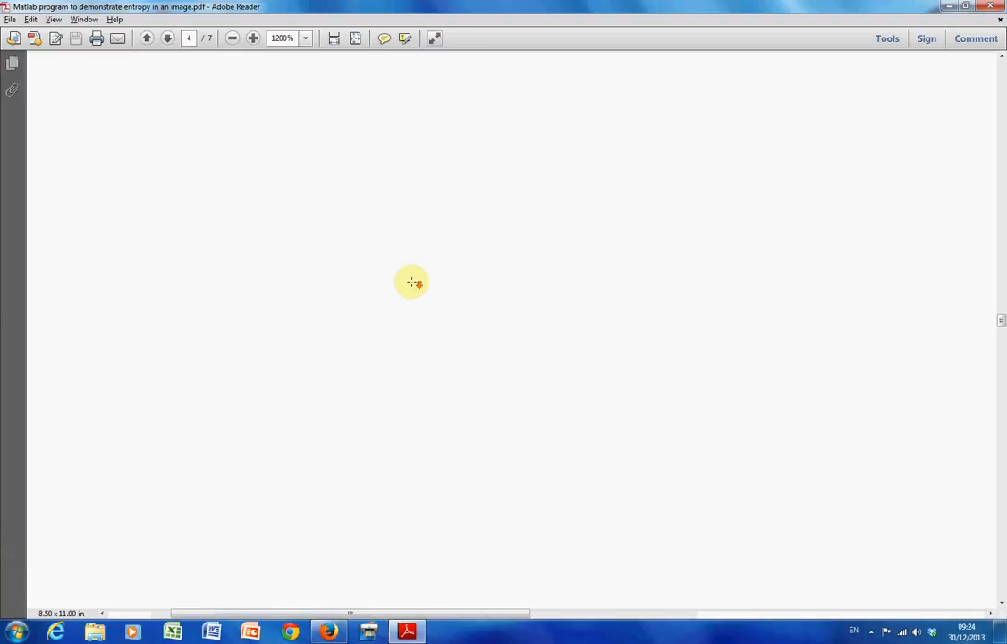
left_click(232, 38)
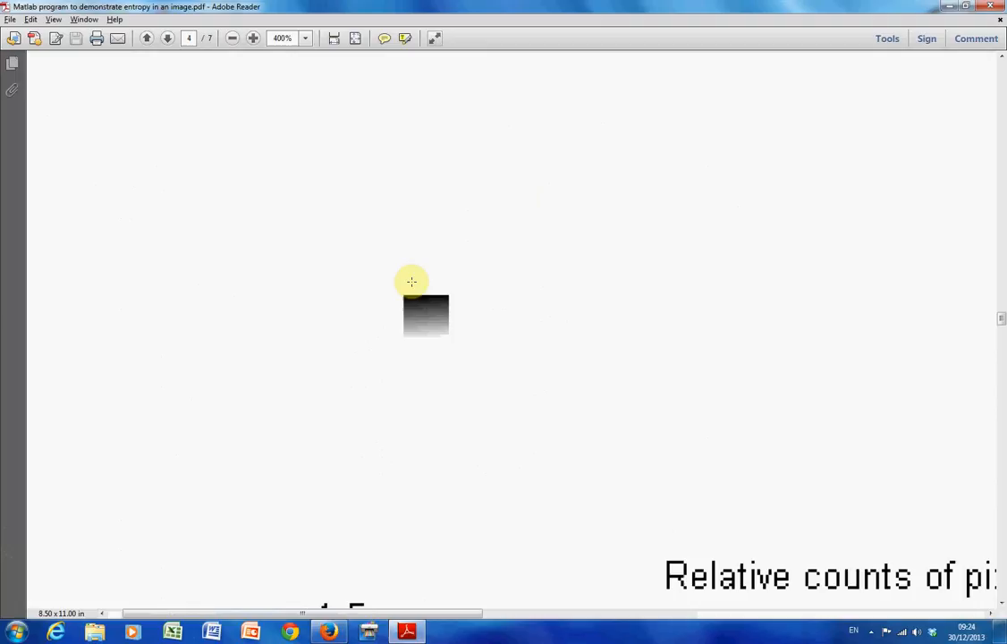
Zoom out to 125% and scroll to the flat UDFimage histogram below entropy 8
left_click(231, 37)
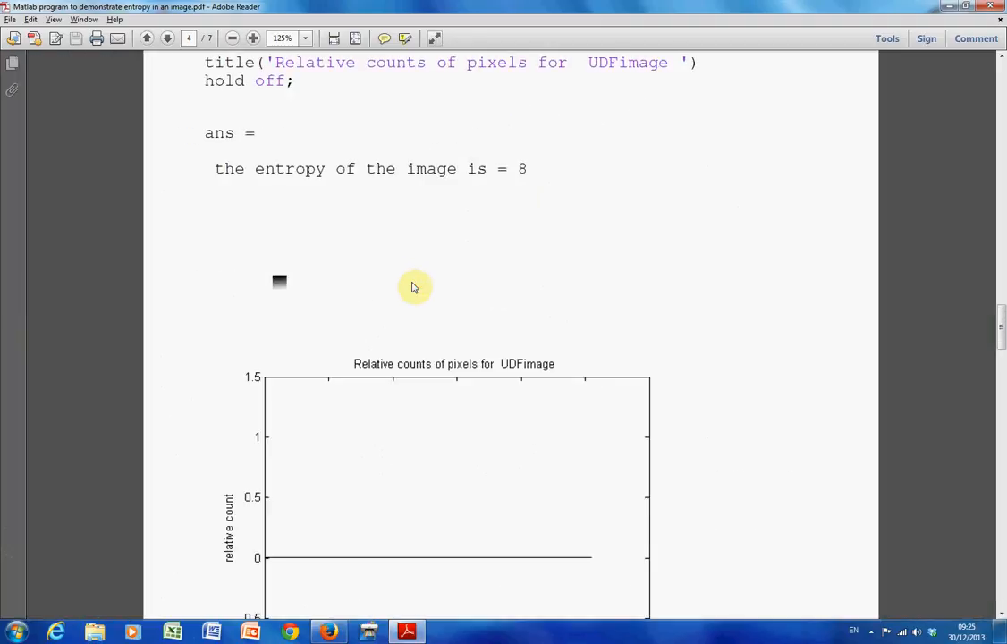
scroll("down", 3)
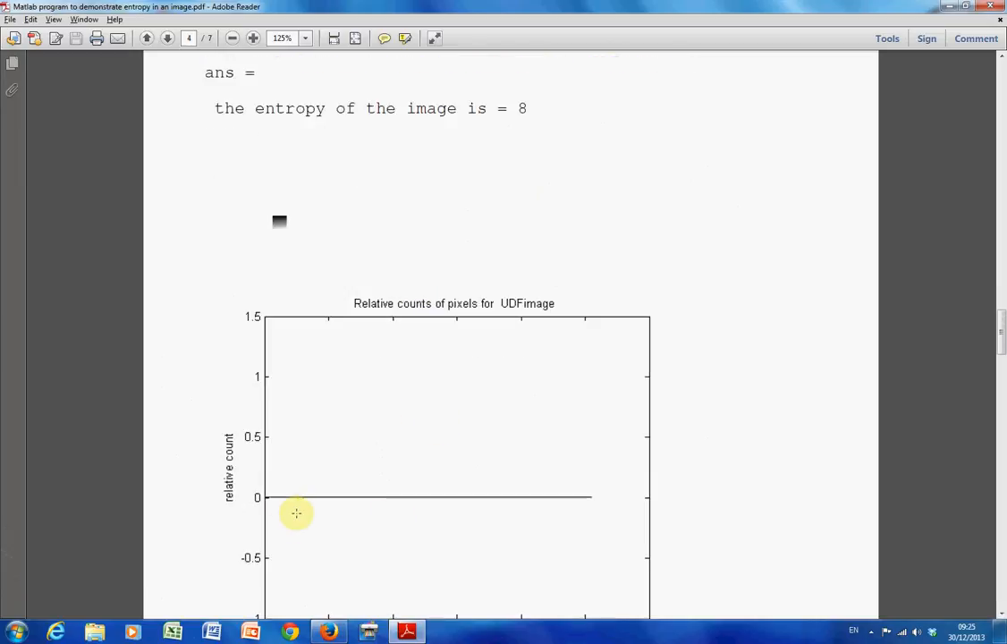
mouse_move(269, 507)
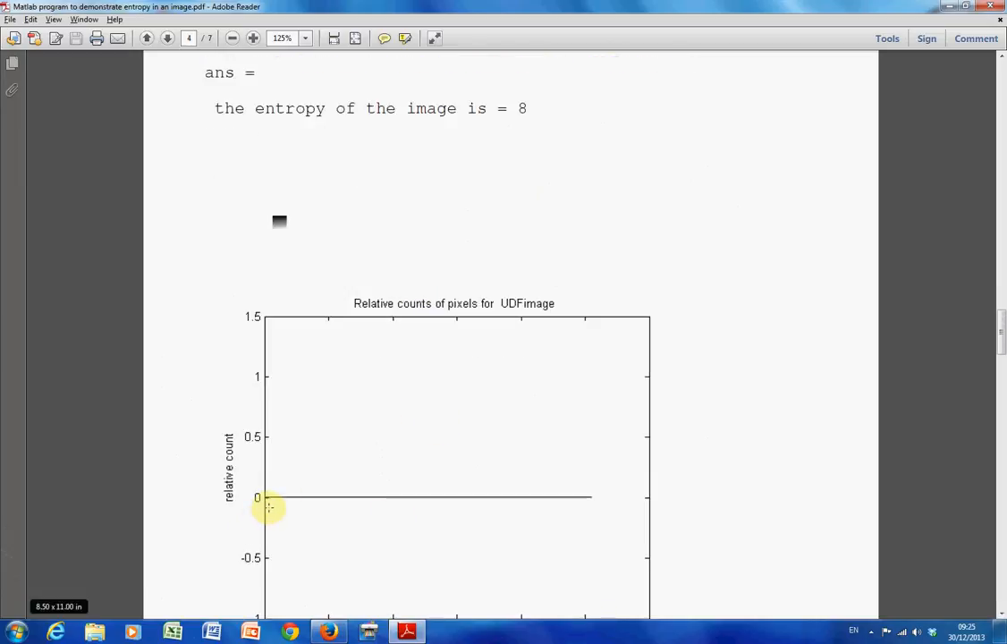
mouse_move(268, 497)
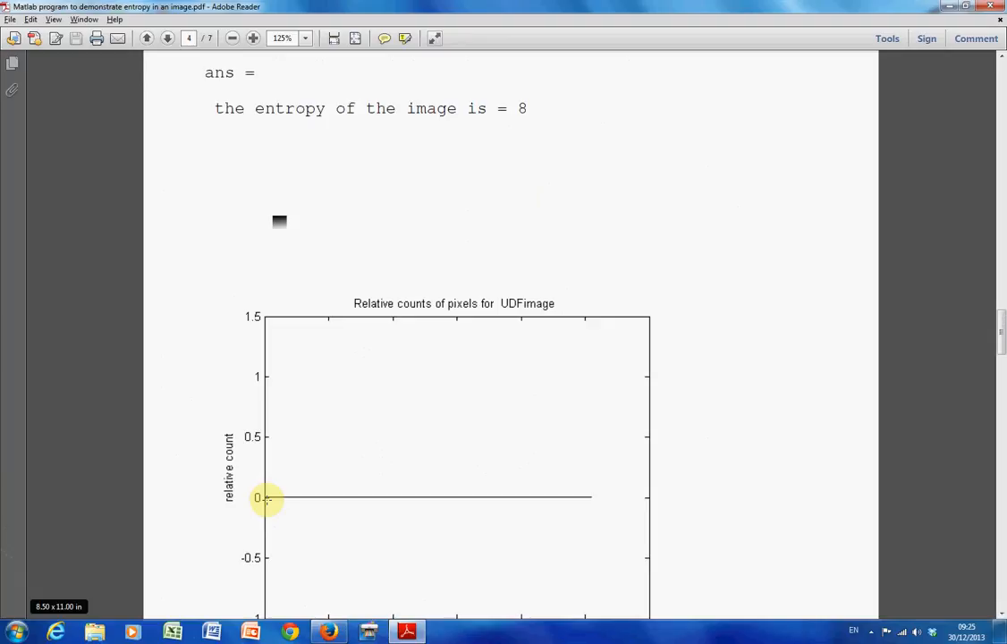
mouse_move(253, 470)
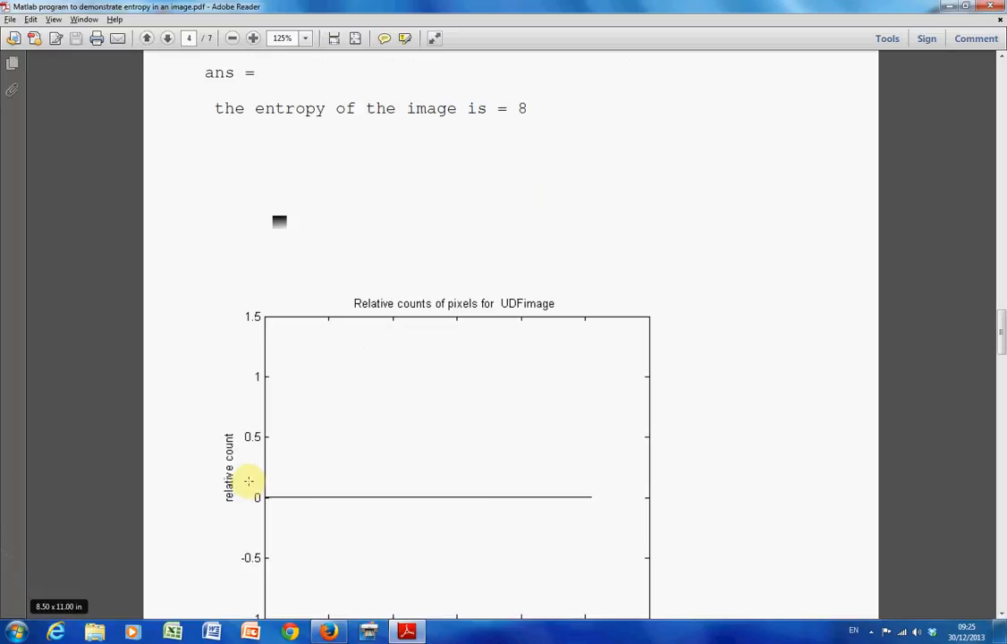
mouse_move(269, 497)
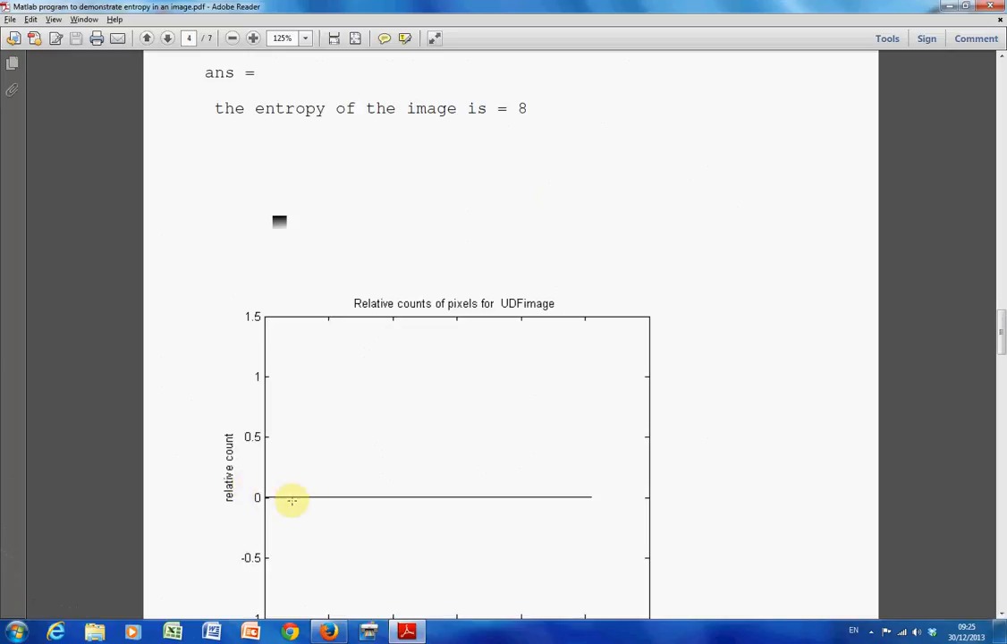
mouse_move(474, 150)
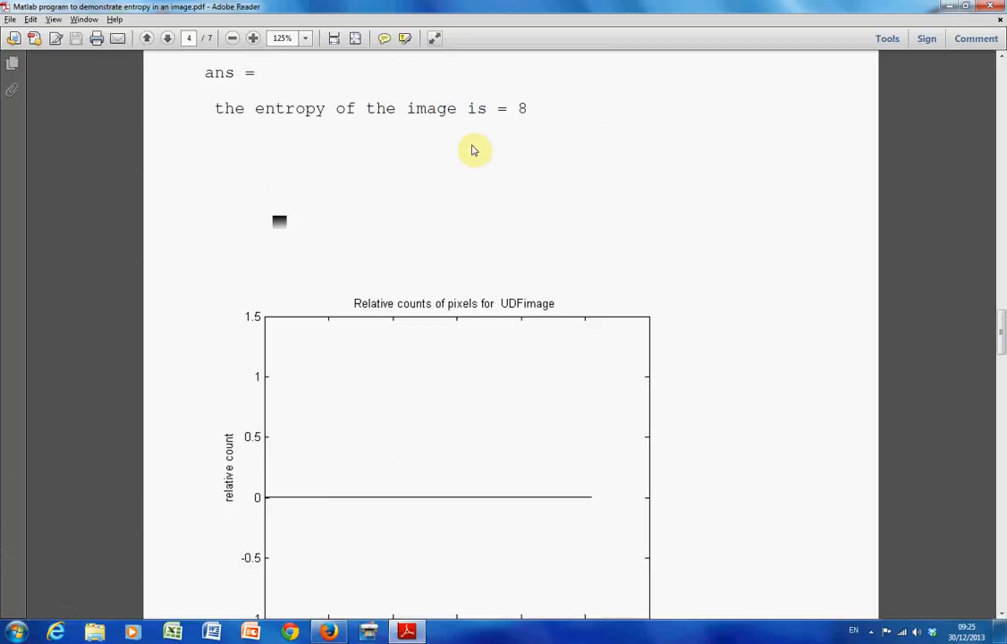
mouse_move(458, 153)
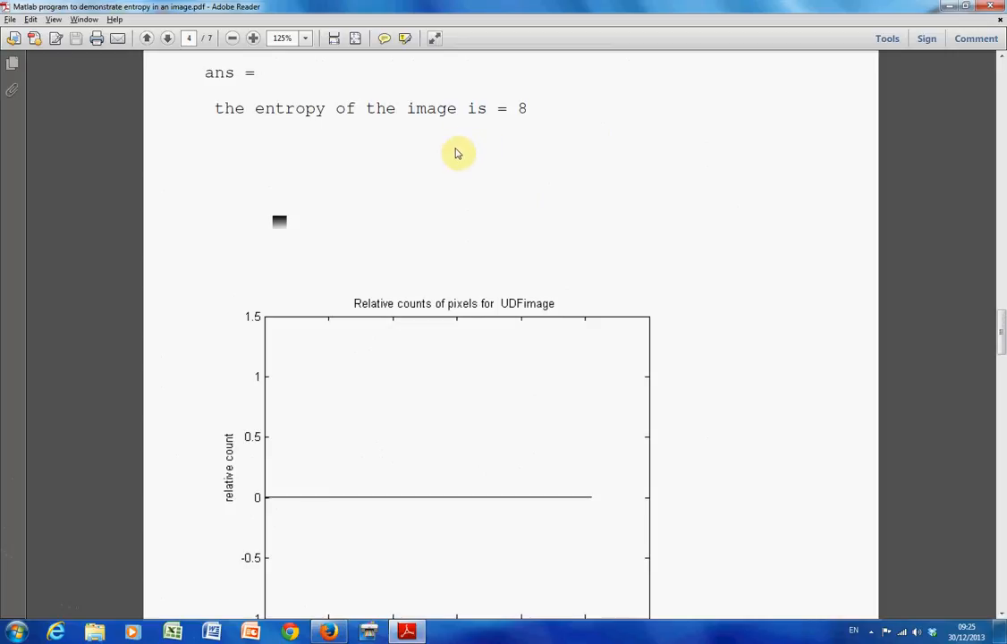
mouse_move(449, 174)
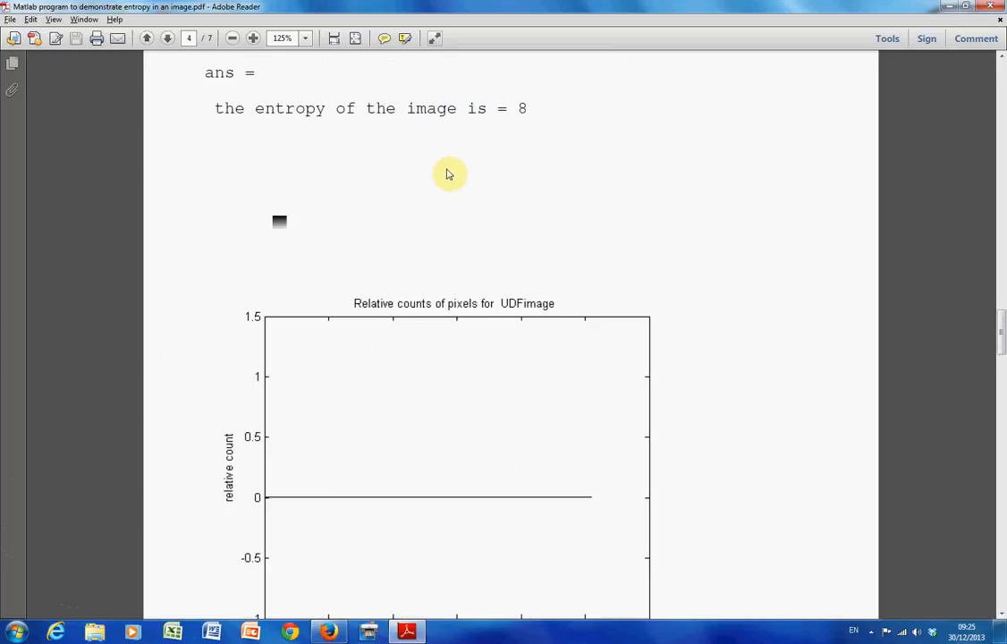
mouse_move(503, 124)
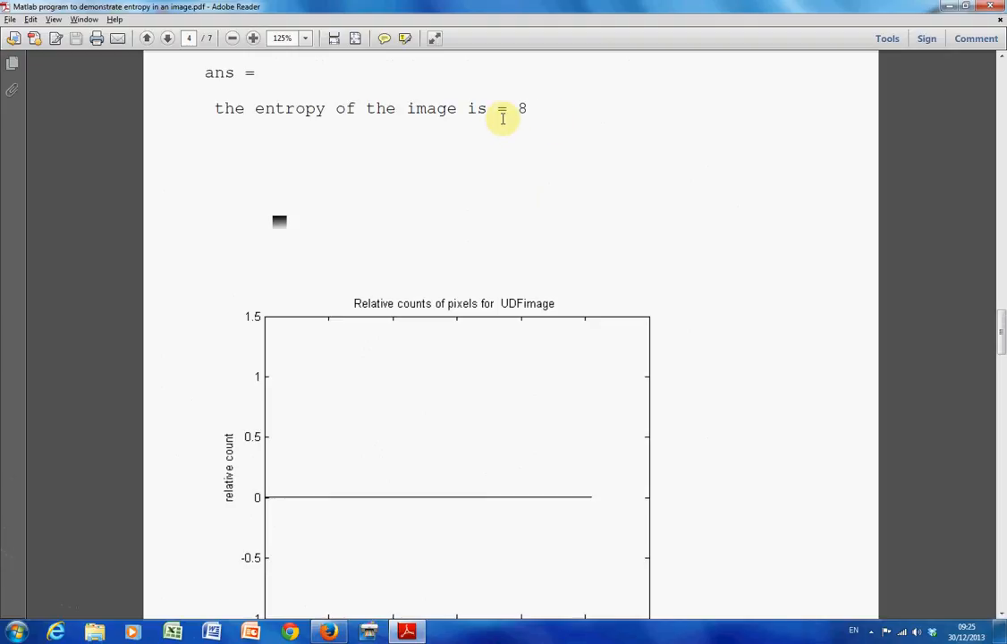
mouse_move(137, 295)
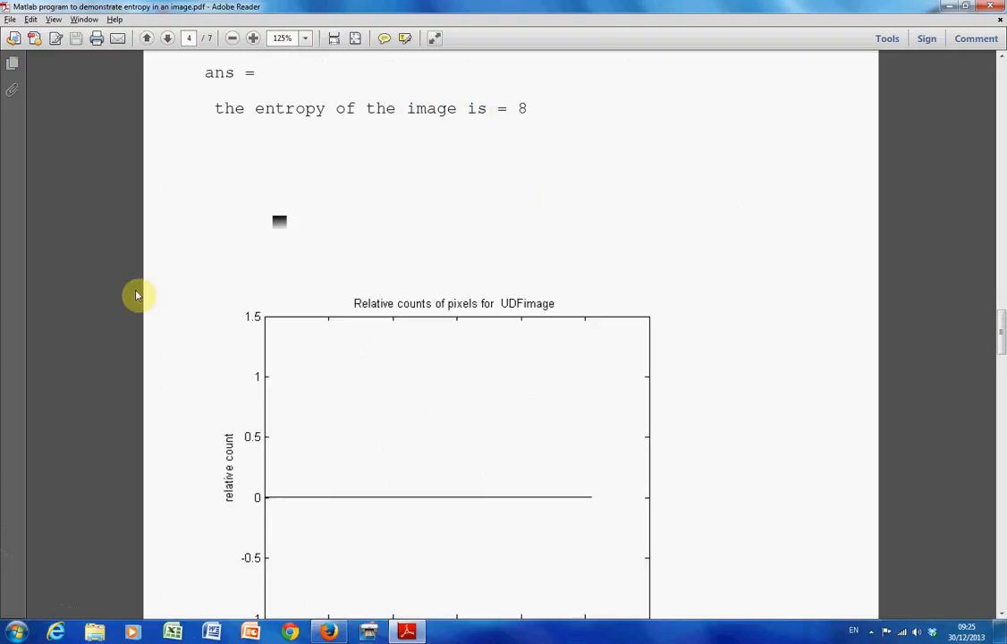
mouse_move(191, 271)
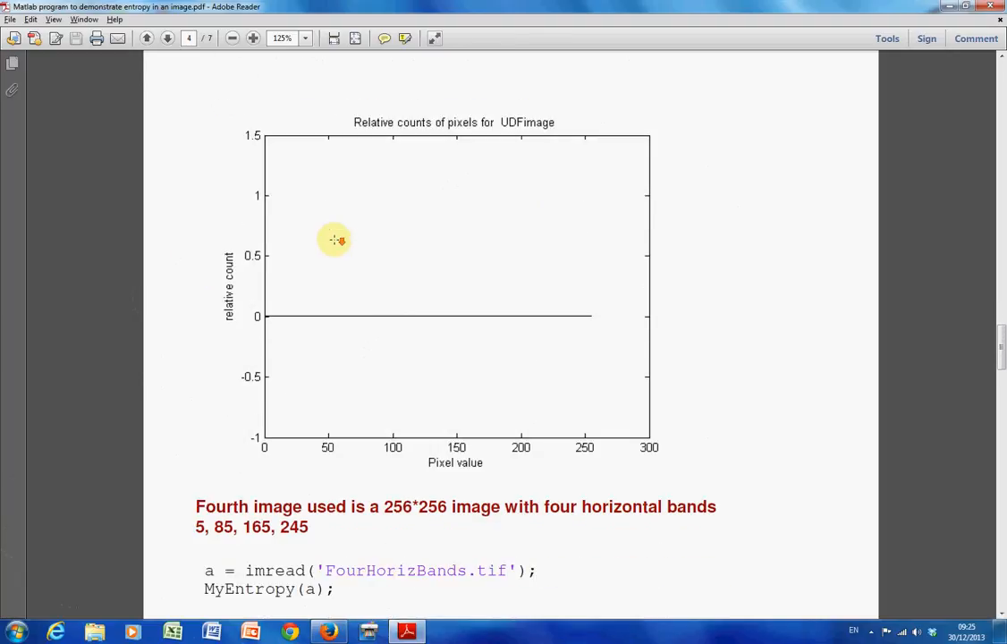
Scroll onto page 5 to the four-band image's entropy of 1.99991 and picture
scroll("down", 3)
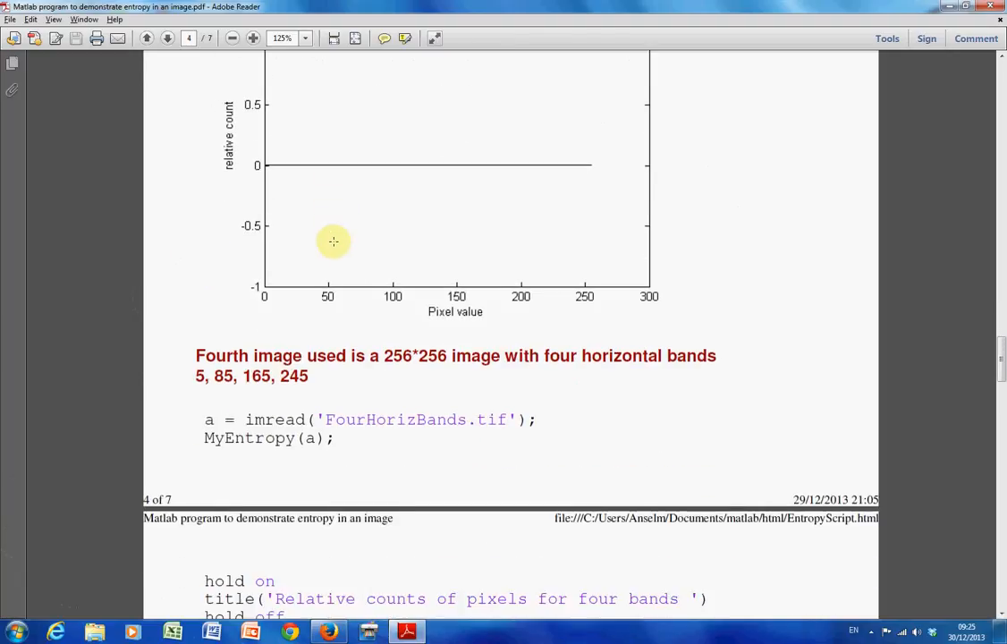
scroll("down", 3)
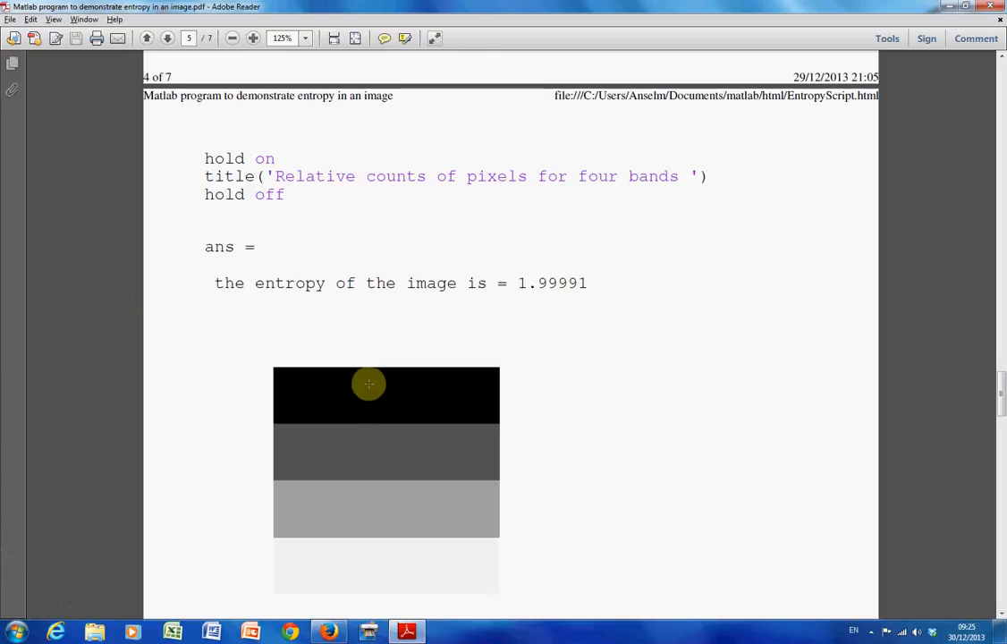
mouse_move(360, 425)
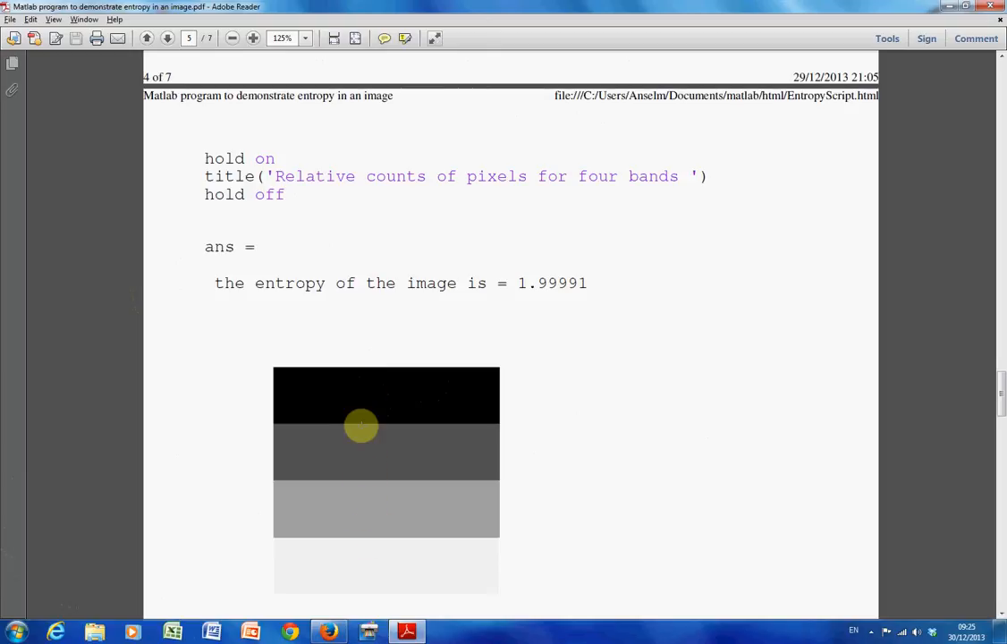
scroll("up", 3)
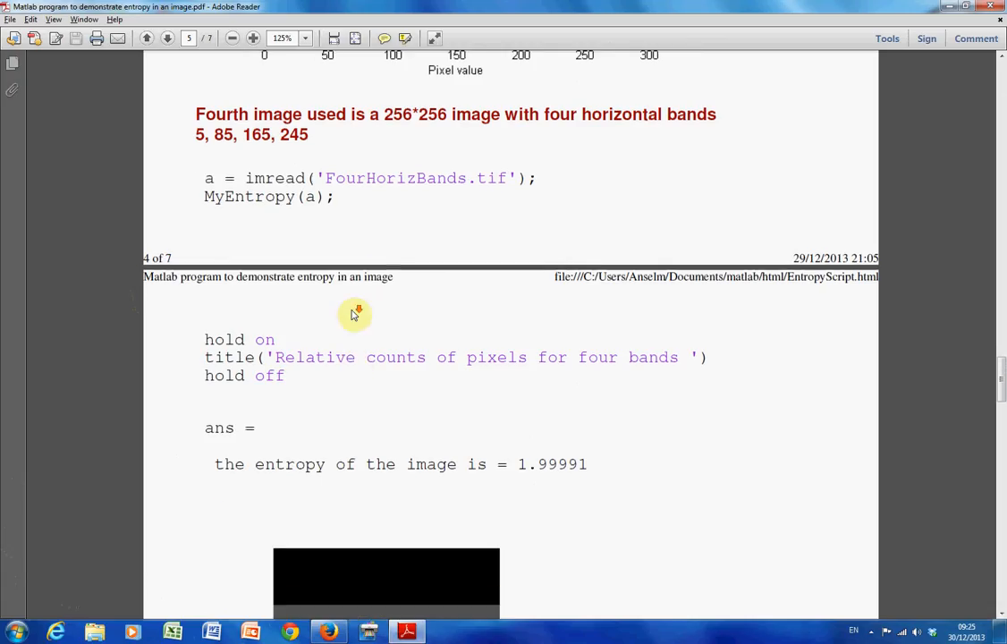
scroll("down", 3)
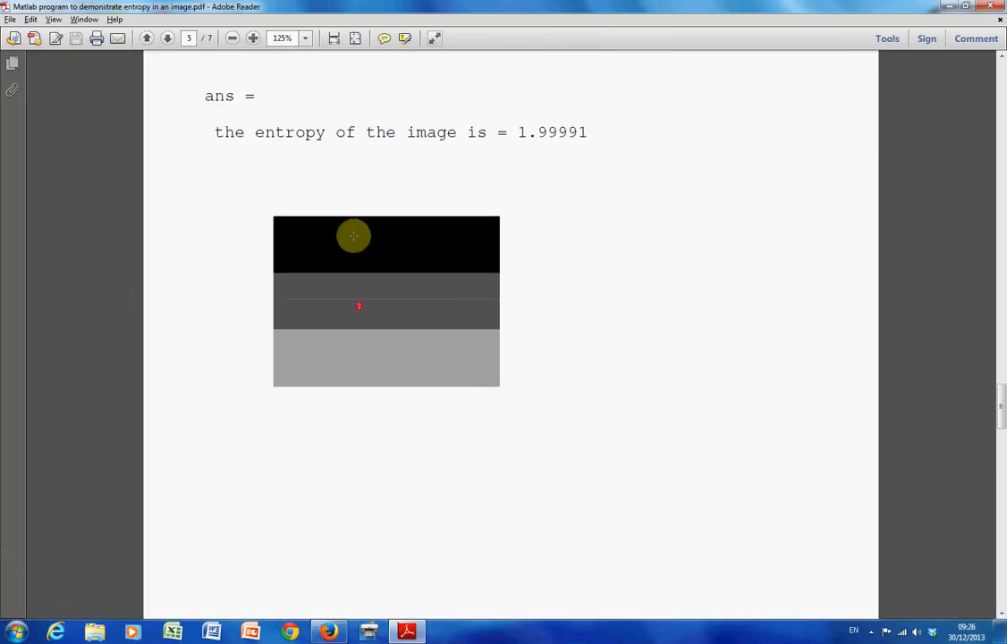
mouse_move(351, 295)
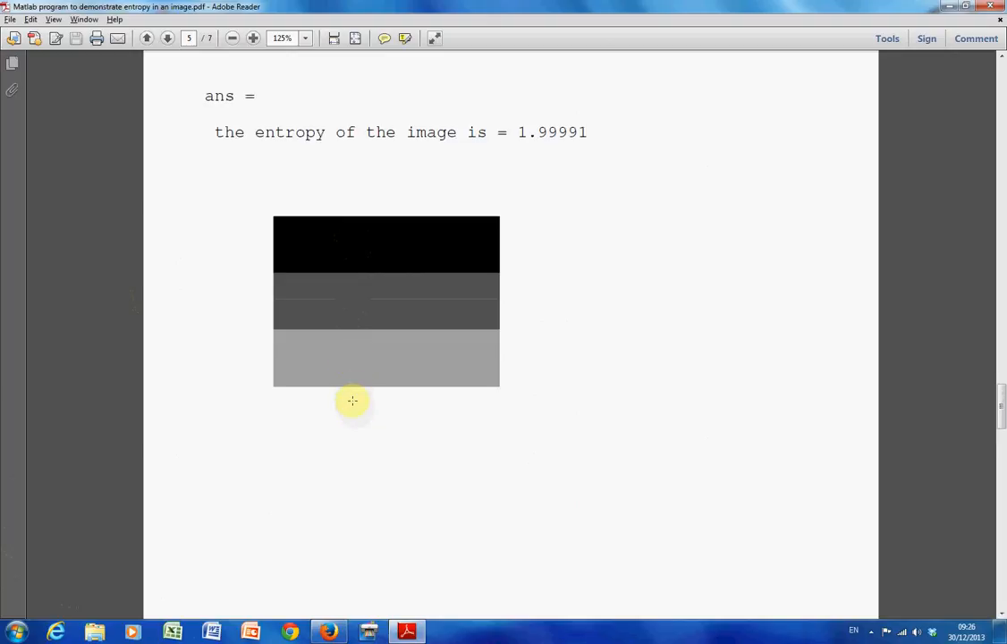
mouse_move(352, 249)
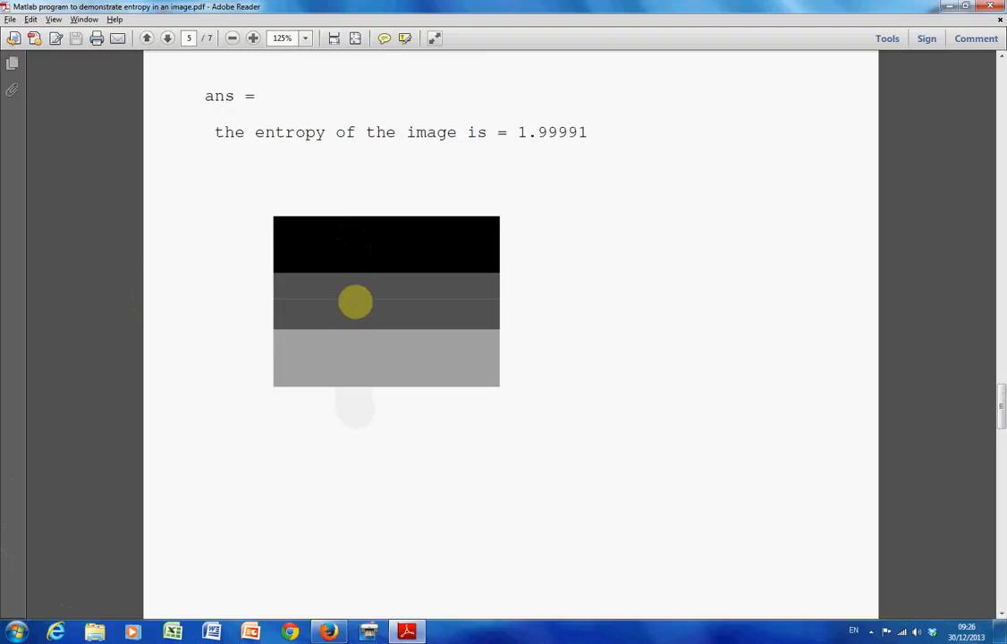
mouse_move(353, 360)
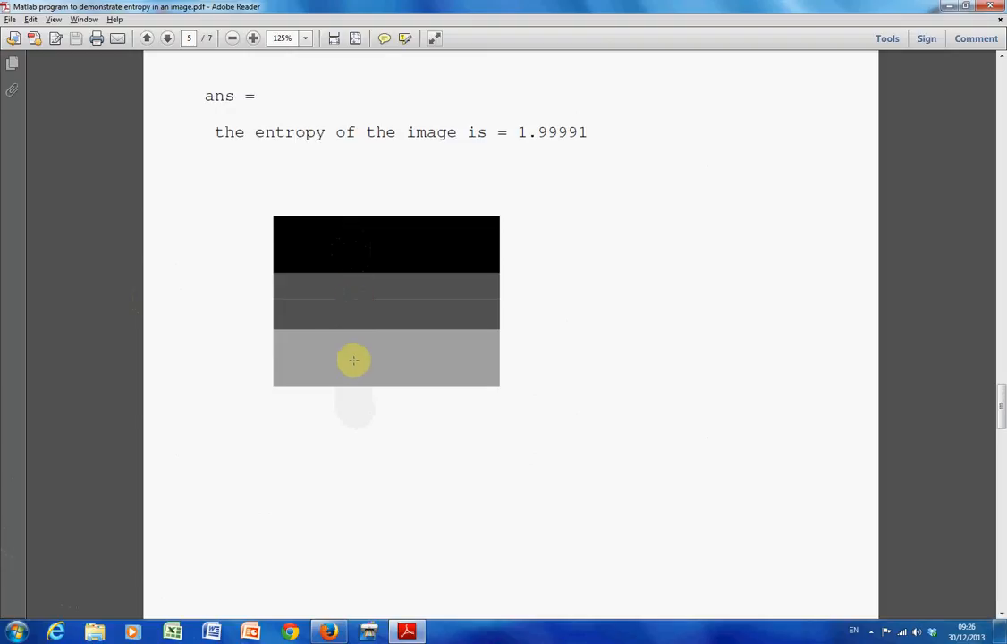
mouse_move(355, 409)
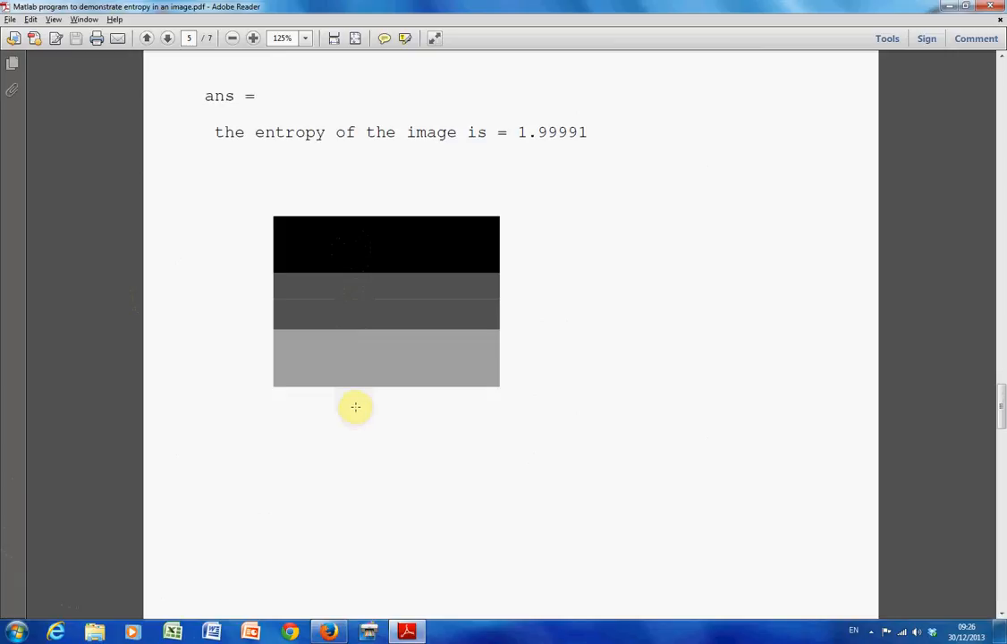
mouse_move(256, 243)
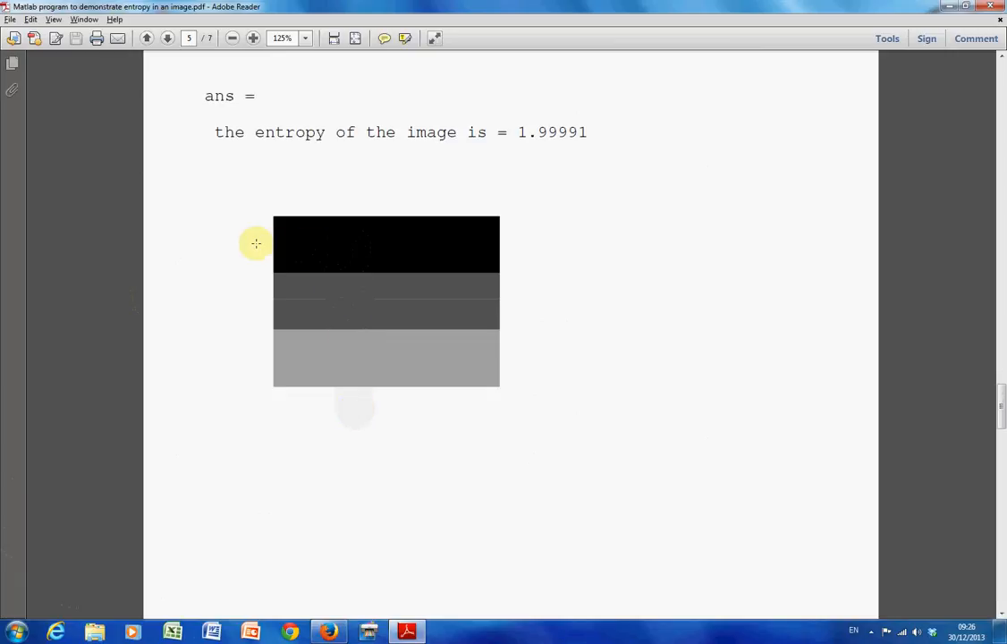
mouse_move(294, 237)
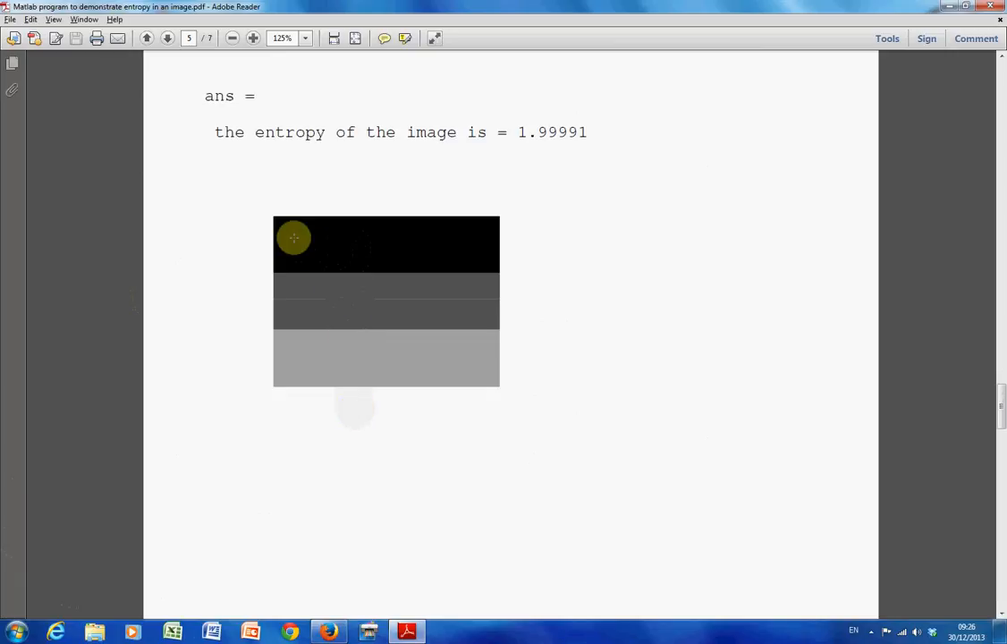
mouse_move(332, 302)
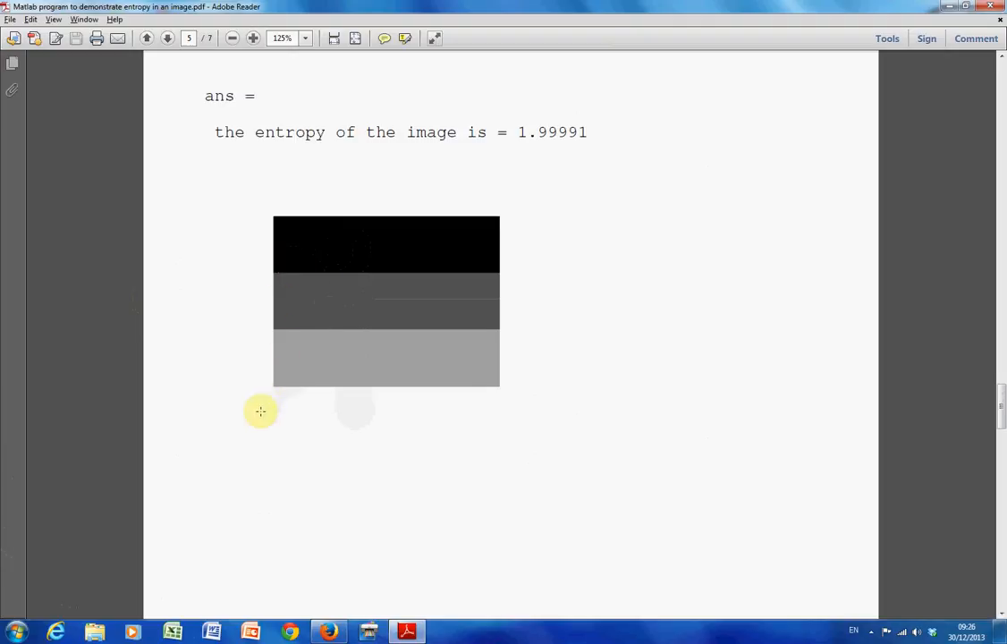
mouse_move(300, 411)
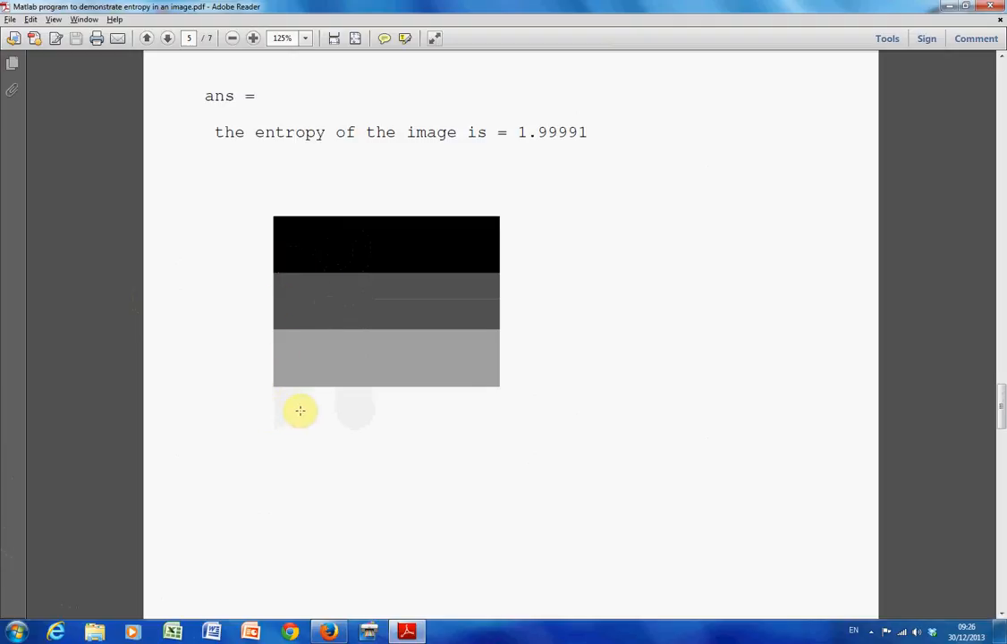
scroll("down", 3)
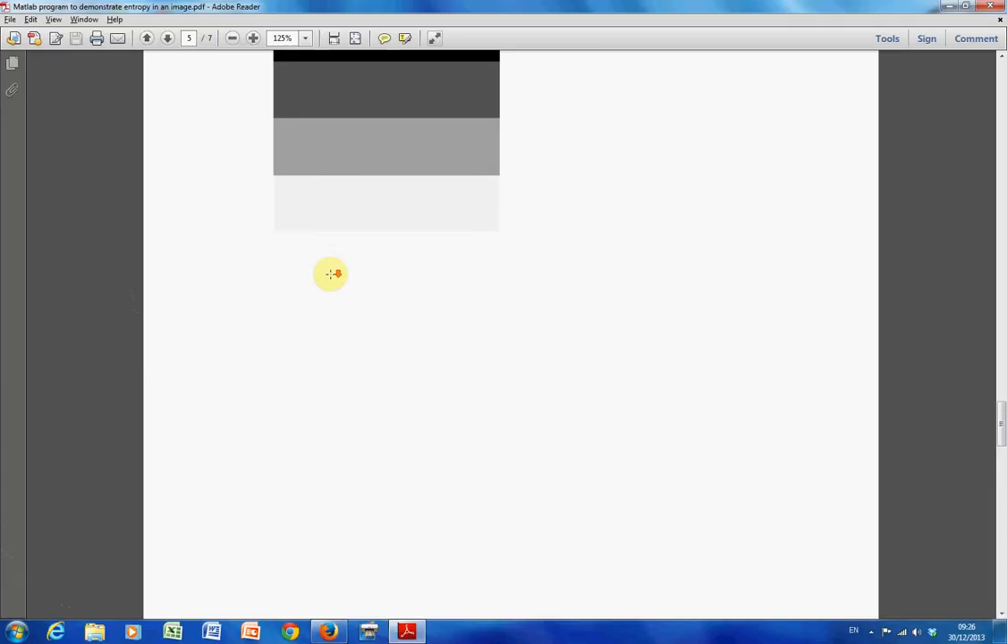
scroll("down", 3)
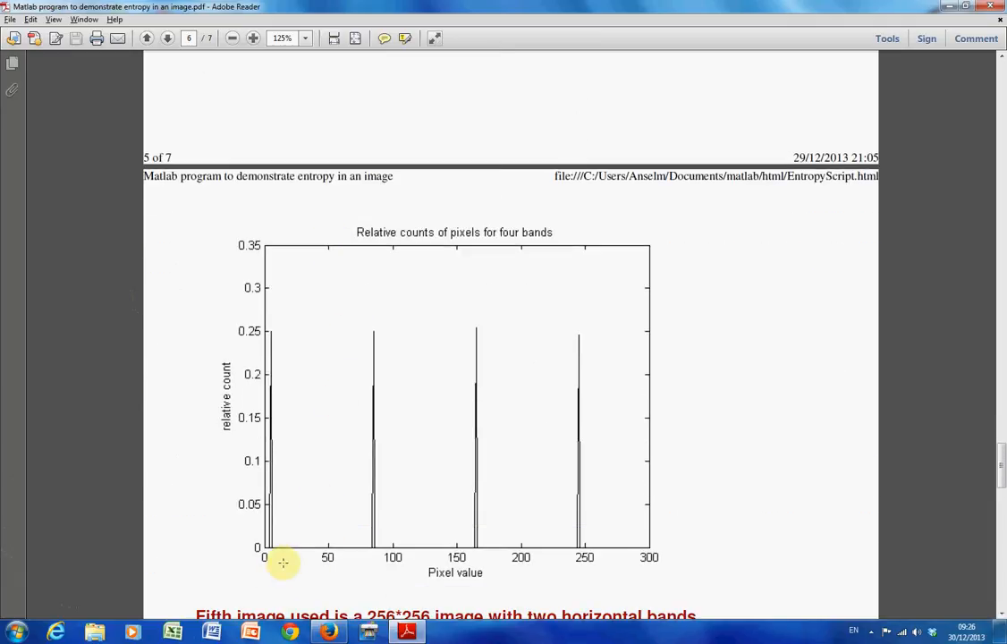
mouse_move(451, 557)
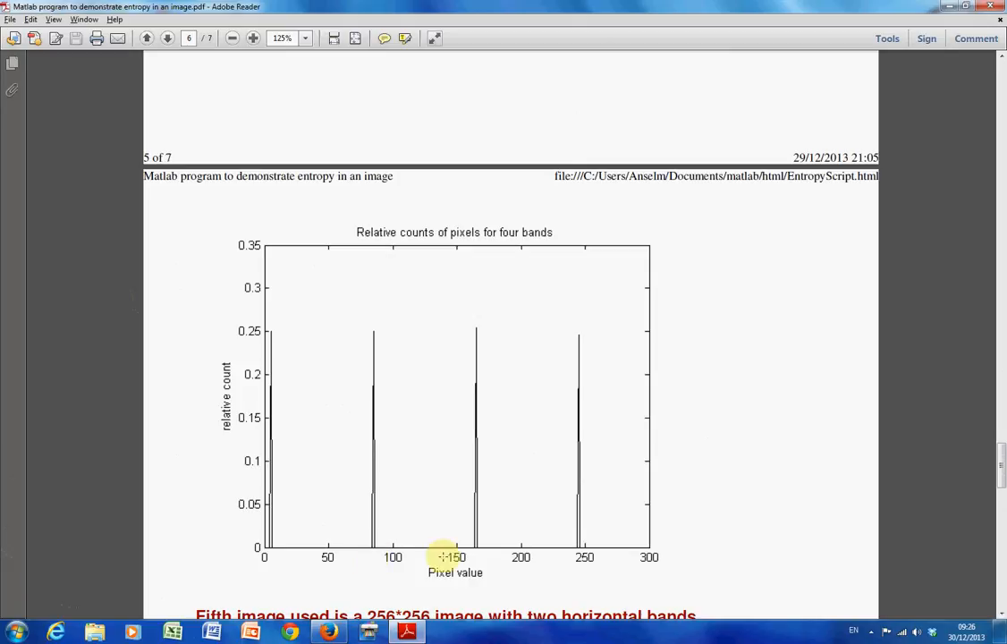
mouse_move(569, 551)
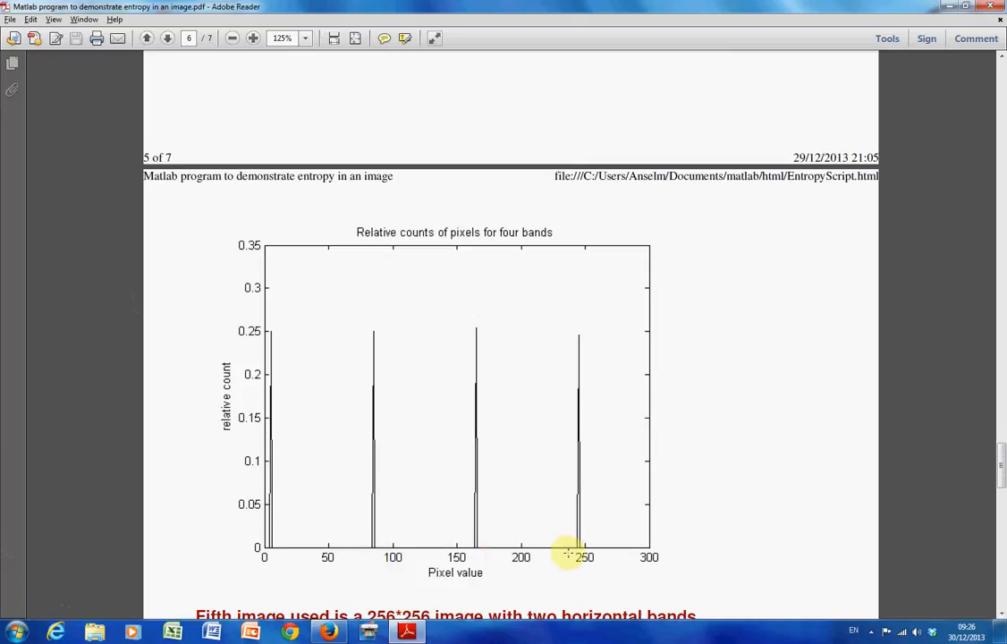
mouse_move(577, 553)
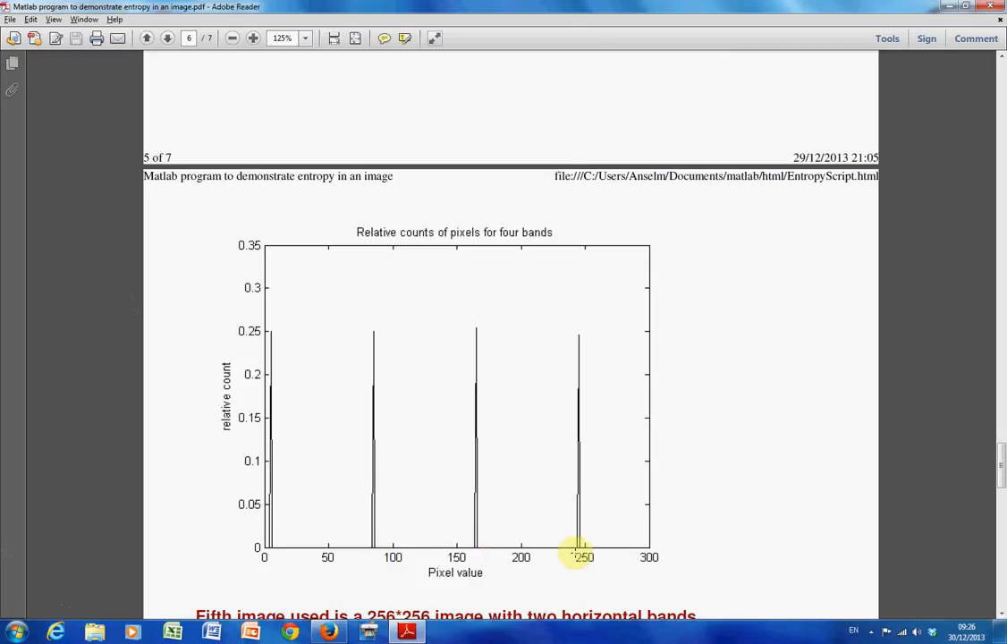
mouse_move(566, 531)
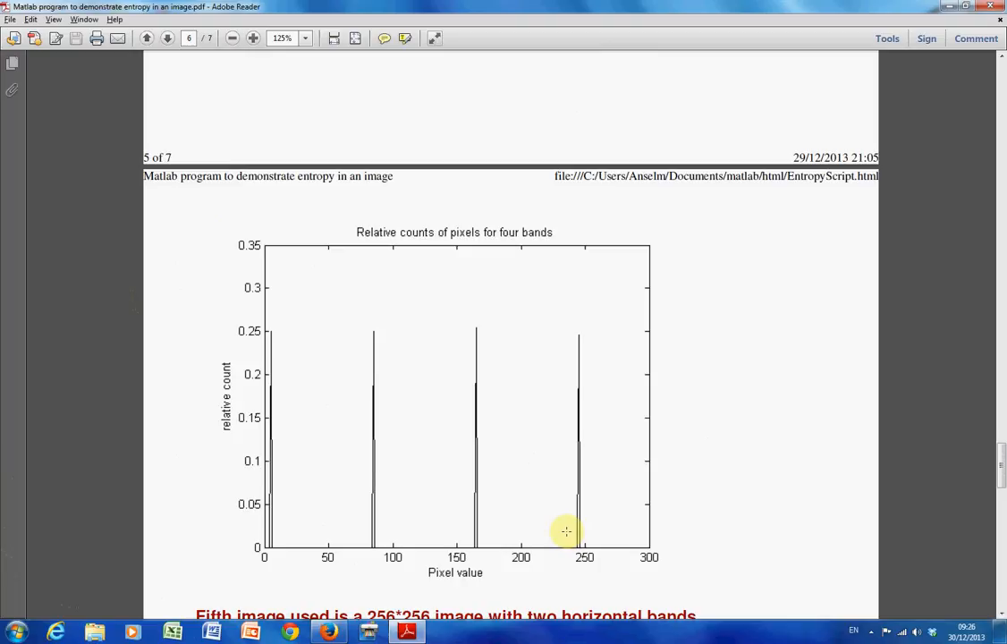
mouse_move(318, 512)
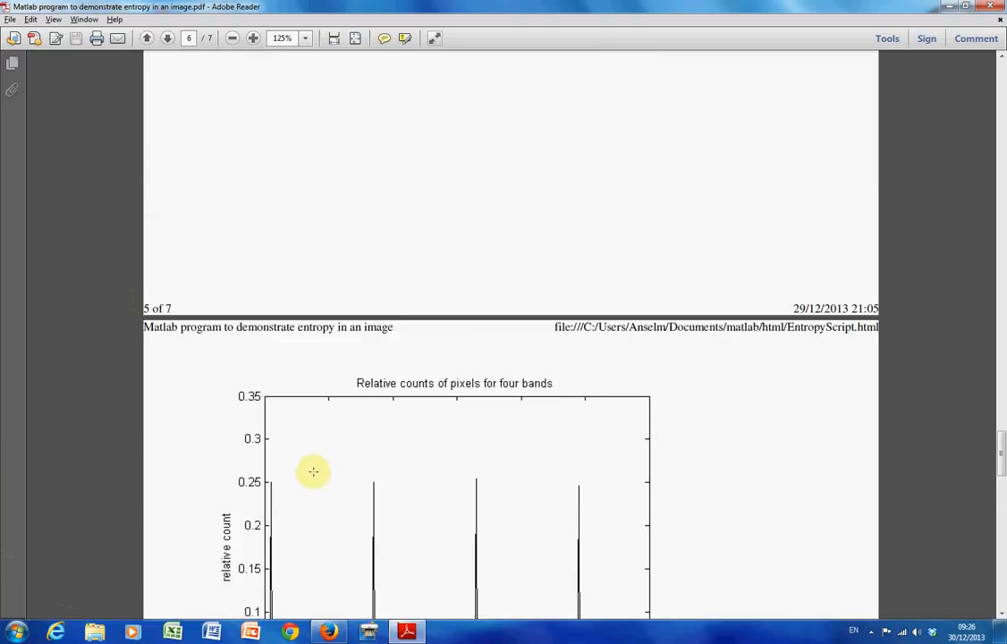
mouse_move(162, 528)
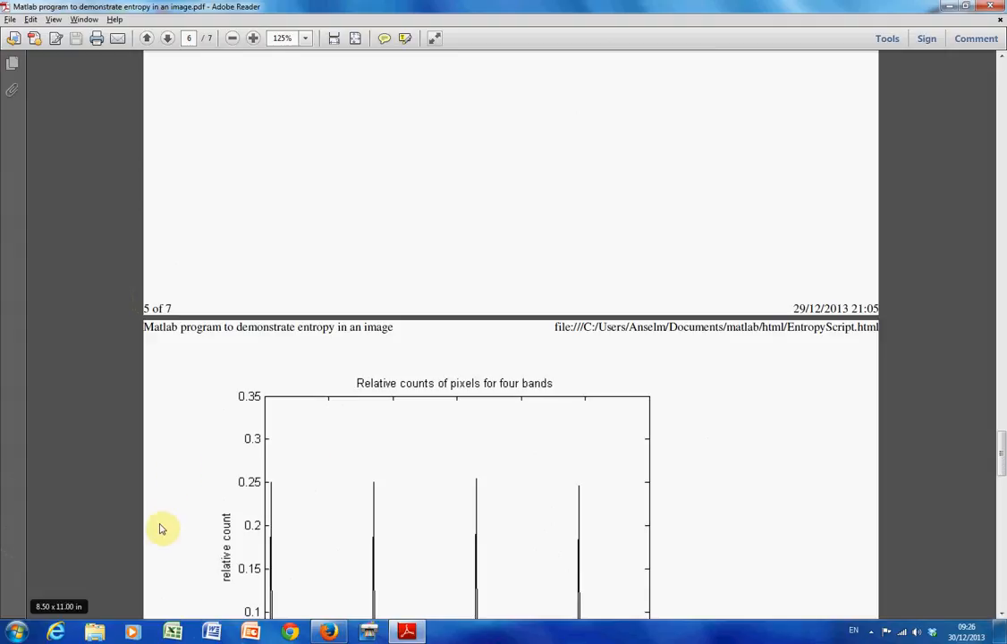
mouse_move(241, 465)
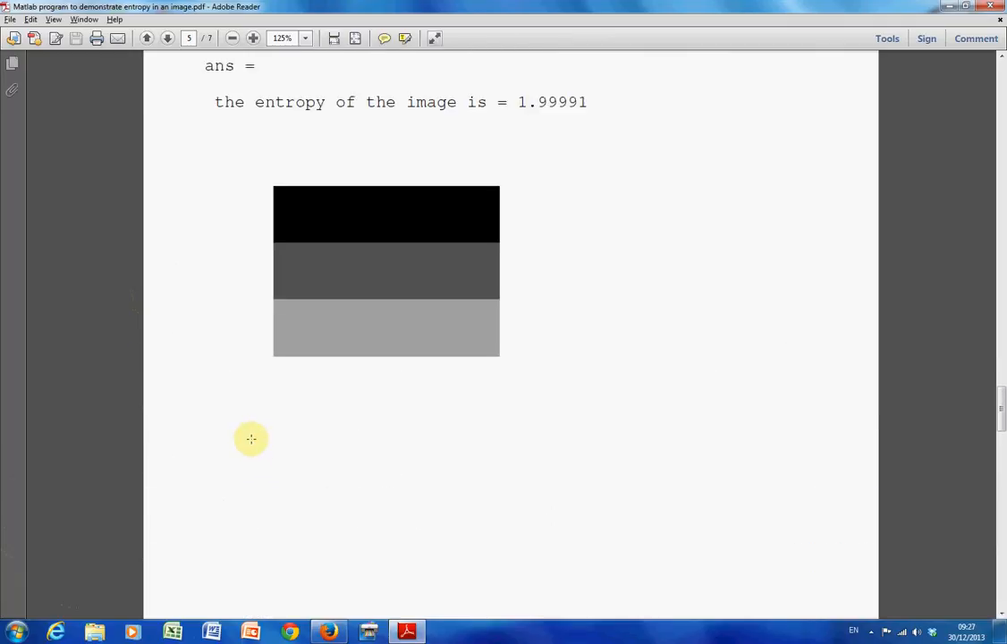
Scroll to the 'Relative counts of pixels for four bands' histogram on page 6
scroll("up", 3)
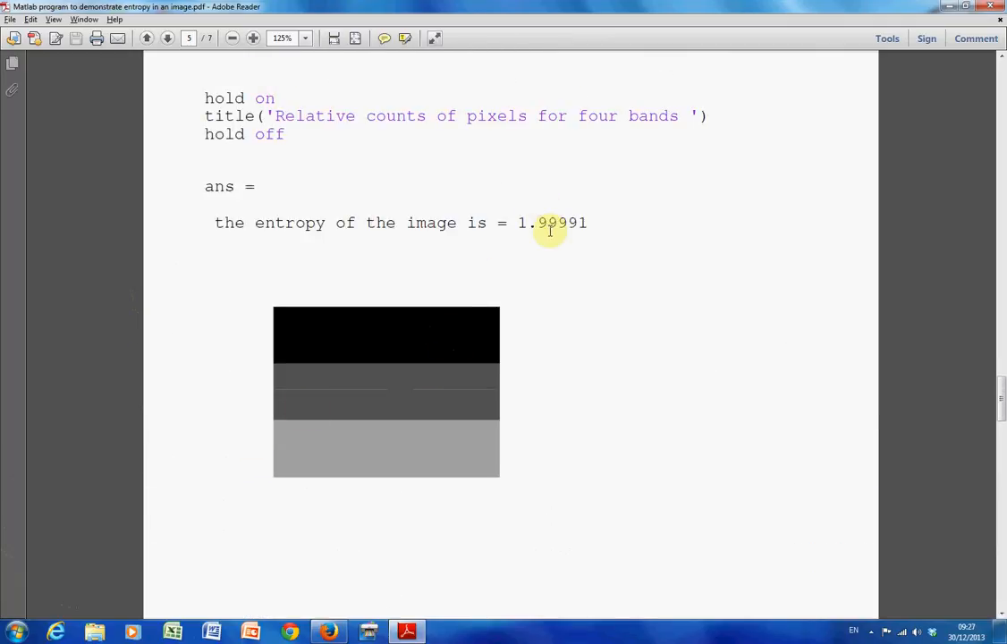
mouse_move(580, 260)
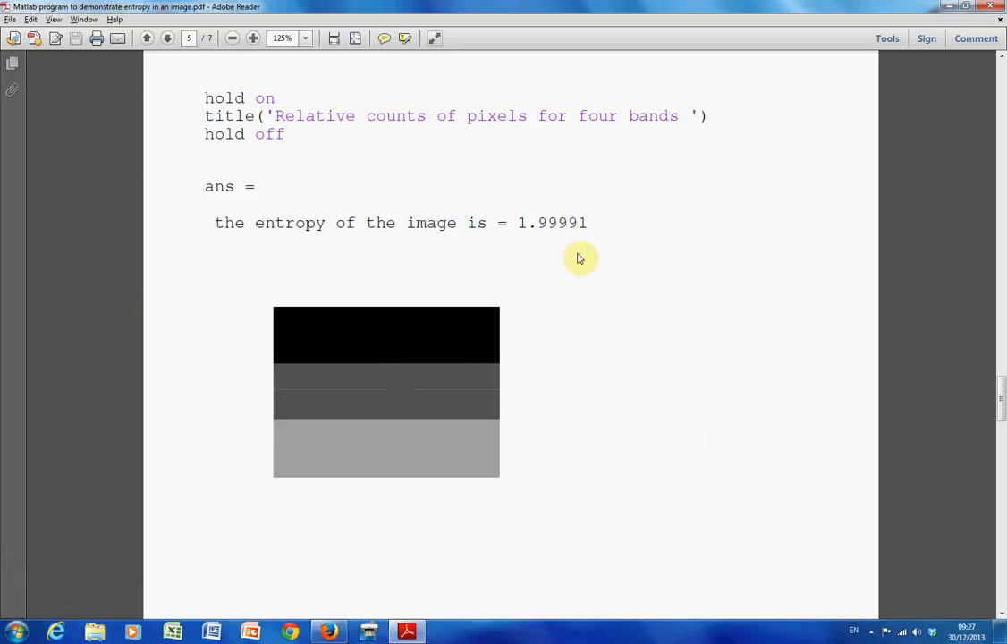
mouse_move(587, 521)
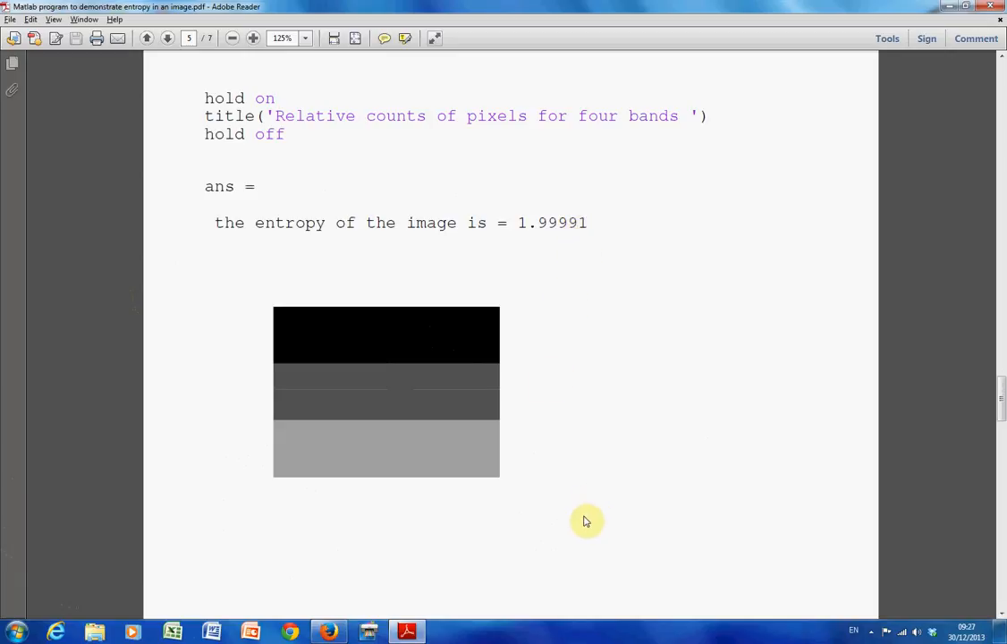
mouse_move(583, 514)
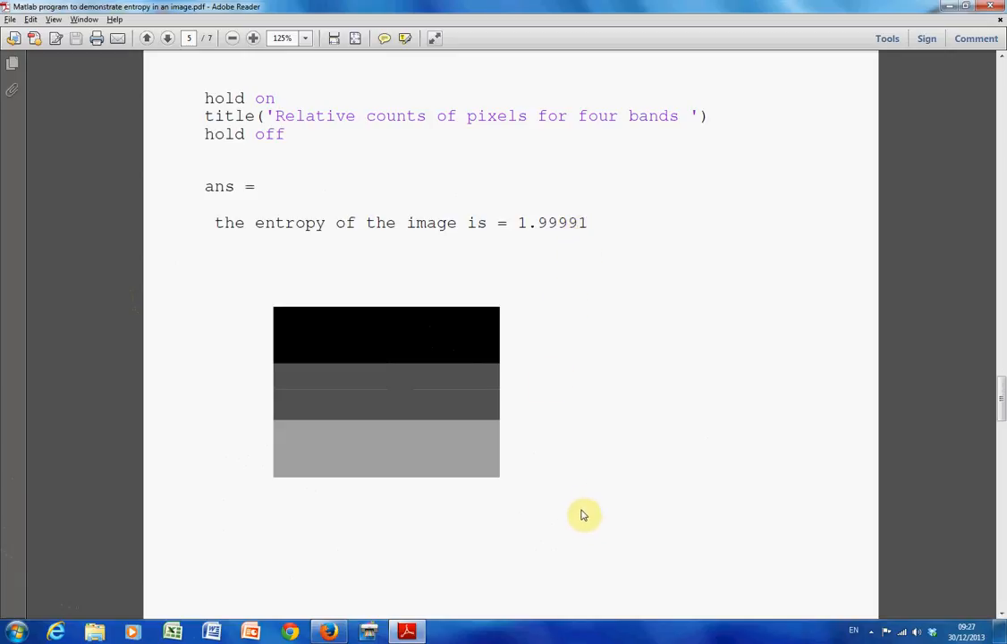
scroll("down", 3)
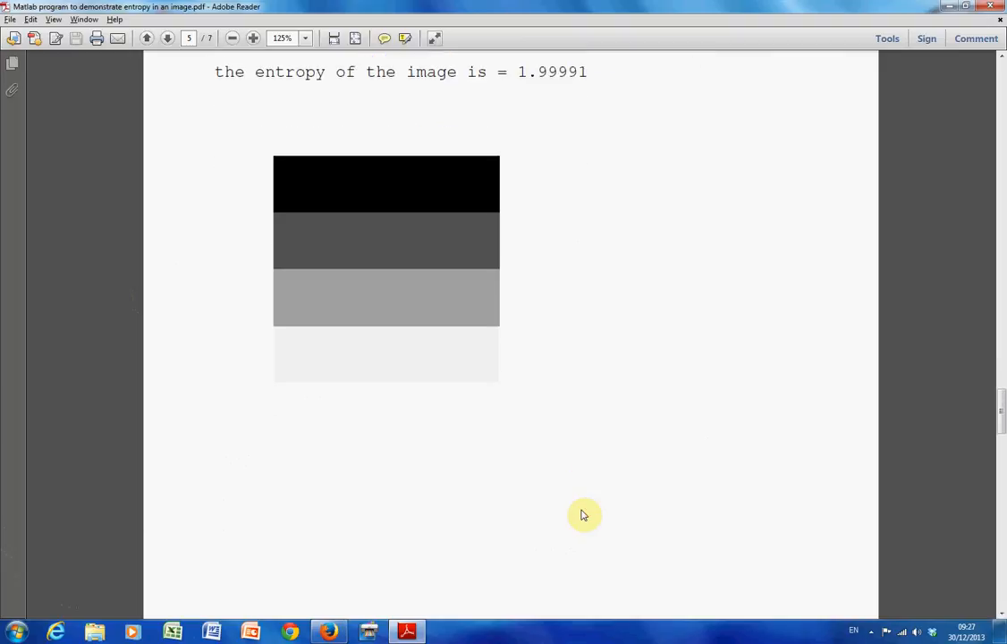
scroll("down", 3)
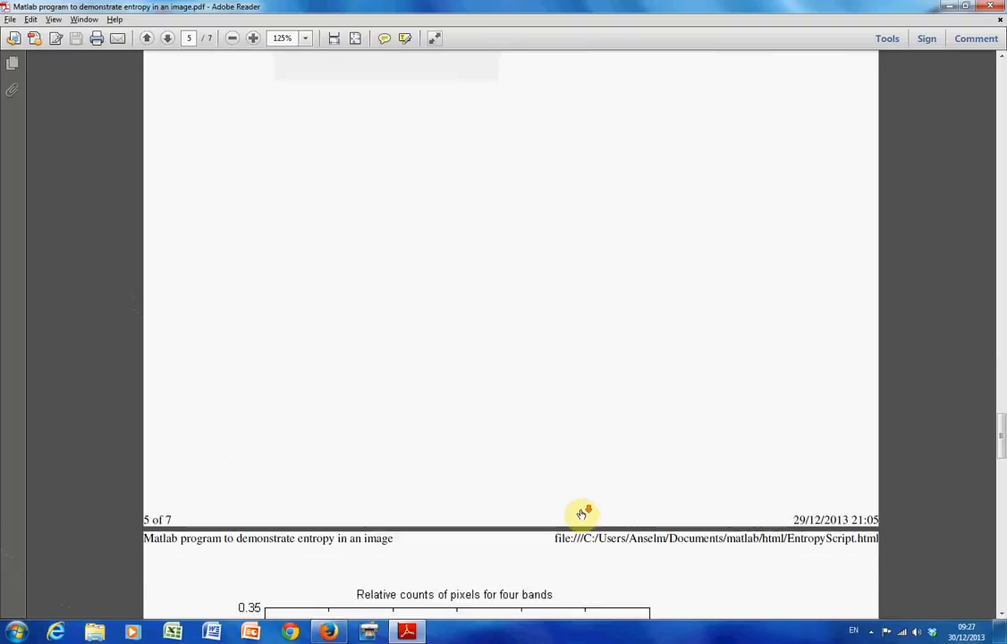
scroll("down", 3)
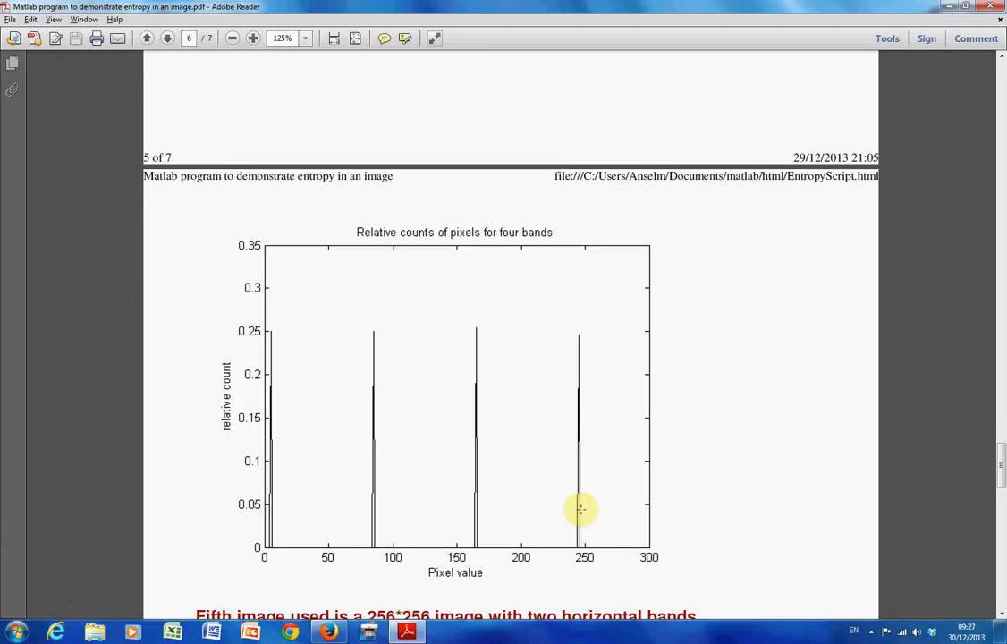
Scroll onto page 7 to the black-over-light-grey two-band image after entropy 1
scroll("down", 3)
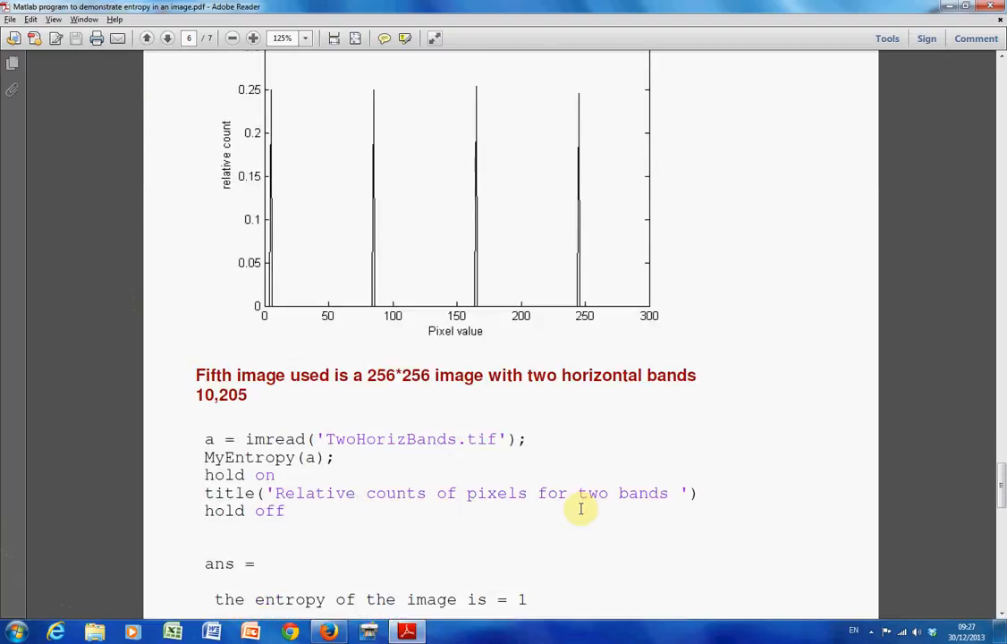
scroll("down", 3)
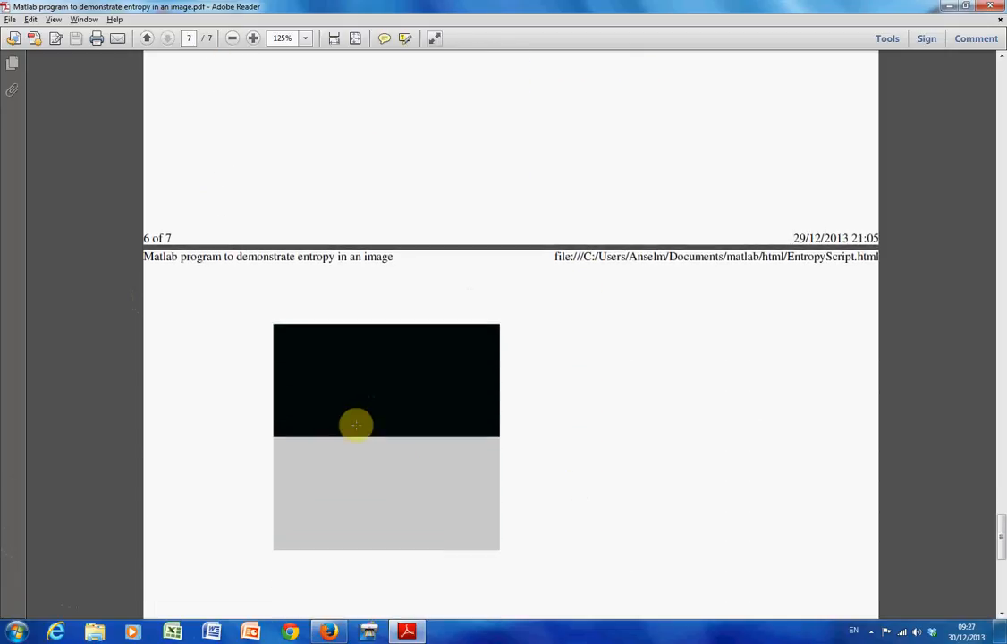
mouse_move(281, 373)
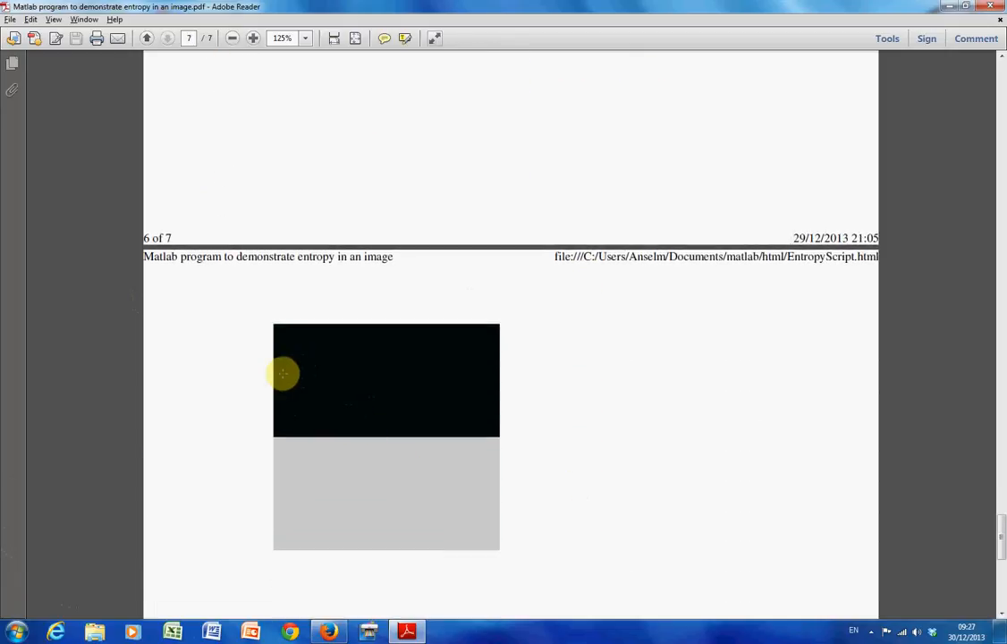
mouse_move(288, 500)
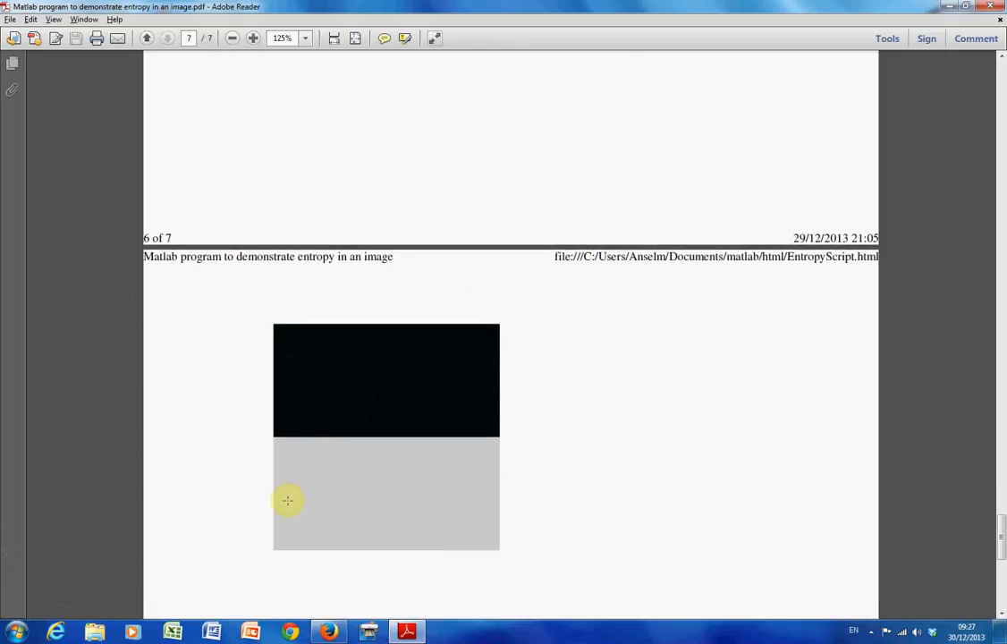
mouse_move(312, 497)
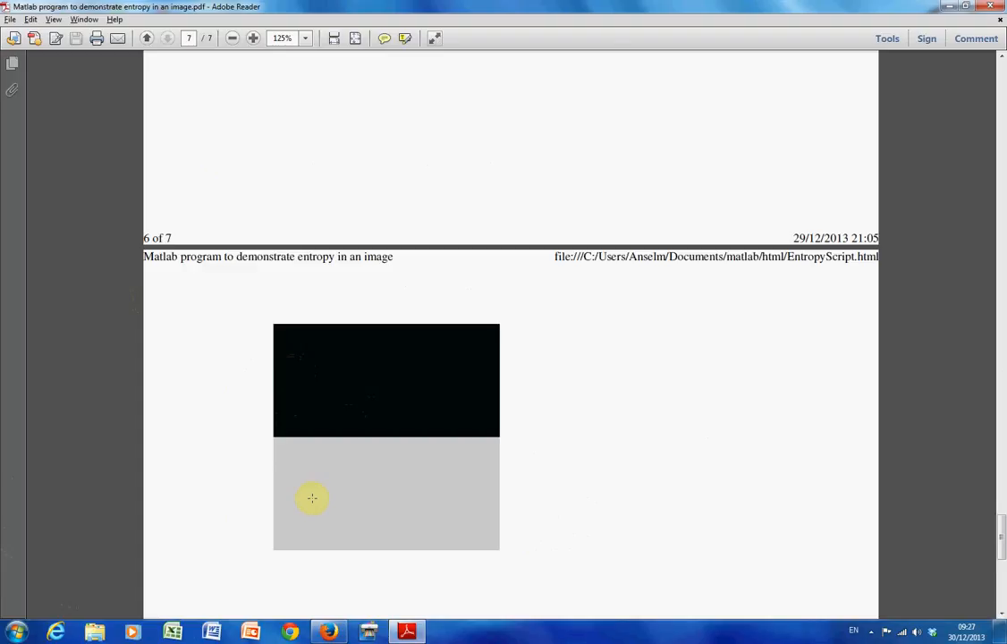
mouse_move(301, 493)
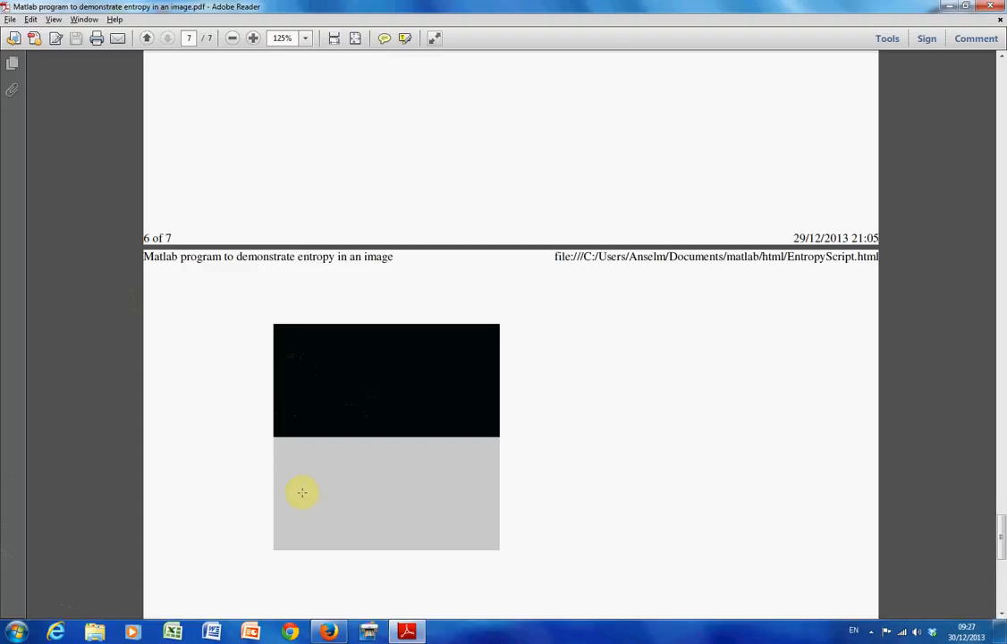
mouse_move(321, 496)
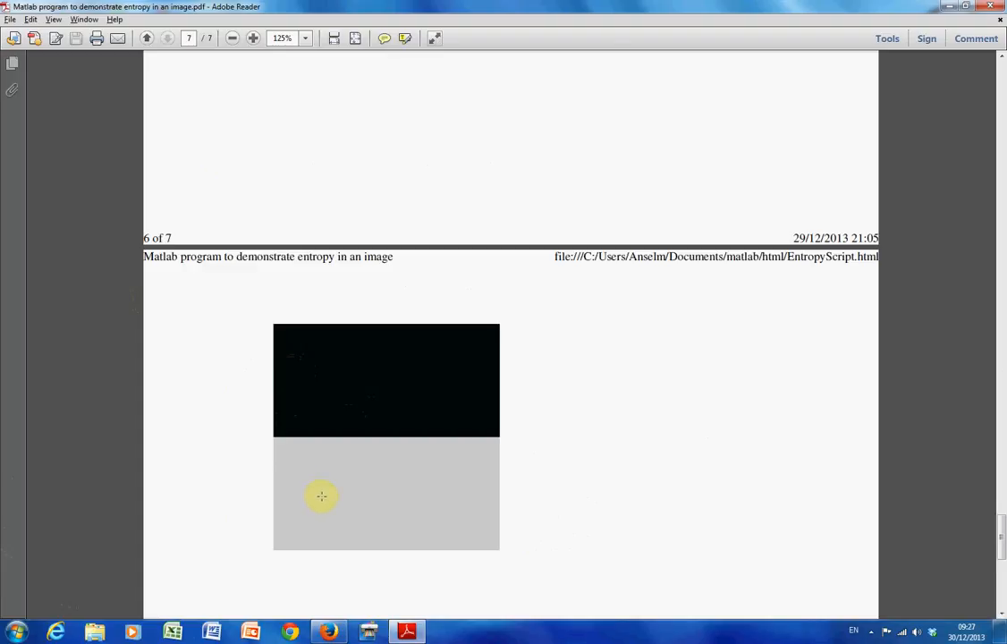
mouse_move(309, 491)
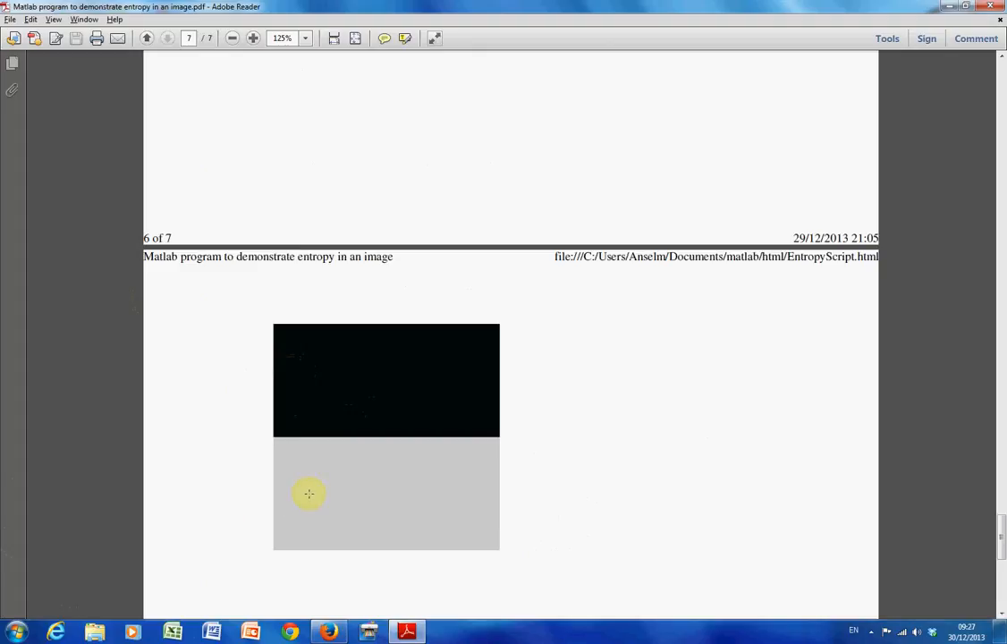
Scroll page 7 until the 'Relative counts of pixels for two bands' title appears under the image
scroll("down", 3)
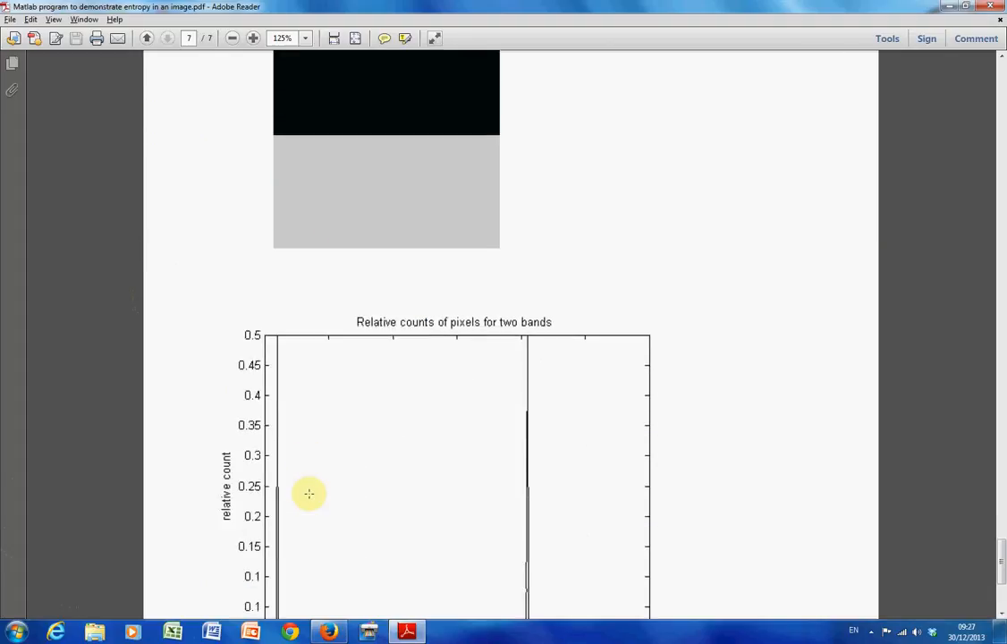
scroll("down", 3)
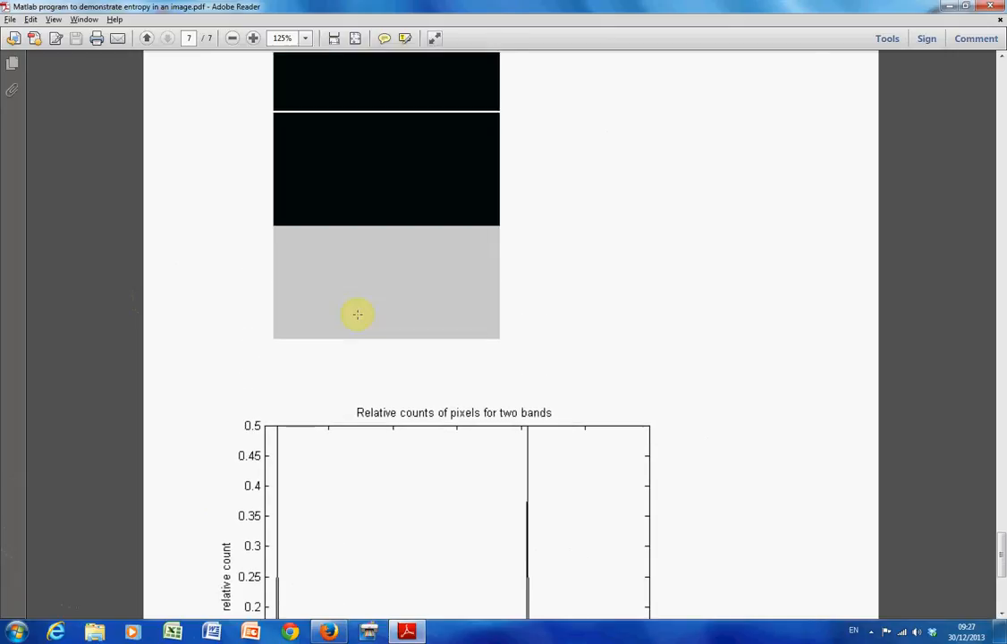
scroll("up", 3)
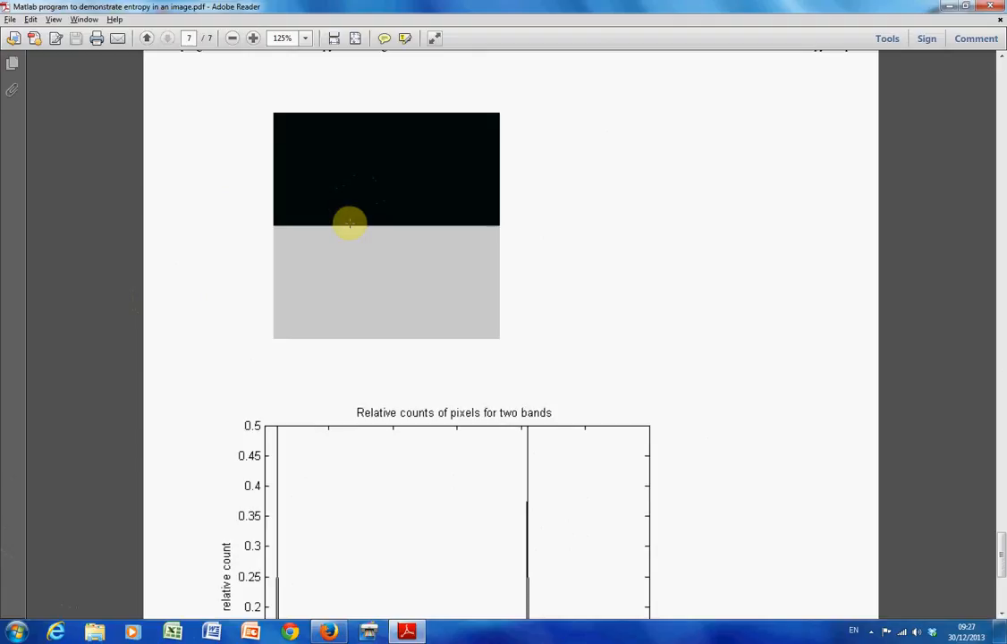
mouse_move(505, 630)
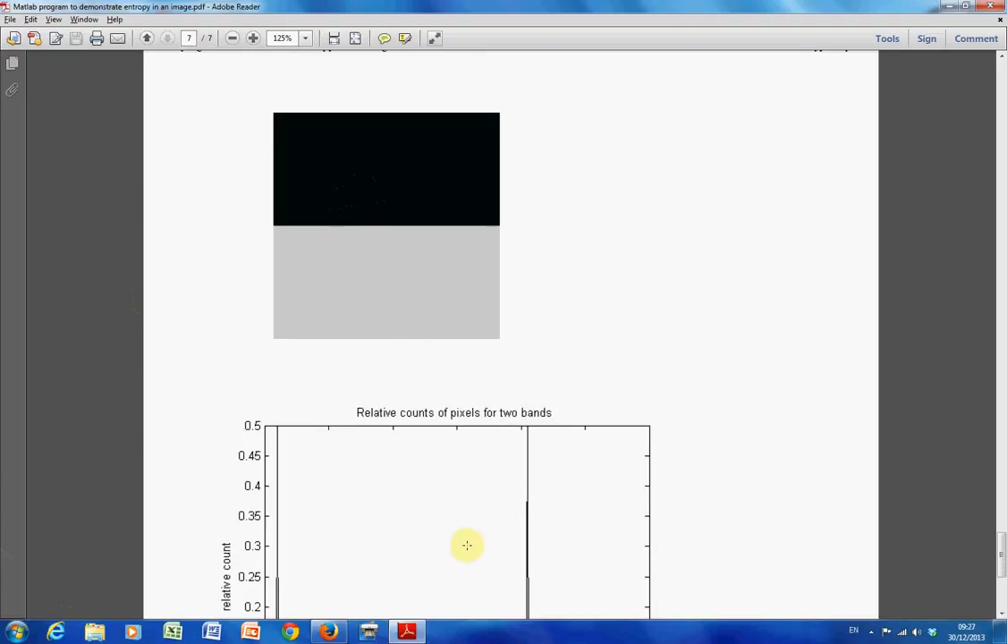
mouse_move(145, 546)
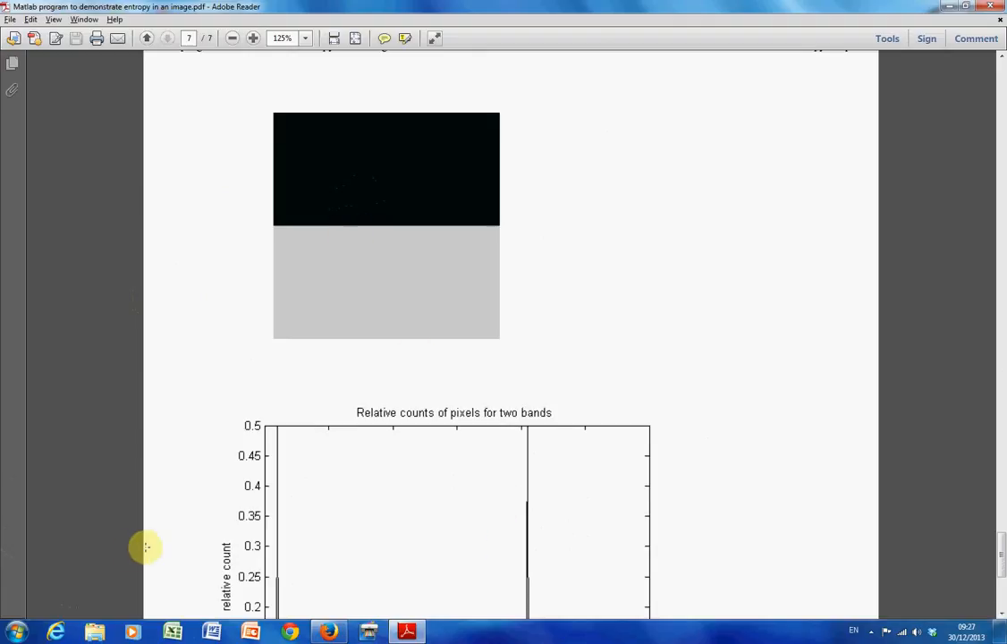
mouse_move(64, 526)
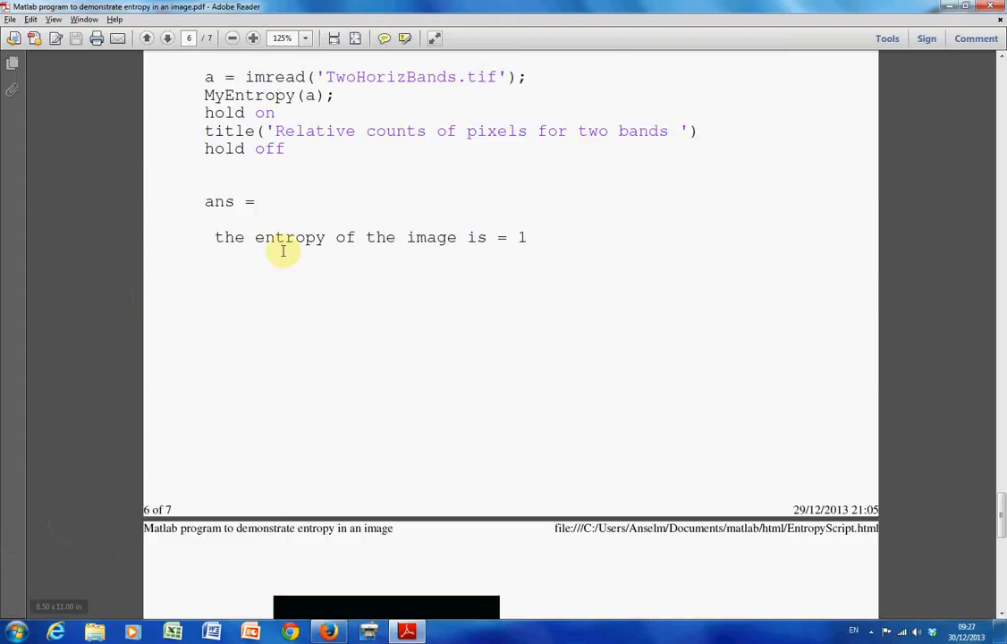
mouse_move(414, 273)
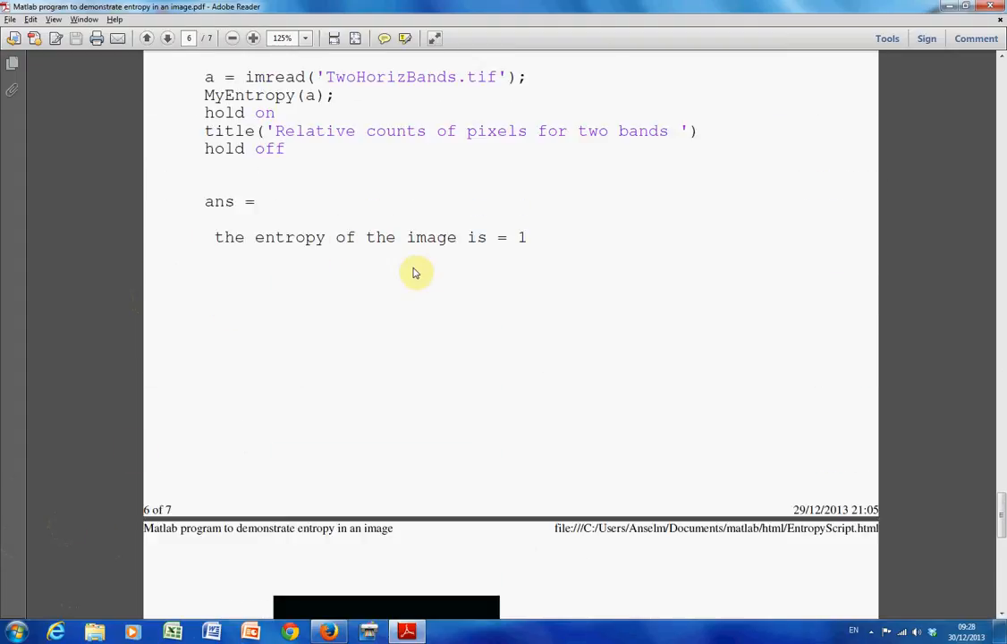
mouse_move(502, 239)
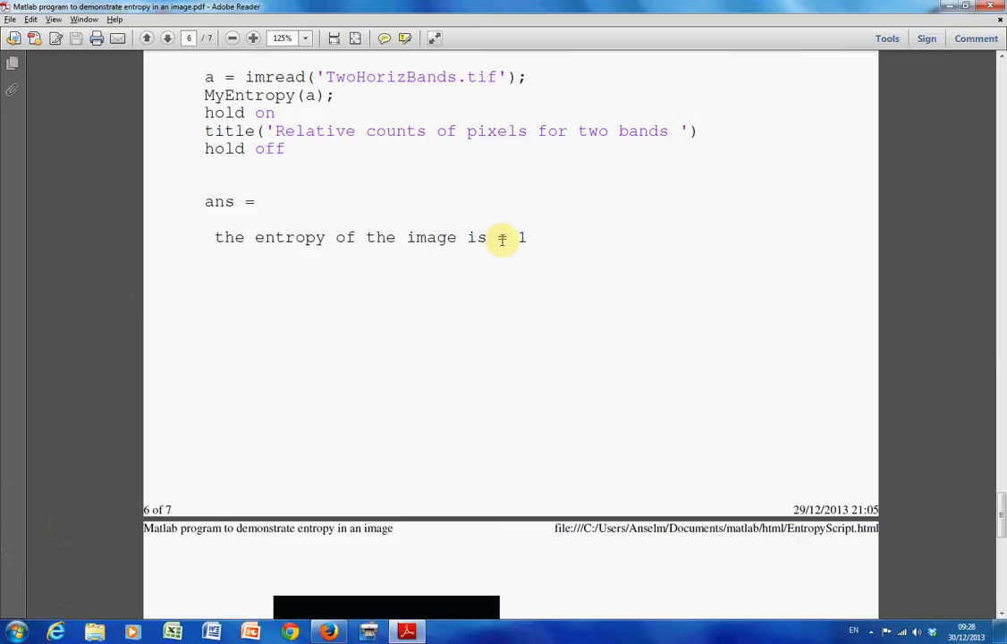
mouse_move(7, 326)
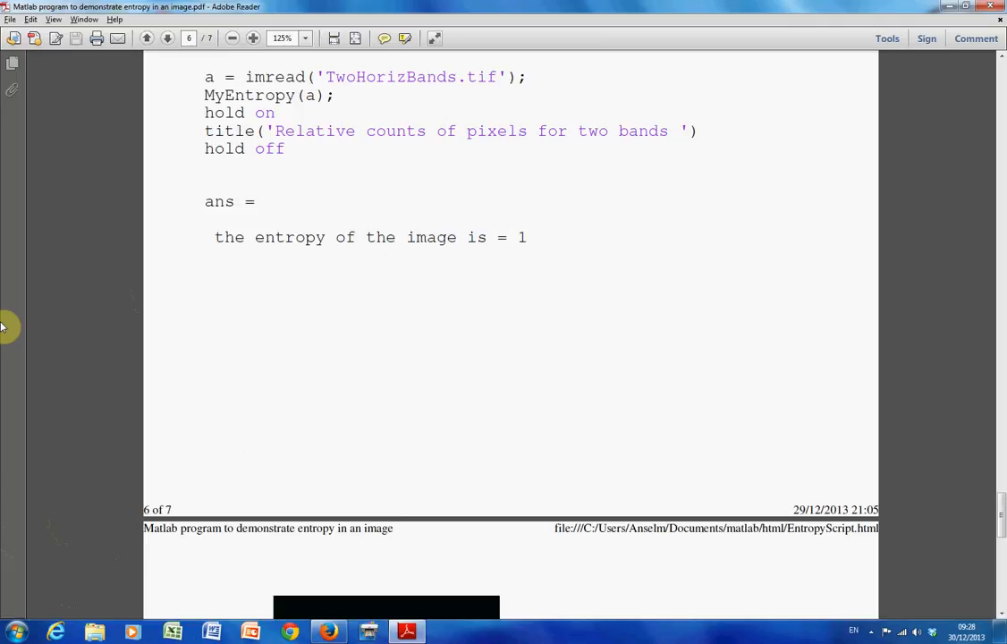
Scroll page 7 to show the whole two-band histogram with spikes near 10 and 205
scroll("down", 3)
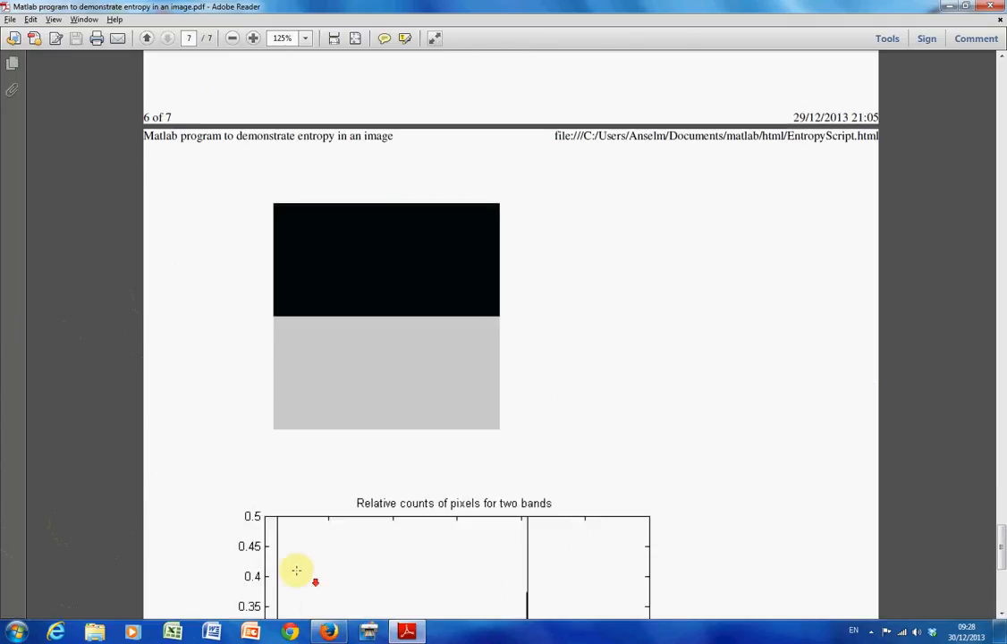
scroll("down", 3)
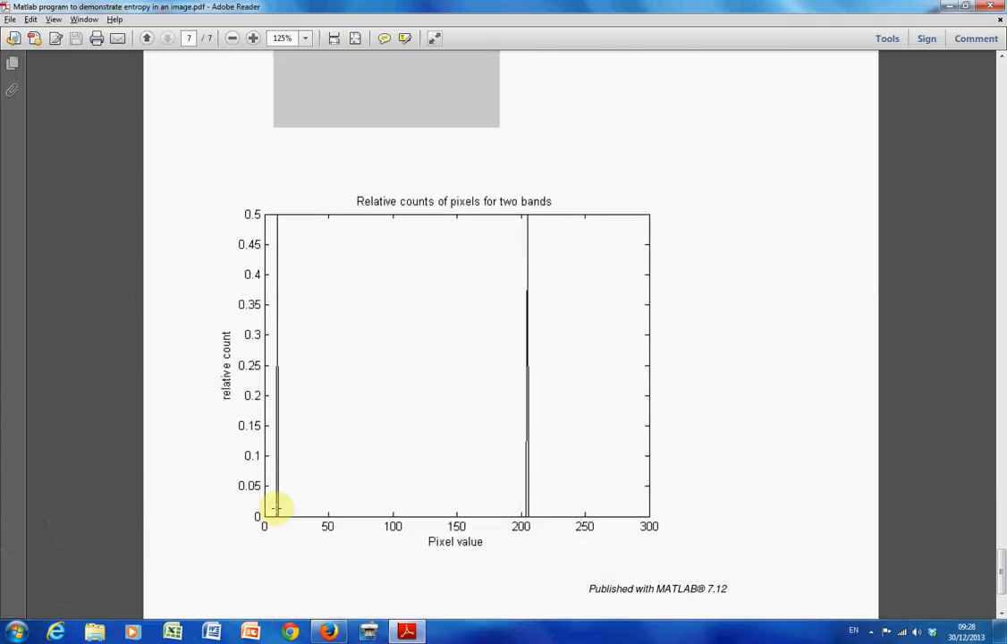
mouse_move(541, 512)
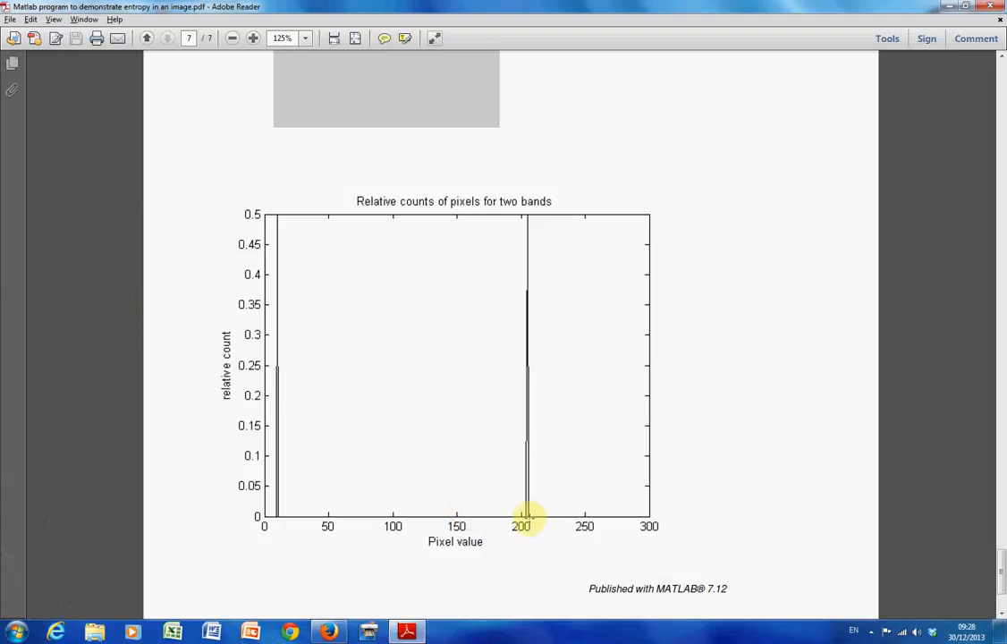
mouse_move(416, 422)
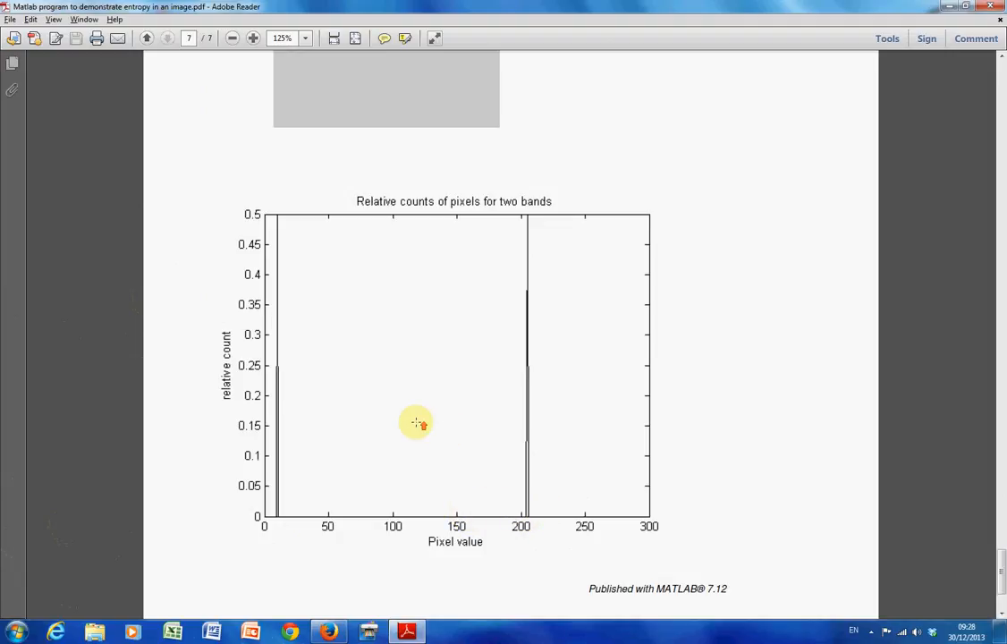
scroll("up", 3)
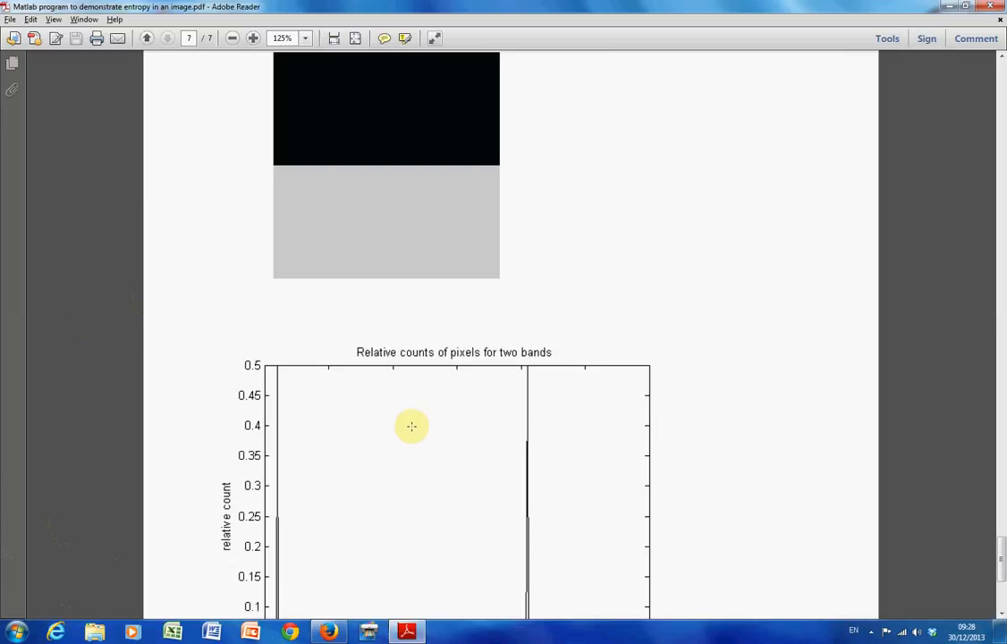
scroll("up", 3)
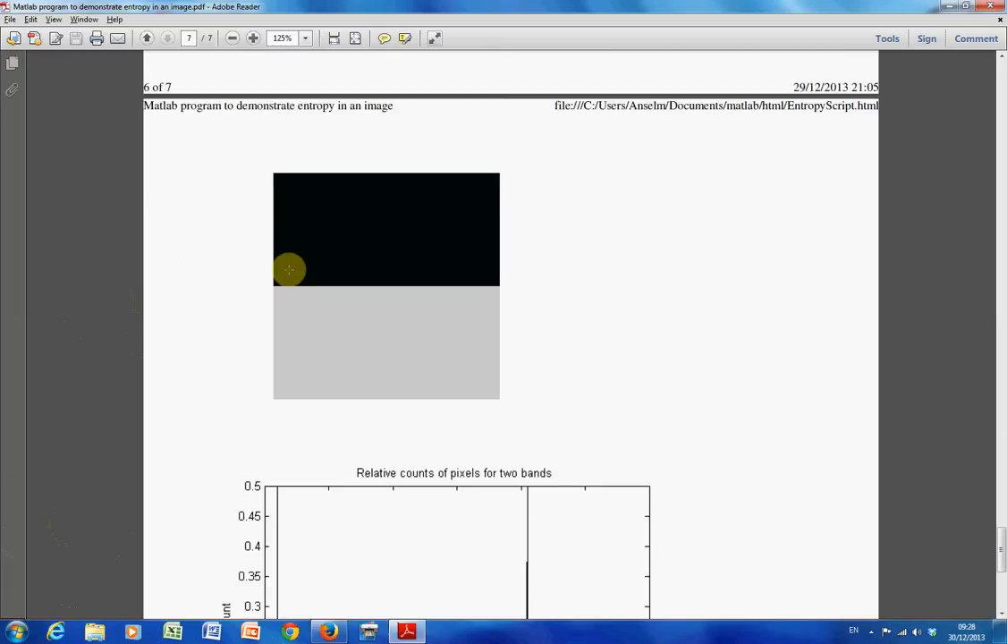
scroll("down", 3)
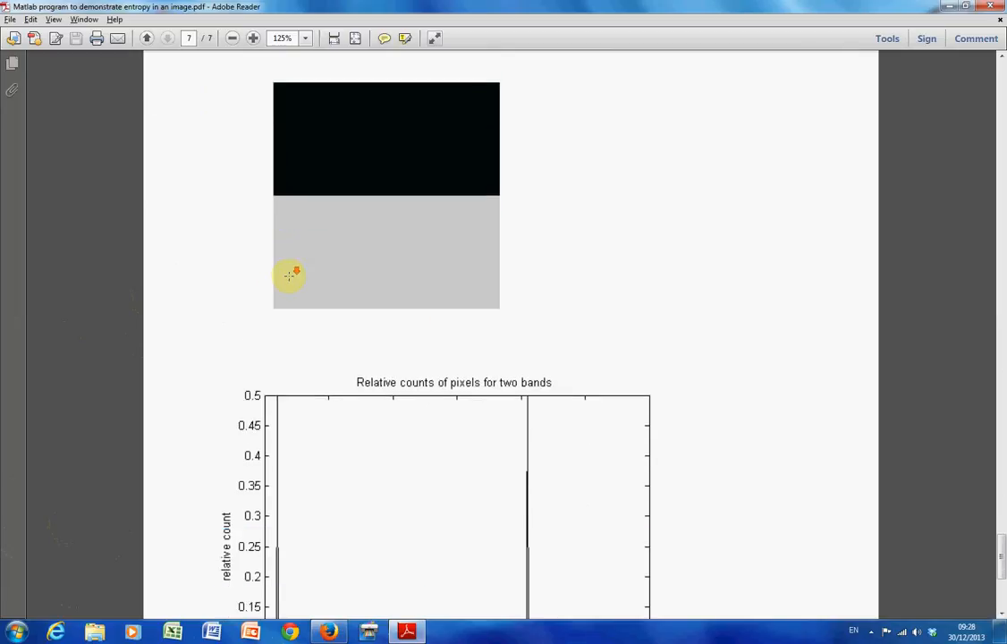
scroll("down", 3)
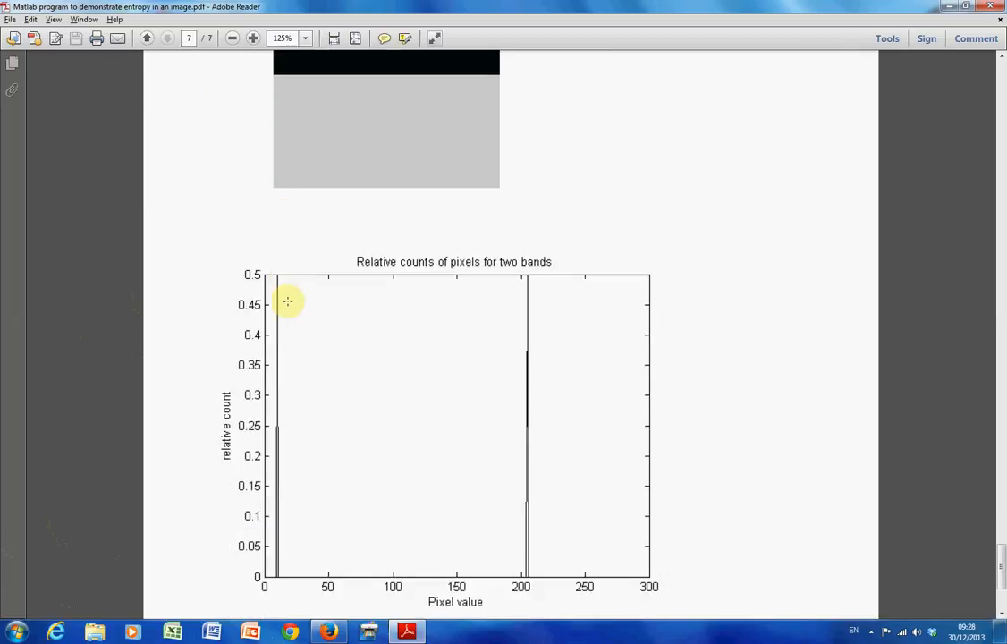